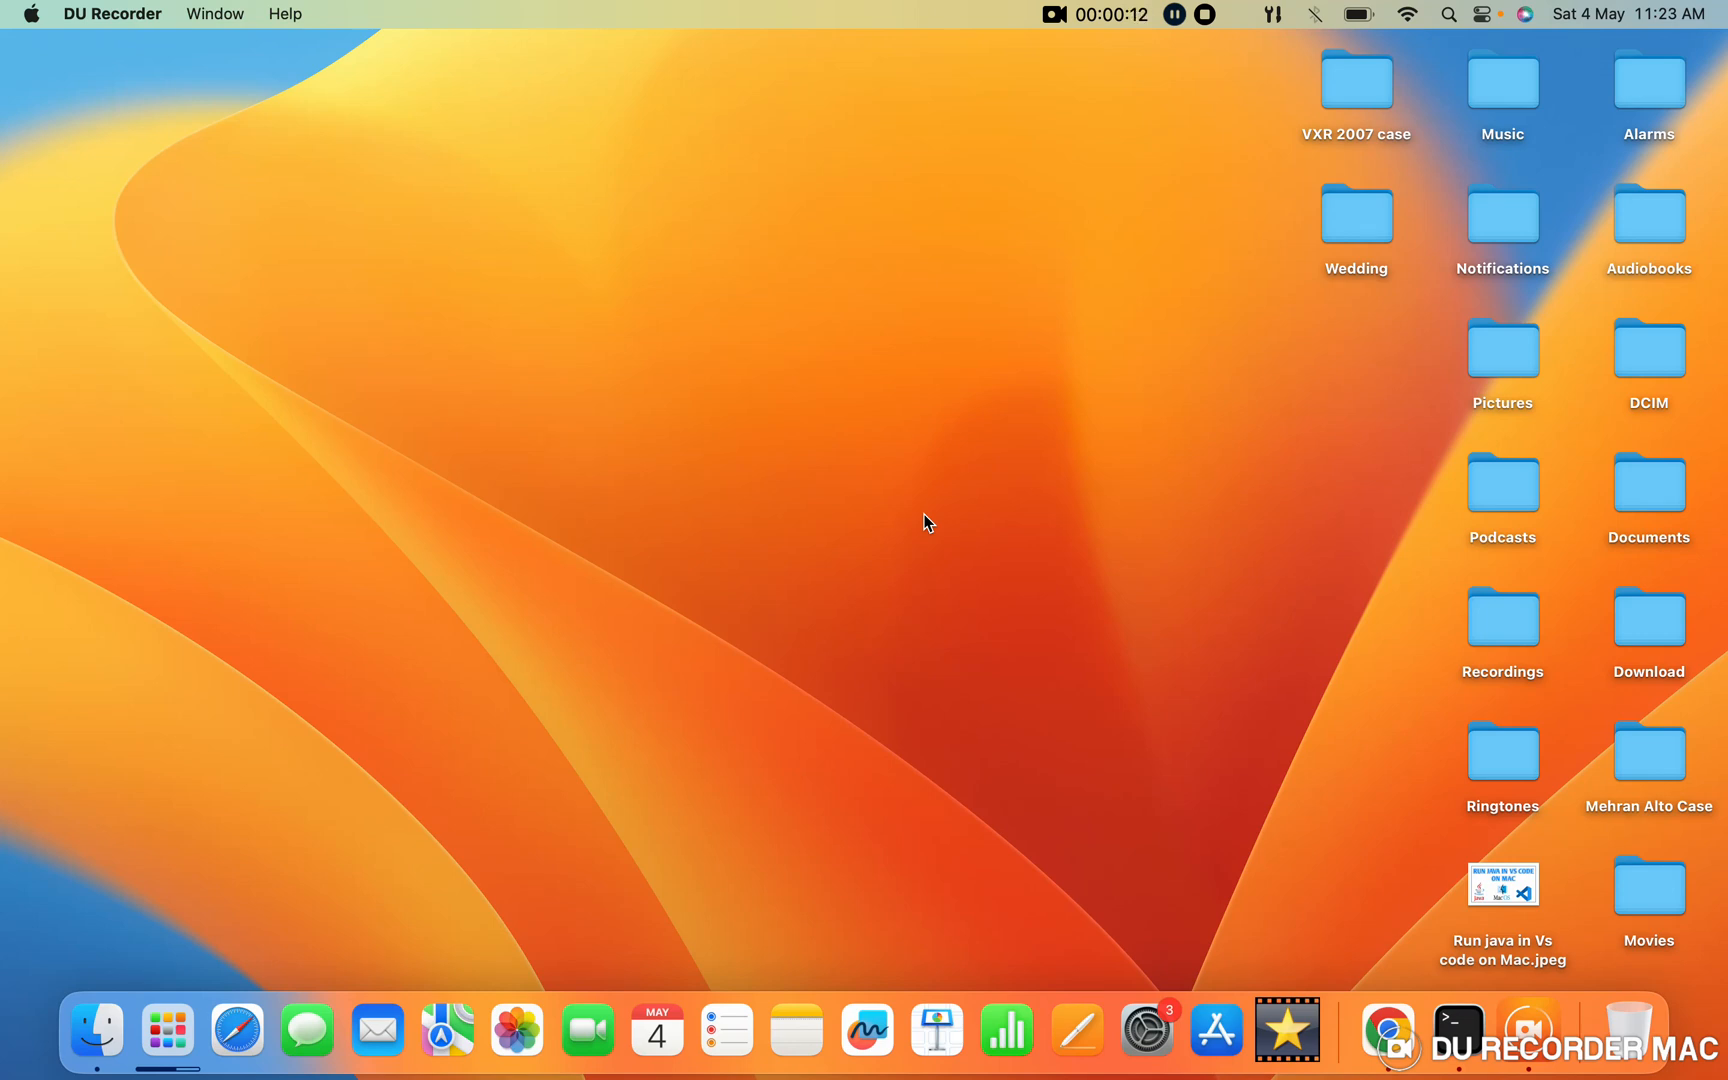
{"action": "mouse_move", "coordinate": [1388, 1030]}
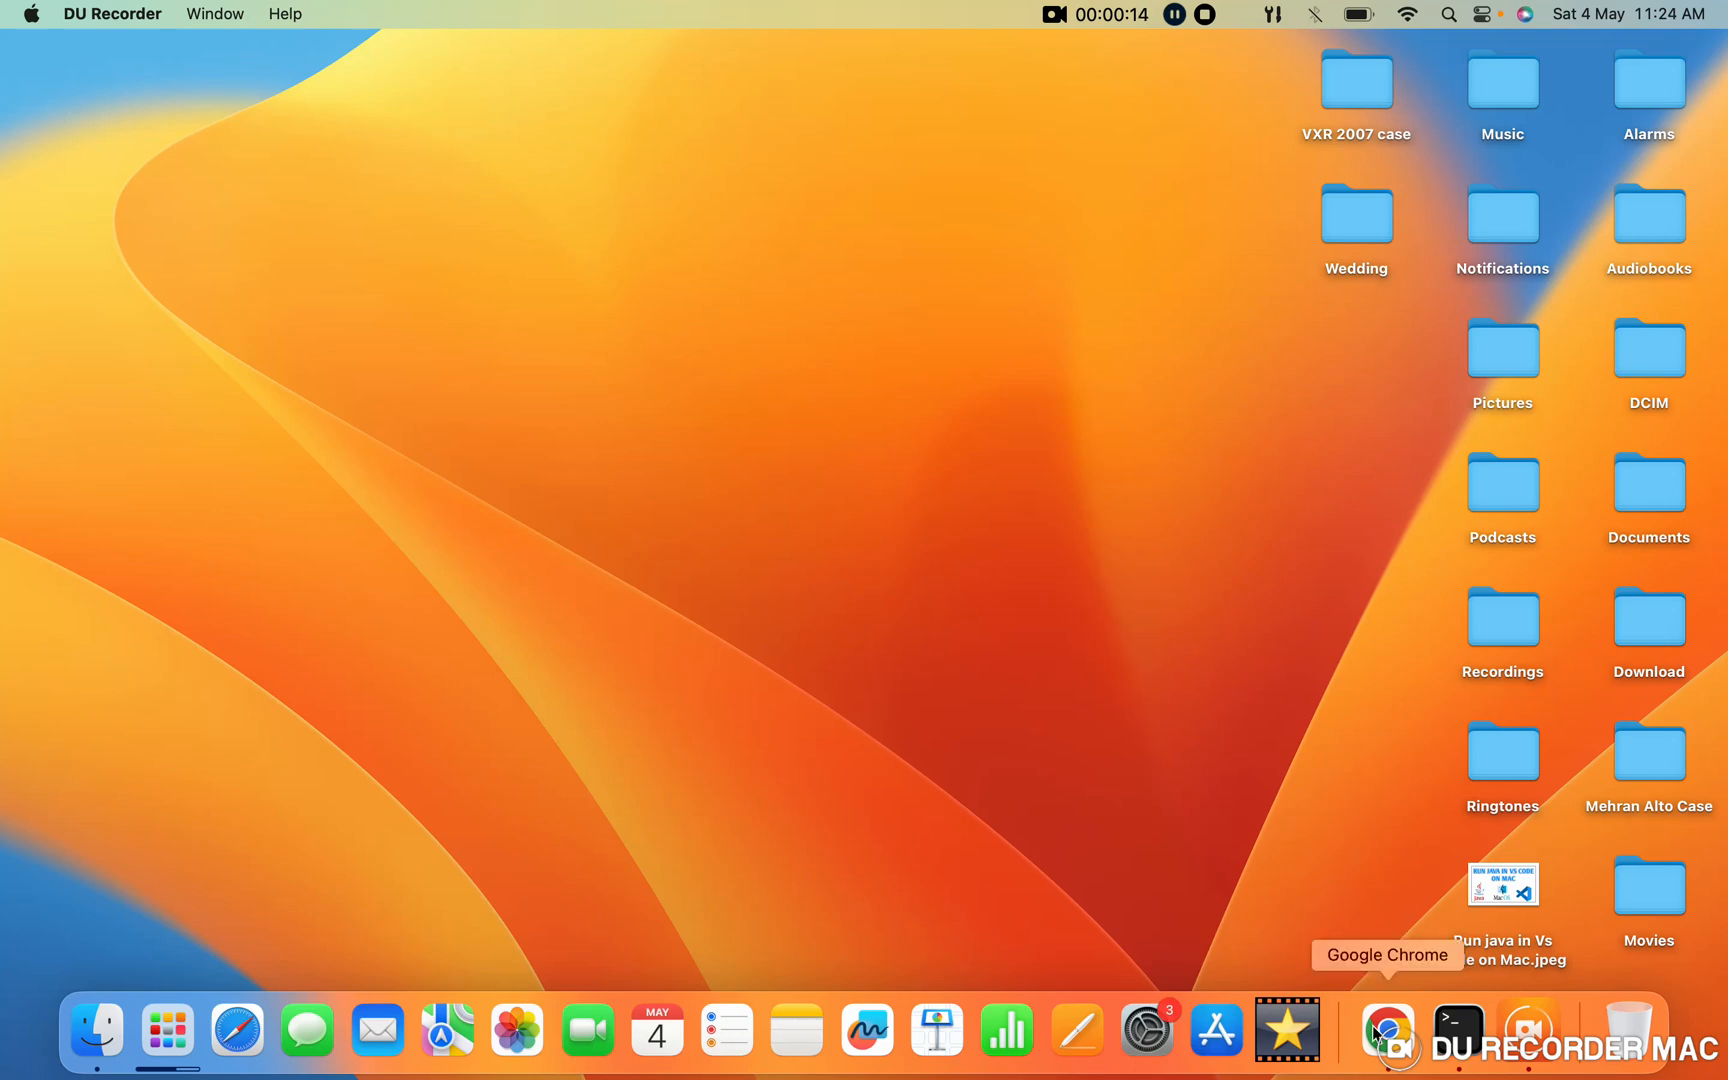
Step: Search 'visual studio code' in Chrome and load the official code.visualstudio.com site
{"action": "left_click", "coordinate": [1388, 1032]}
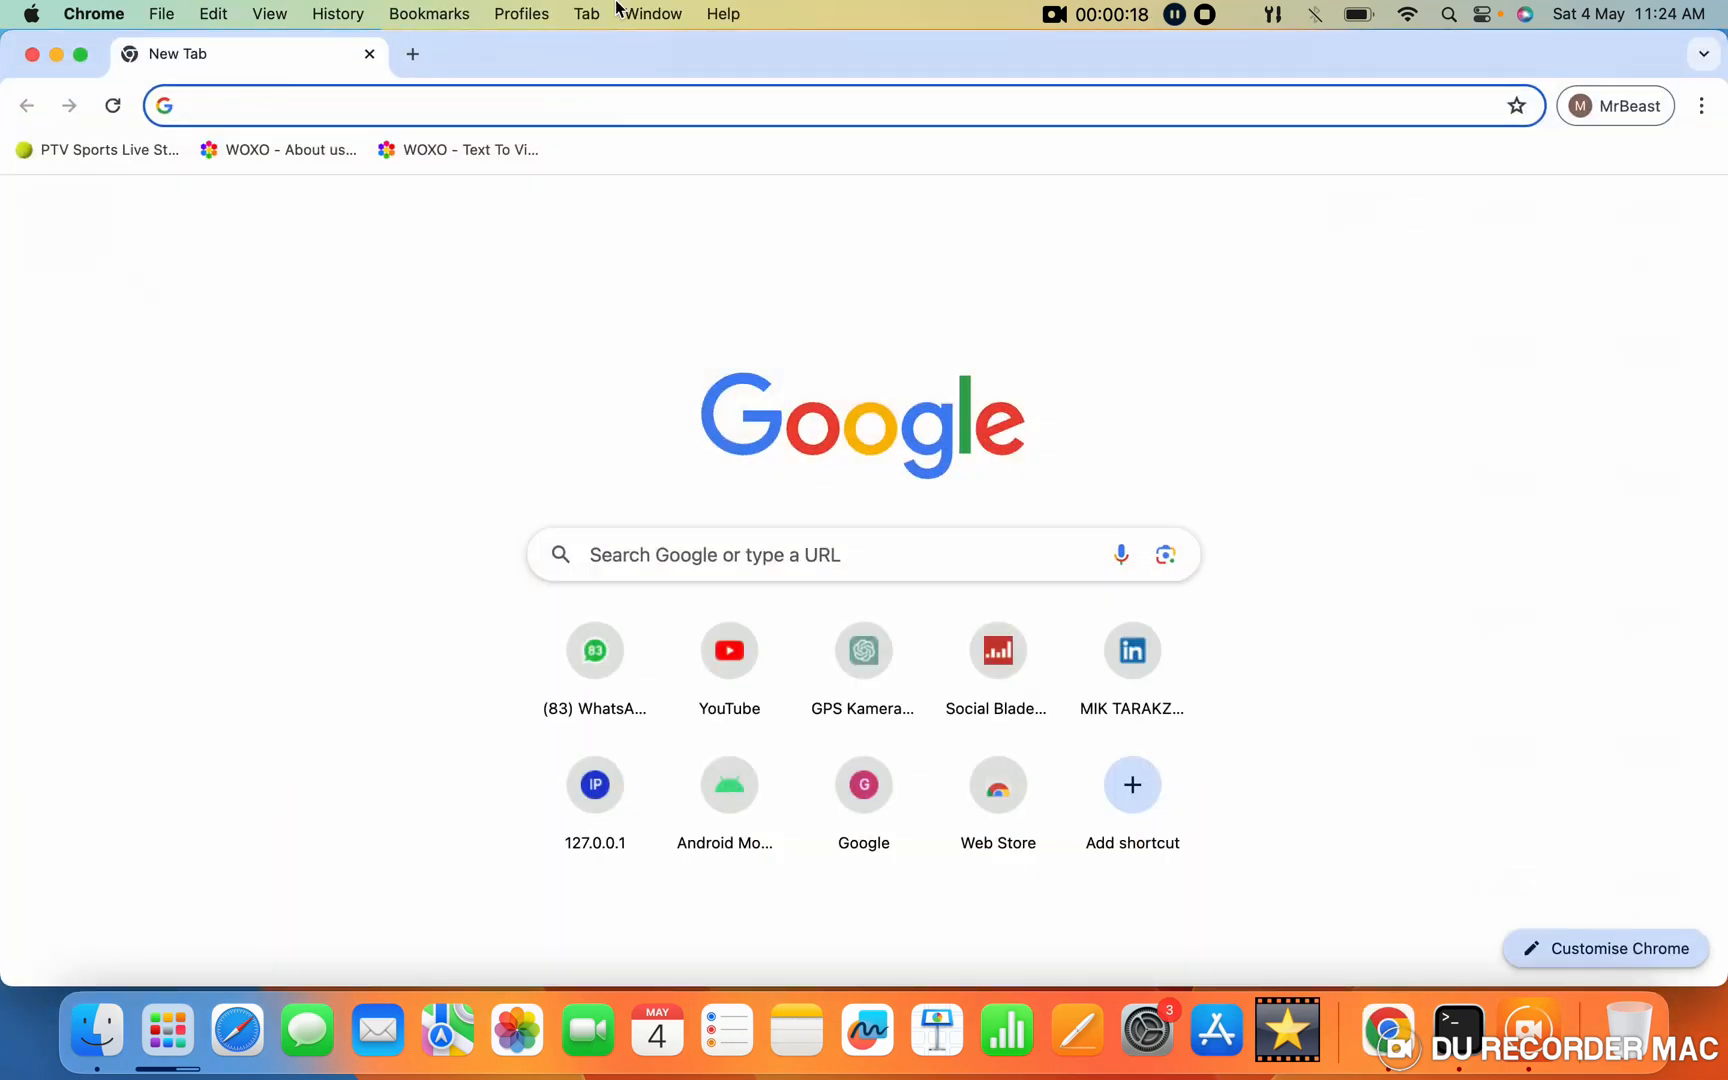
{"action": "type", "text": "visual studio code"}
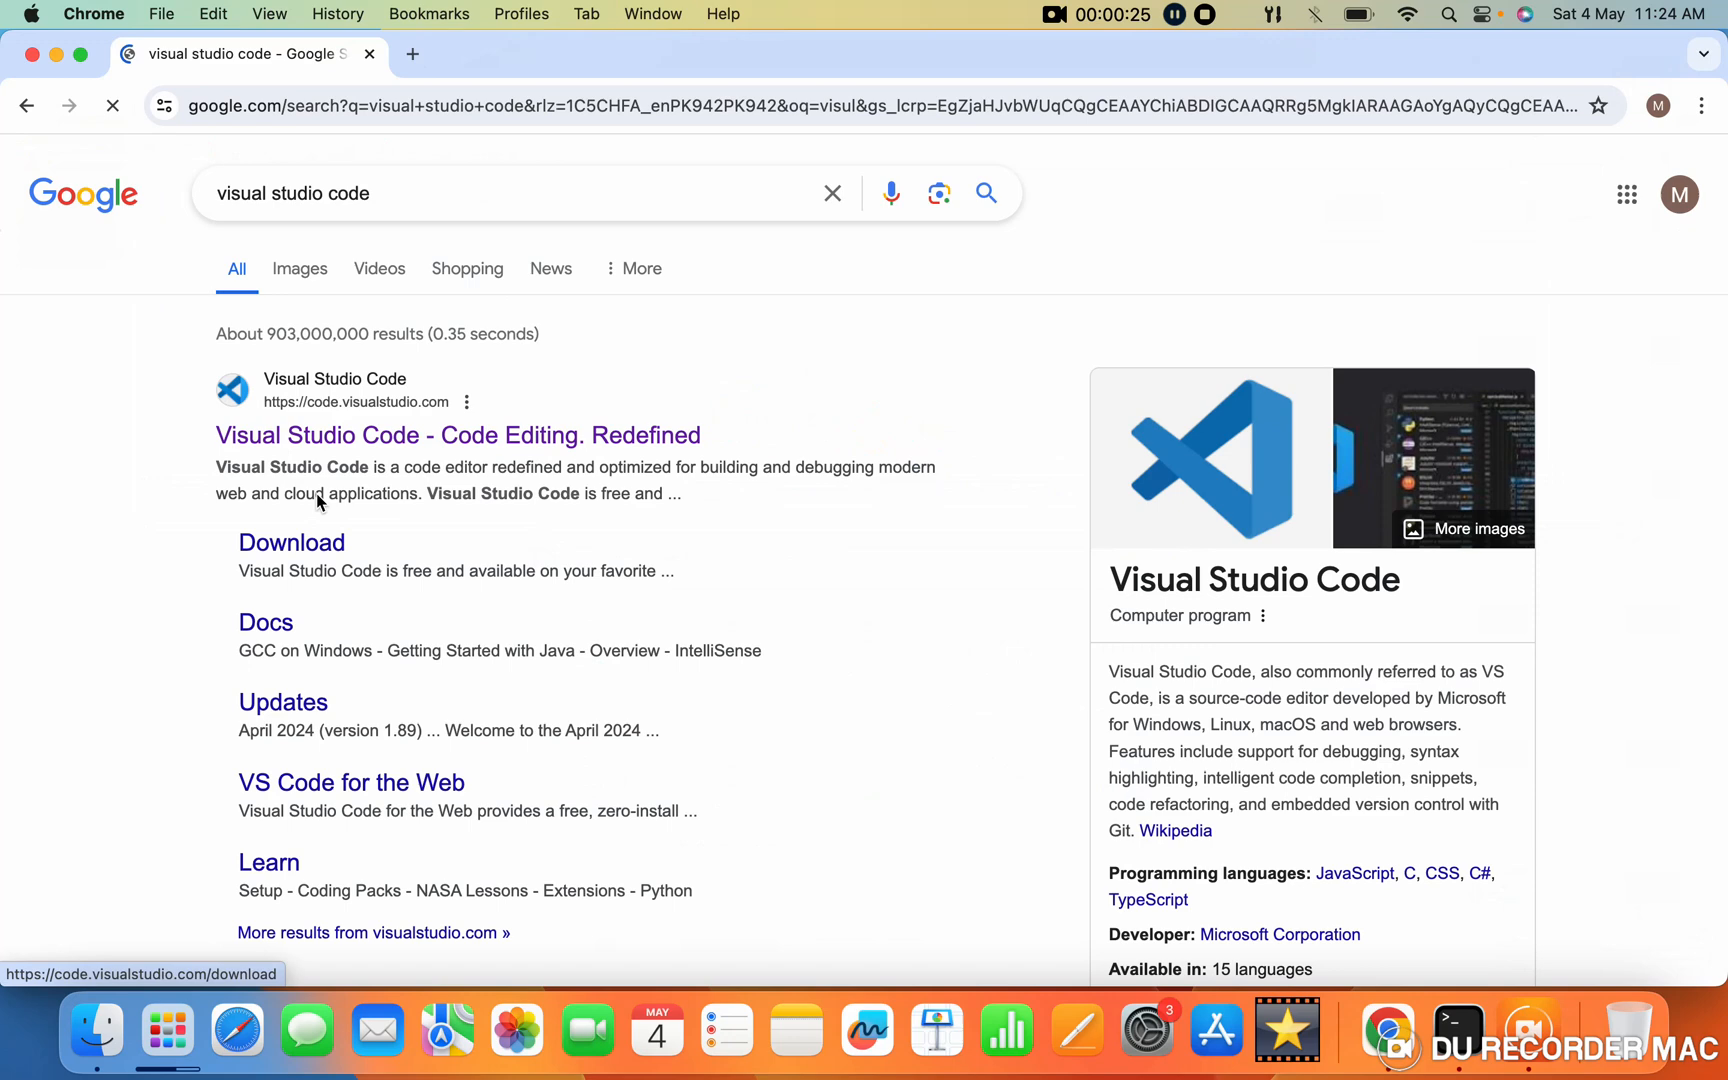
{"action": "left_click", "coordinate": [458, 434]}
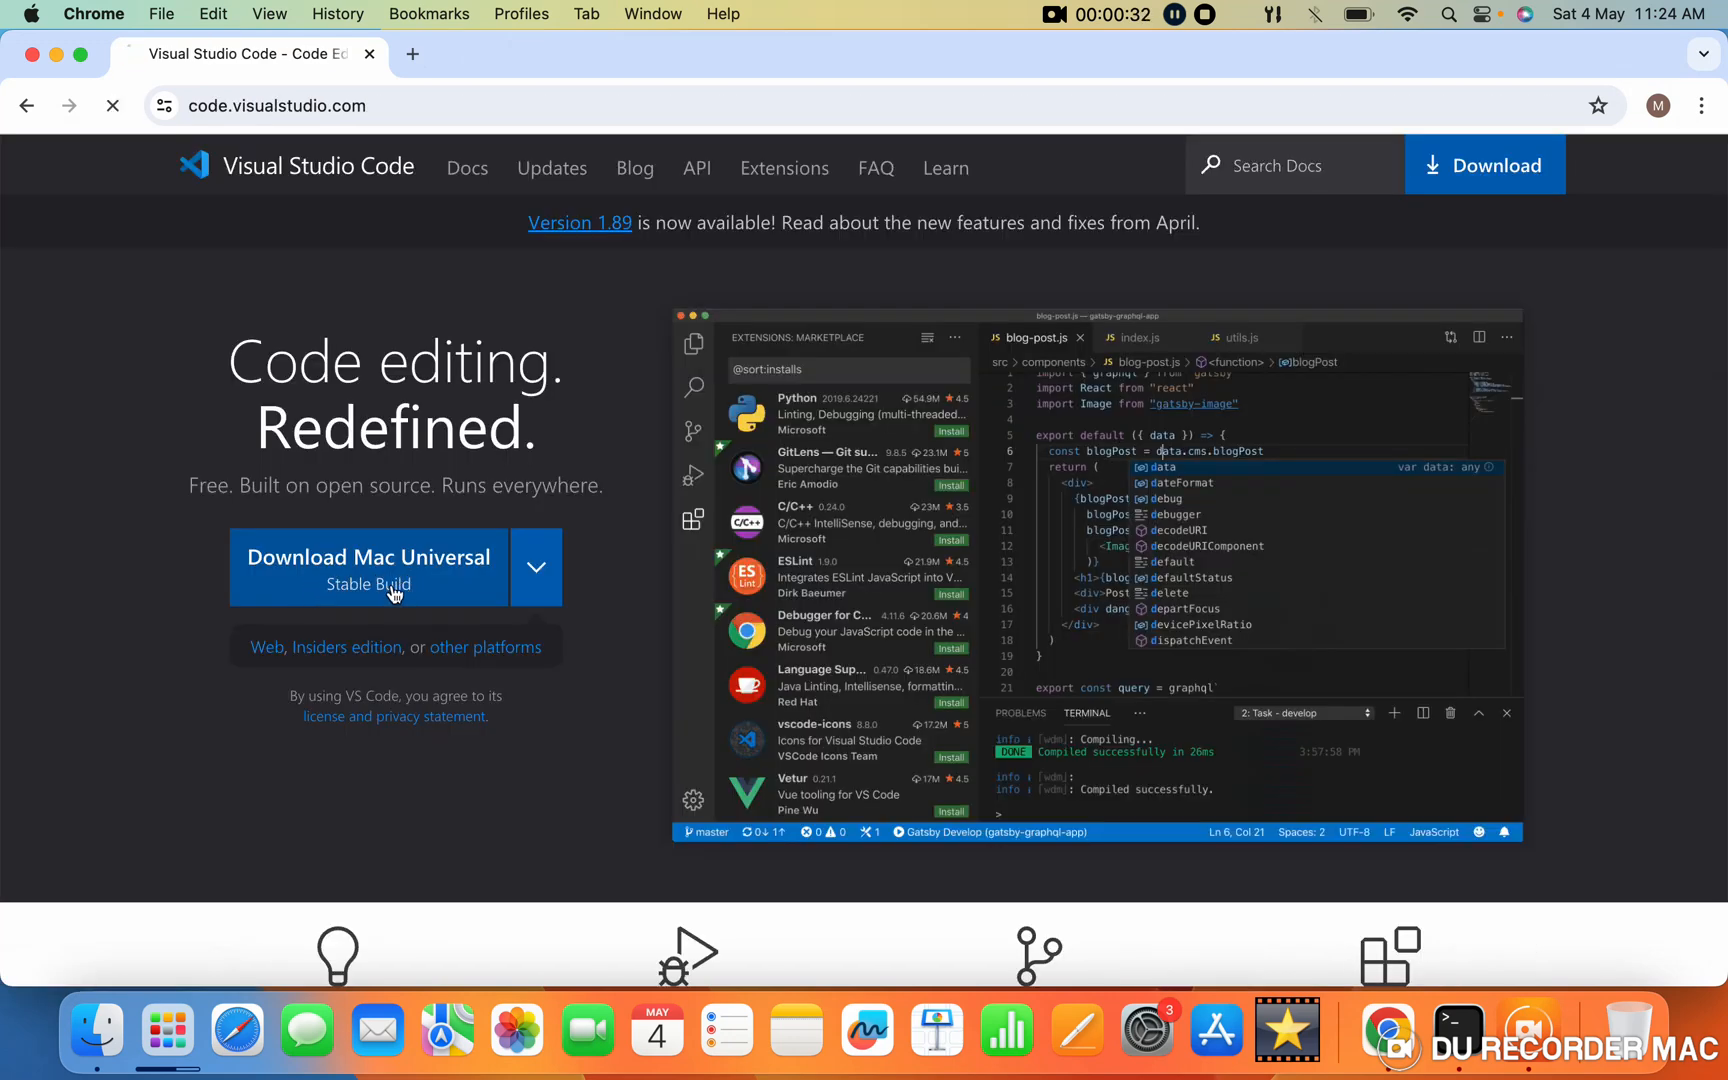
Step: Download the Mac Universal VS Code zip and show the finished file in its folder
{"action": "left_click", "coordinate": [366, 568]}
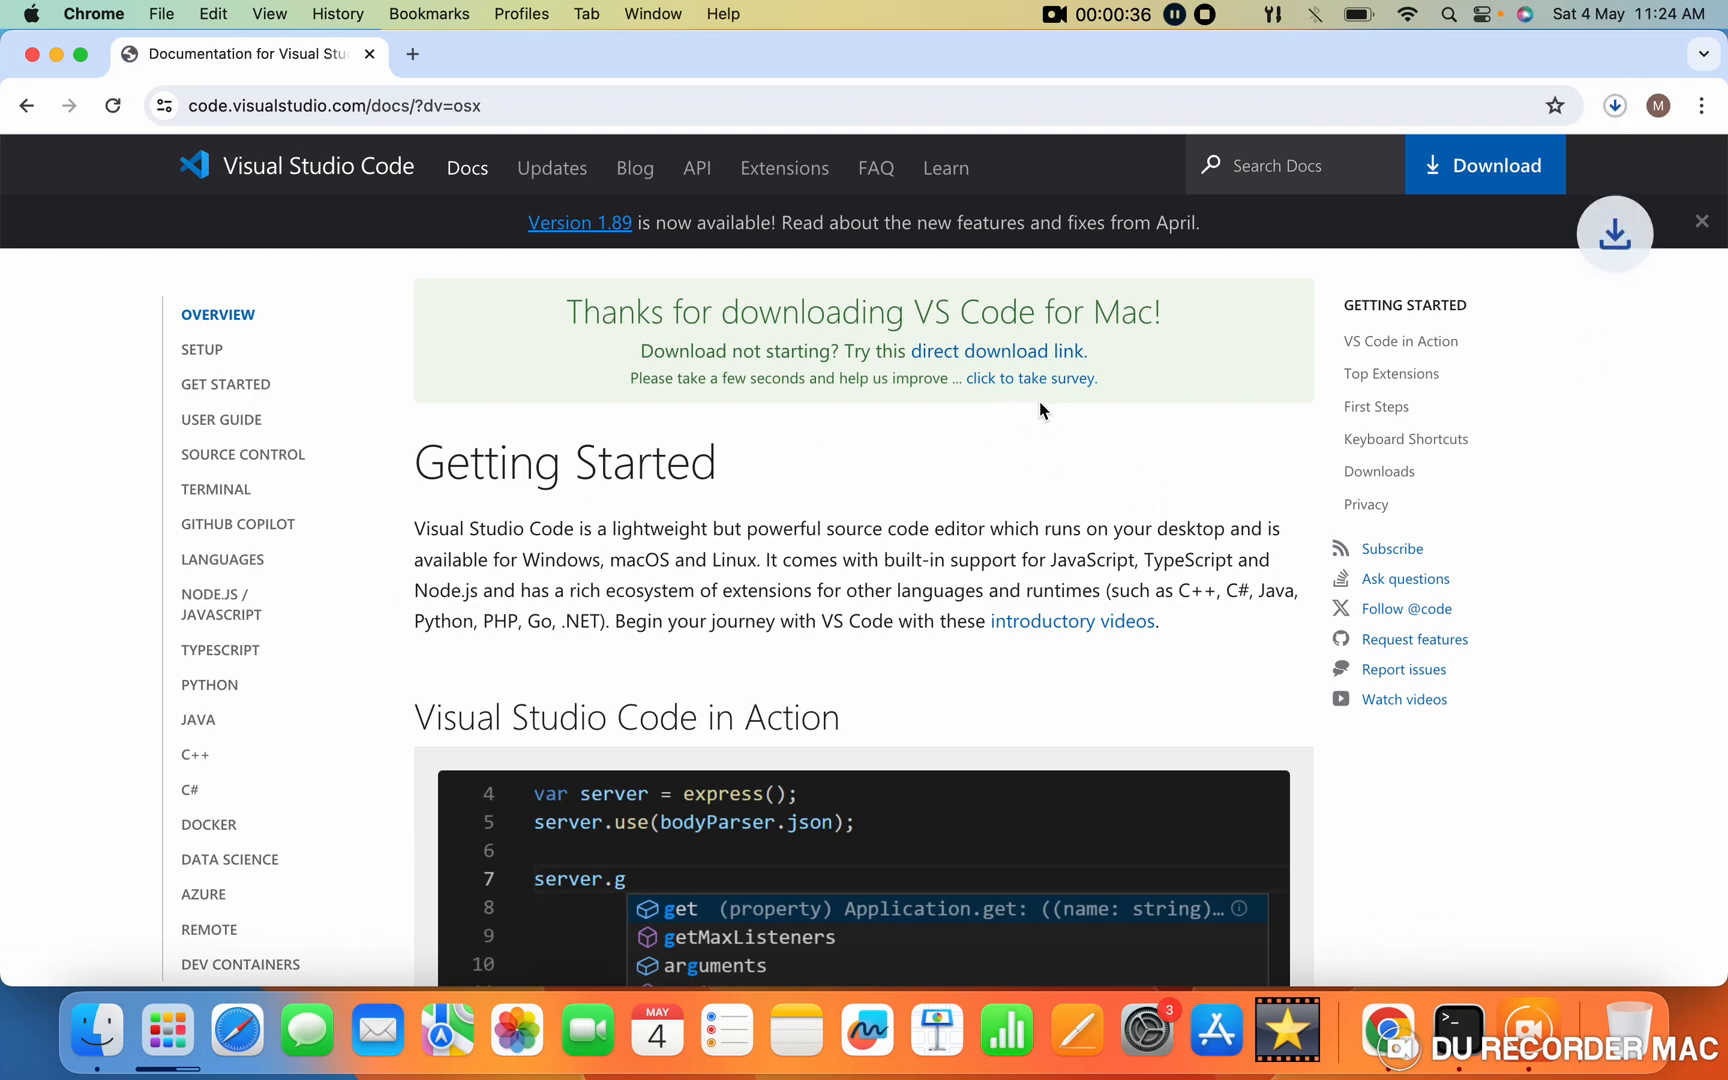
{"action": "left_click", "coordinate": [1616, 106]}
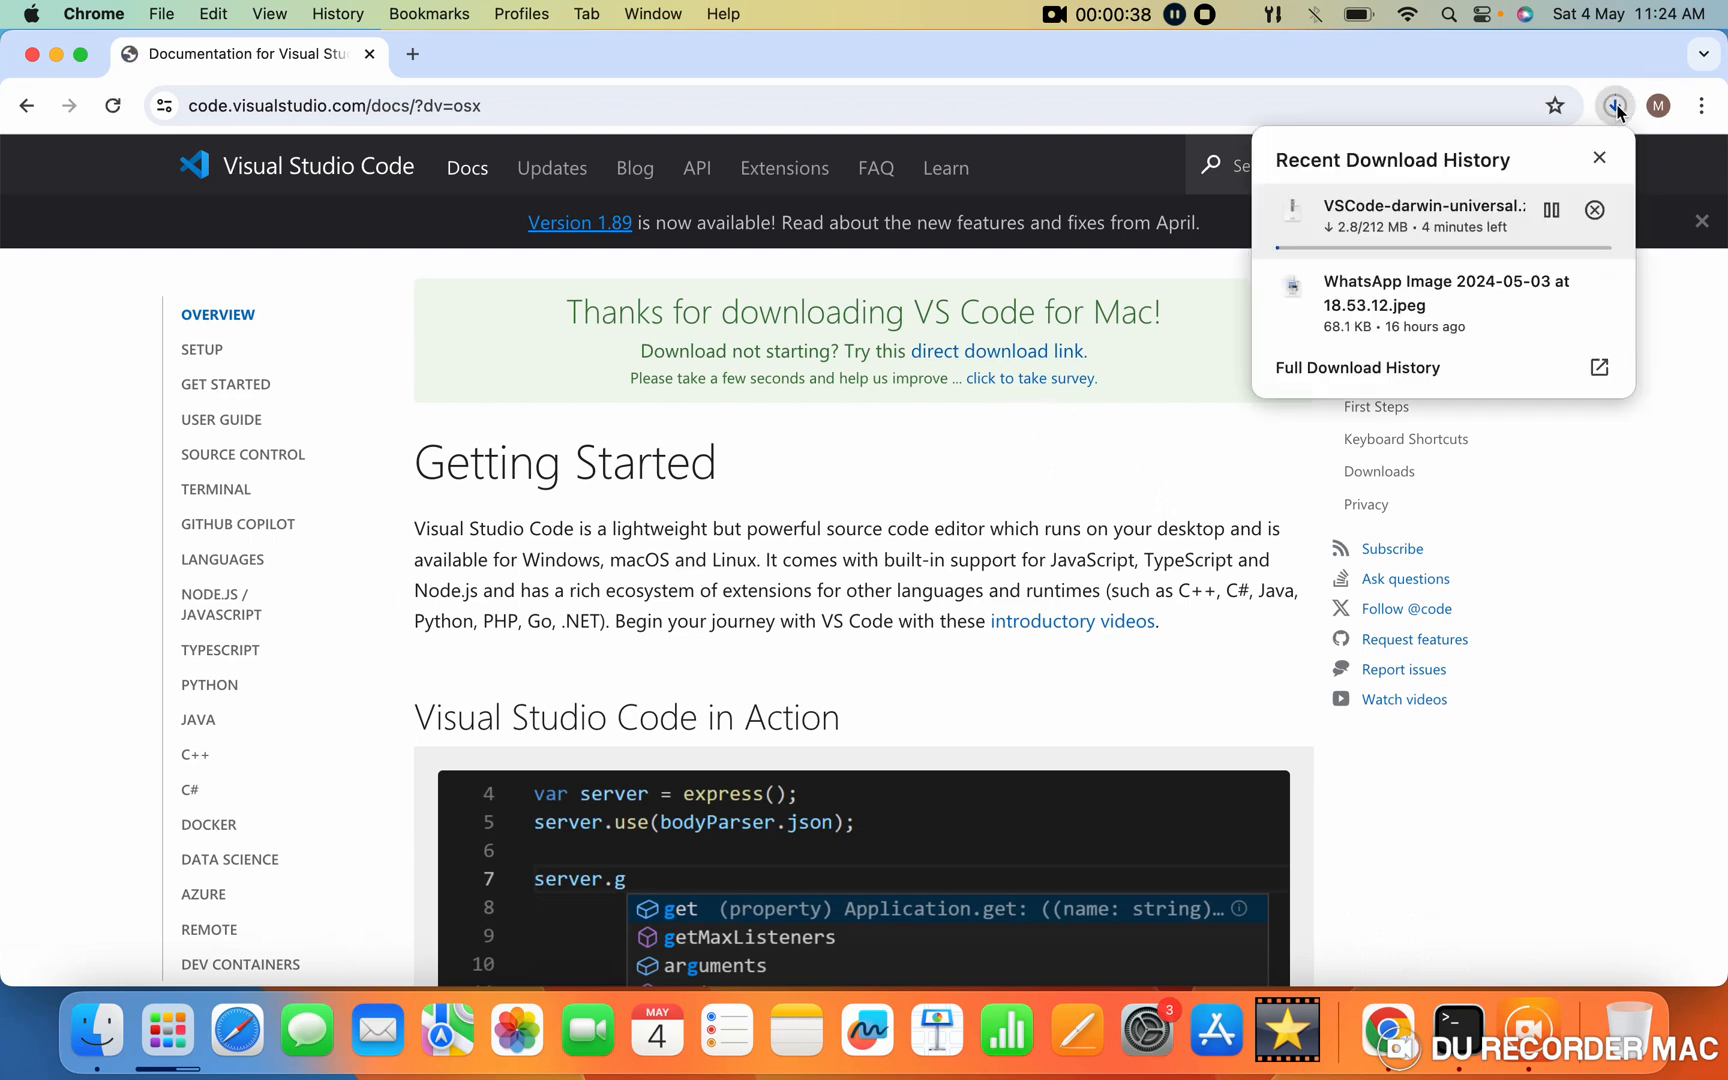
{"action": "left_click", "coordinate": [1614, 104]}
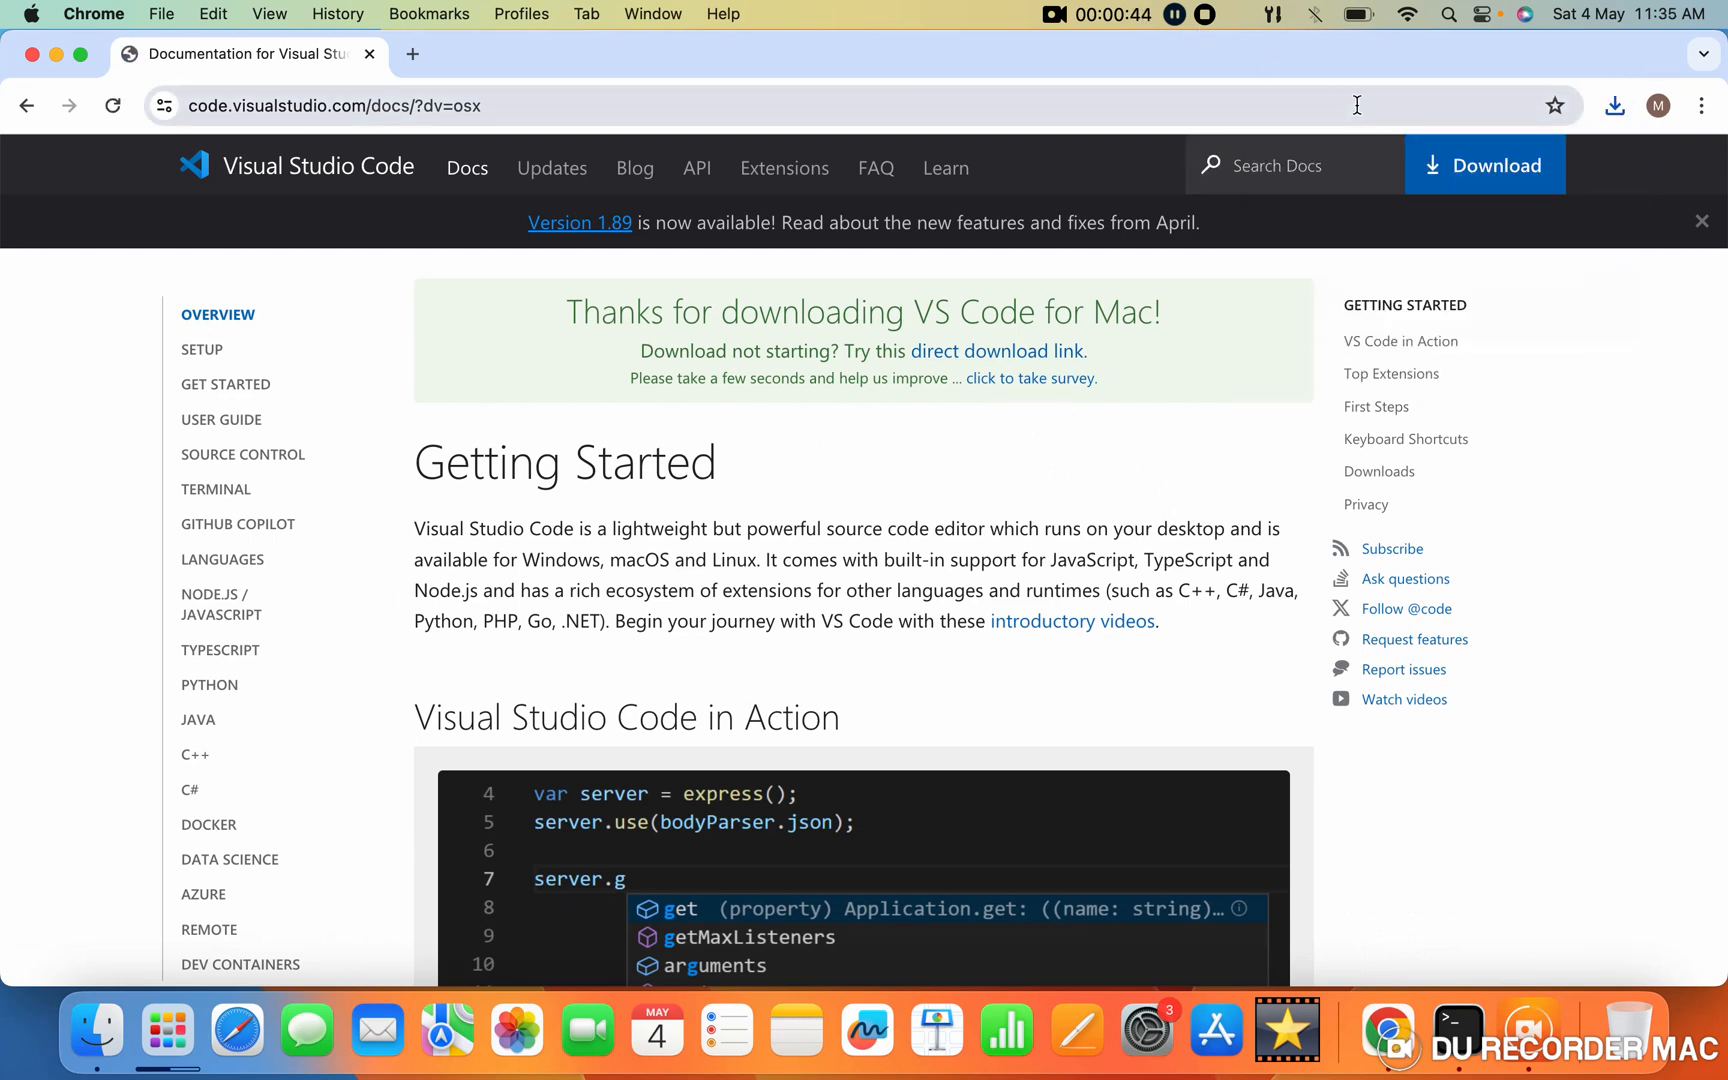
{"action": "left_click", "coordinate": [1614, 106]}
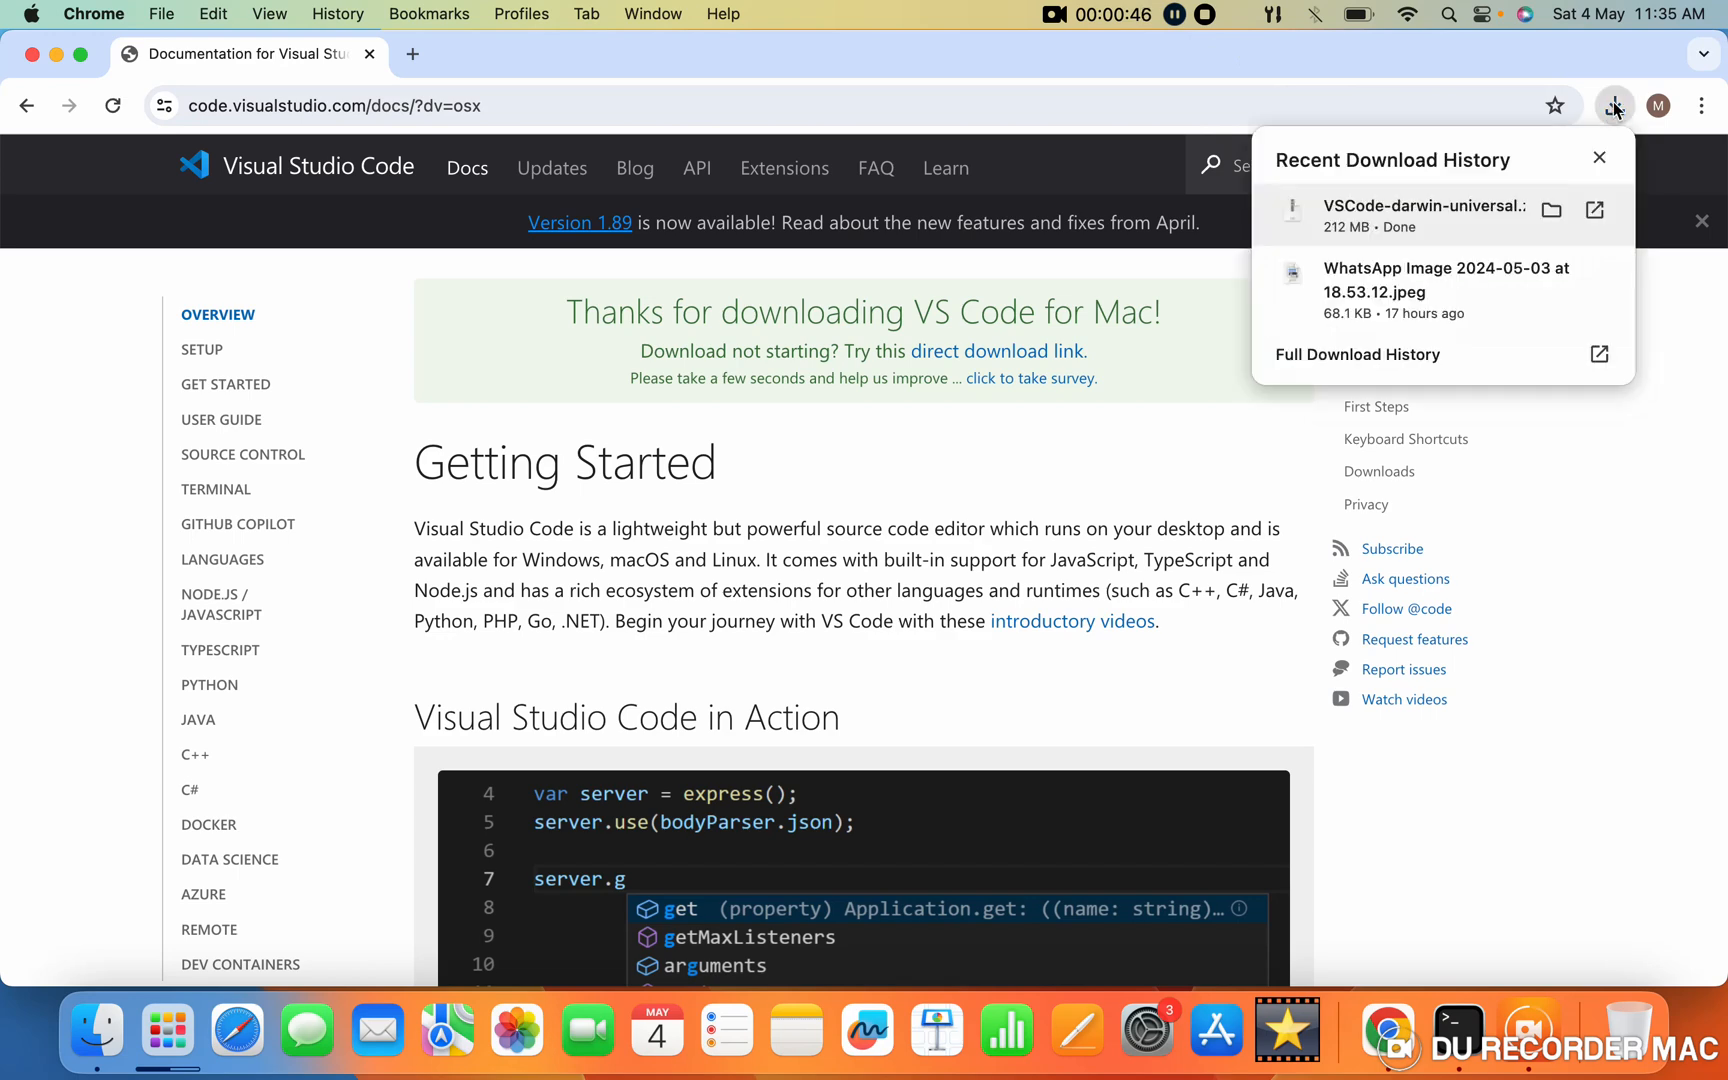
{"action": "left_click", "coordinate": [1550, 210]}
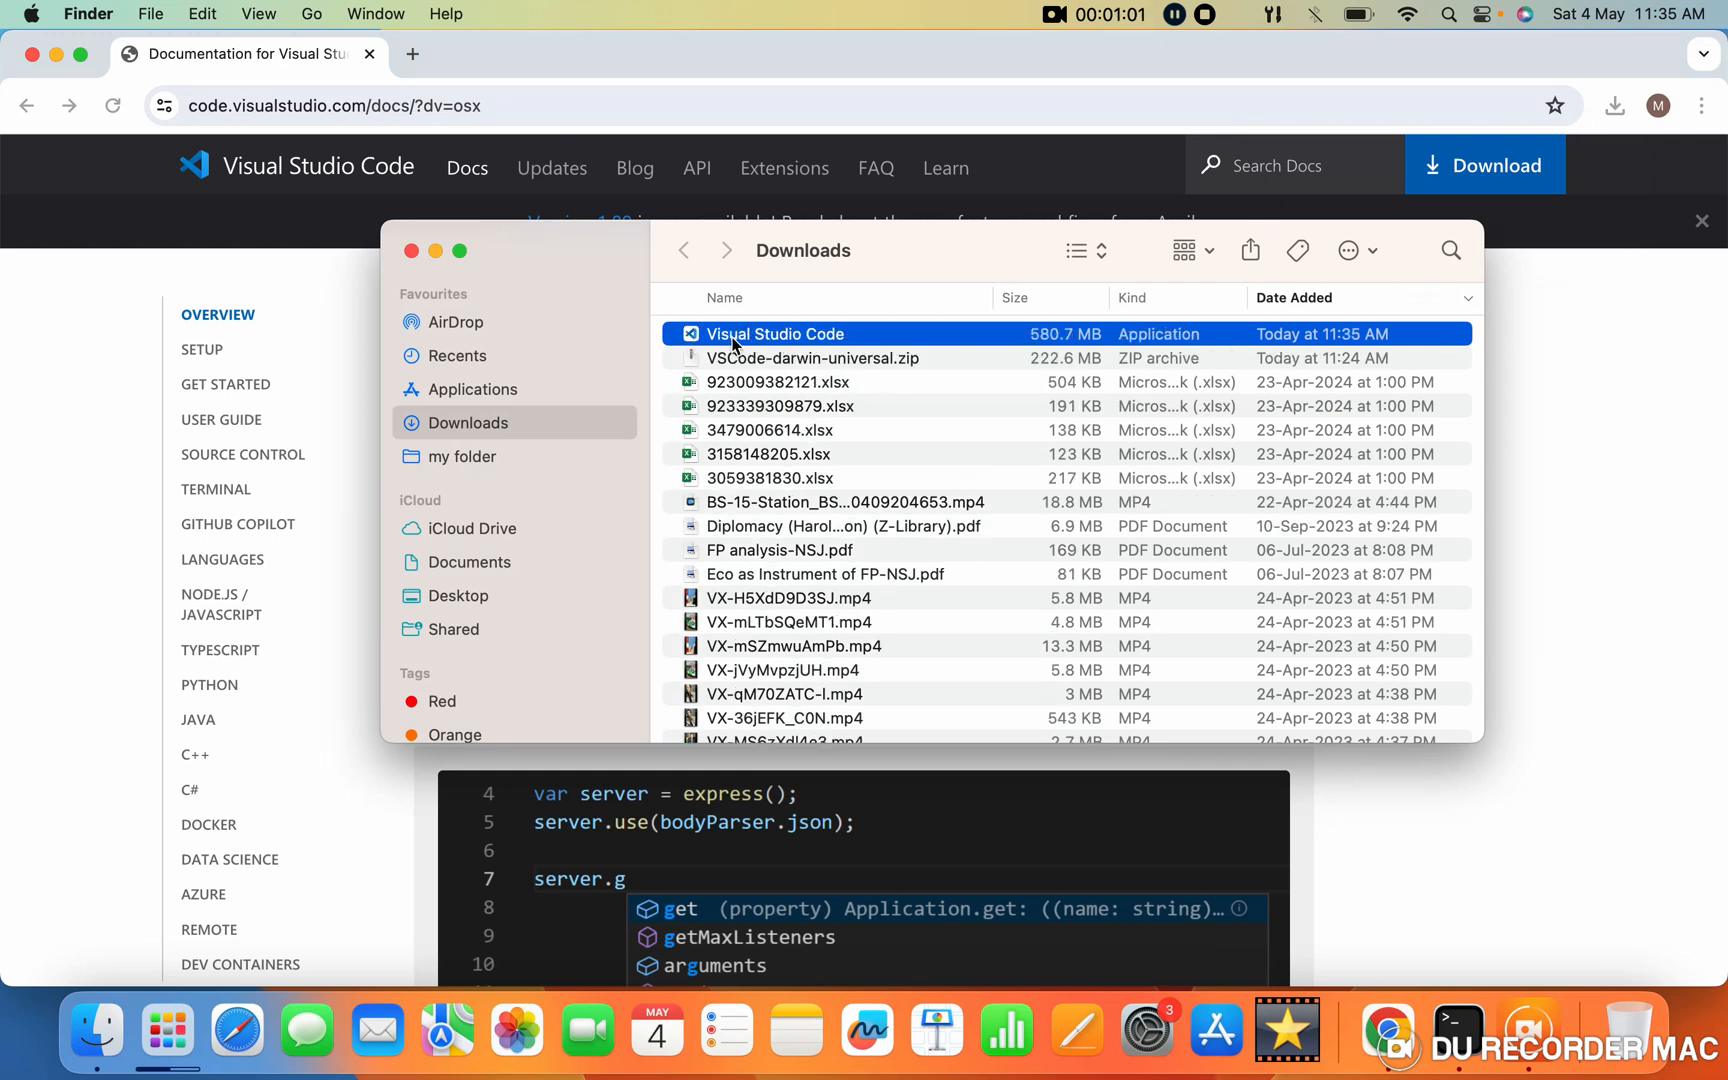
Step: Launch the Visual Studio Code app from the Downloads folder
{"action": "double_click", "coordinate": [774, 334]}
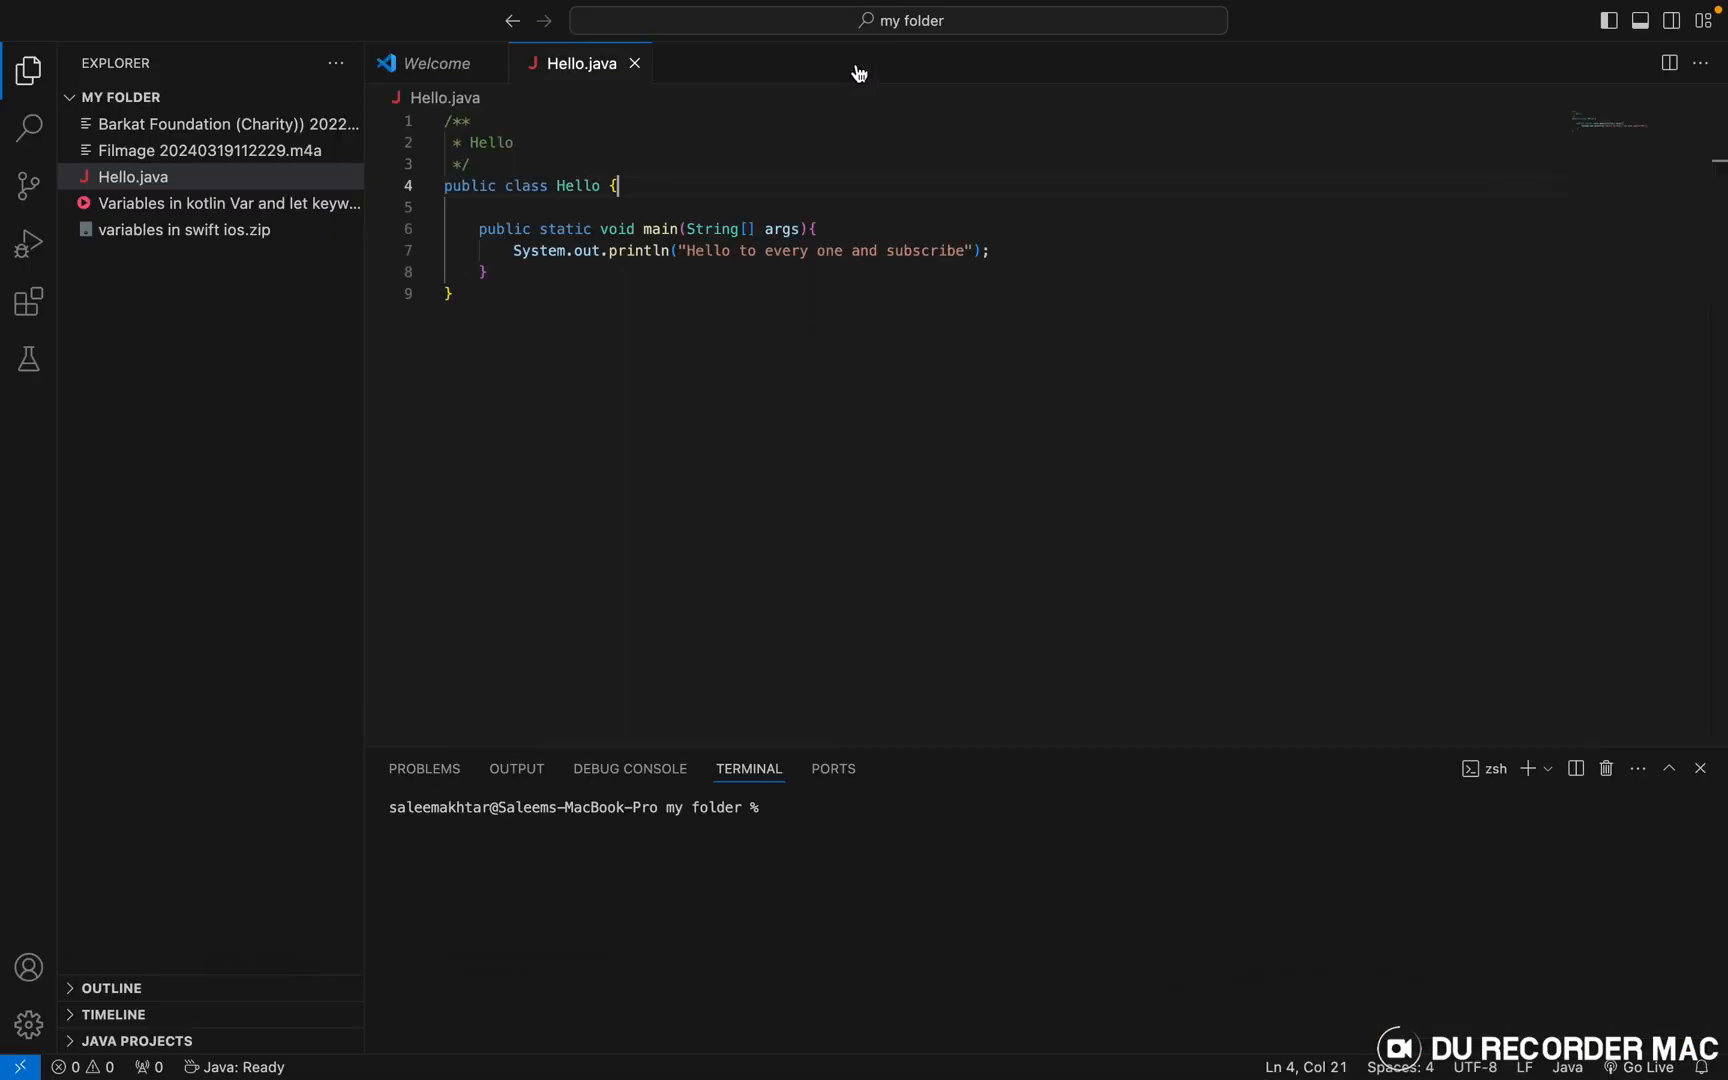
Step: Close Hello.java, install Code Runner from Extensions, and search for 'c/c'
{"action": "left_click", "coordinate": [634, 62]}
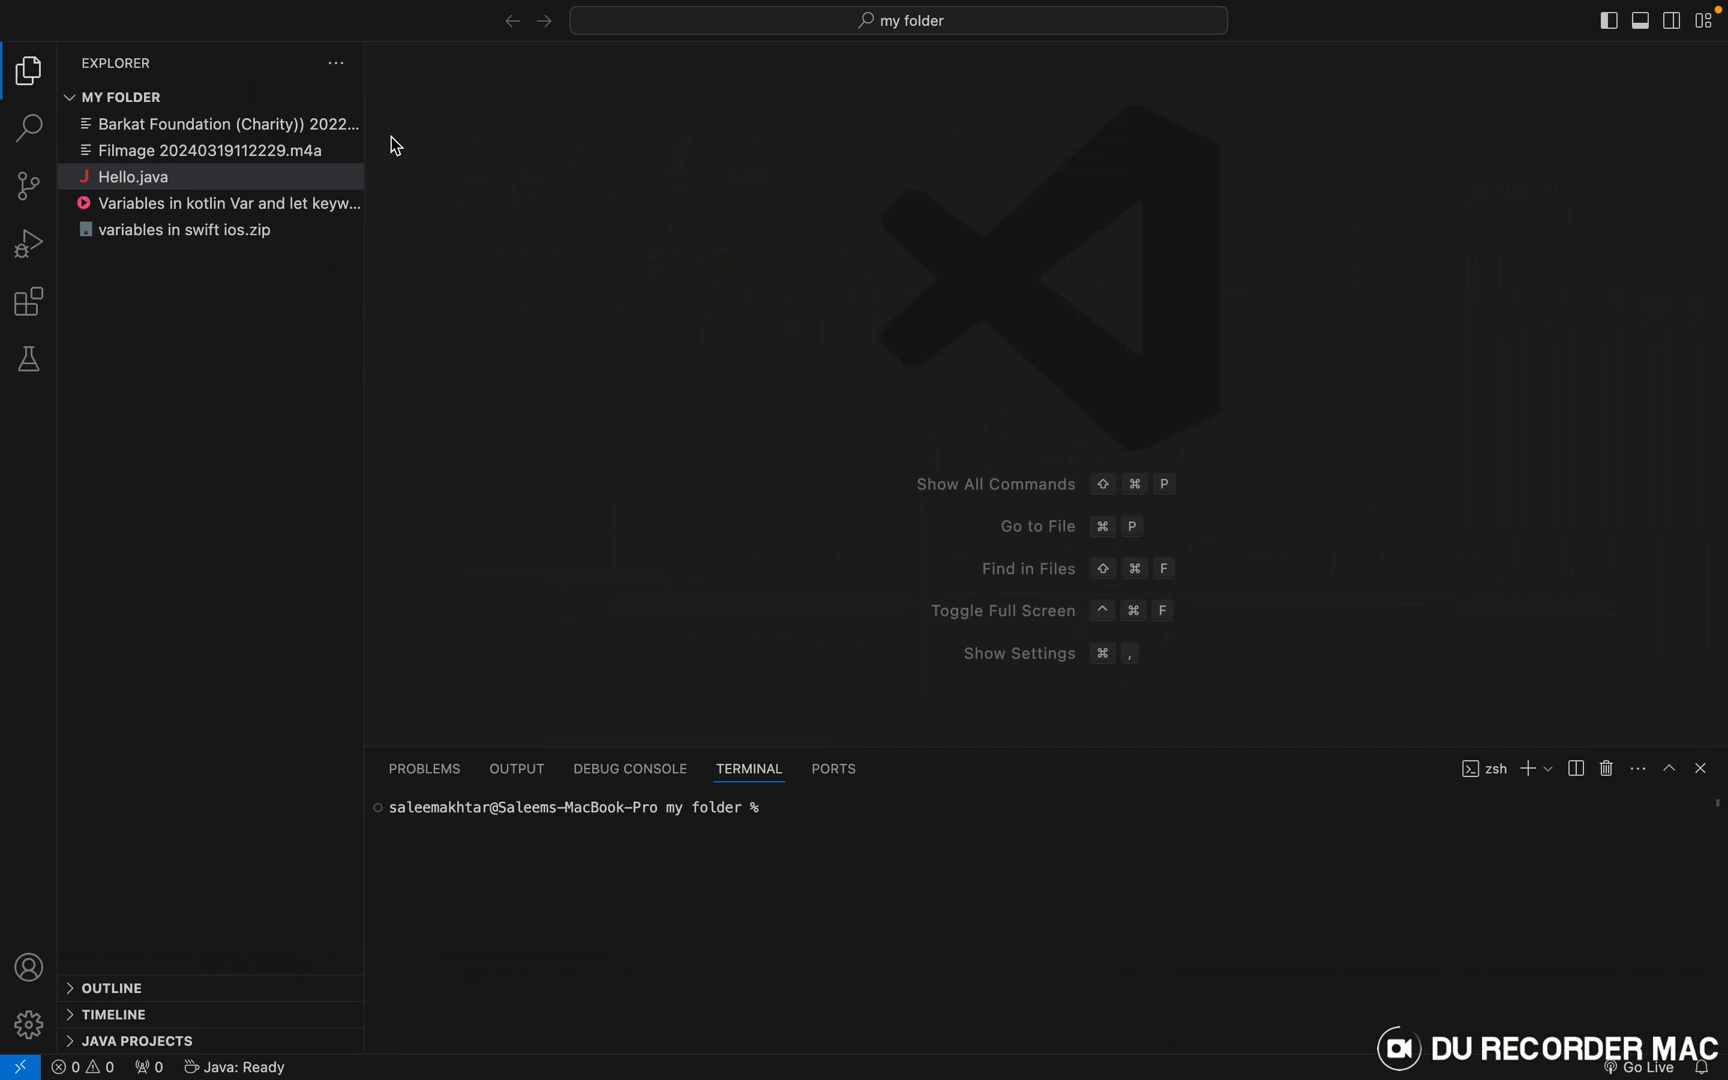
{"action": "mouse_move", "coordinate": [28, 302]}
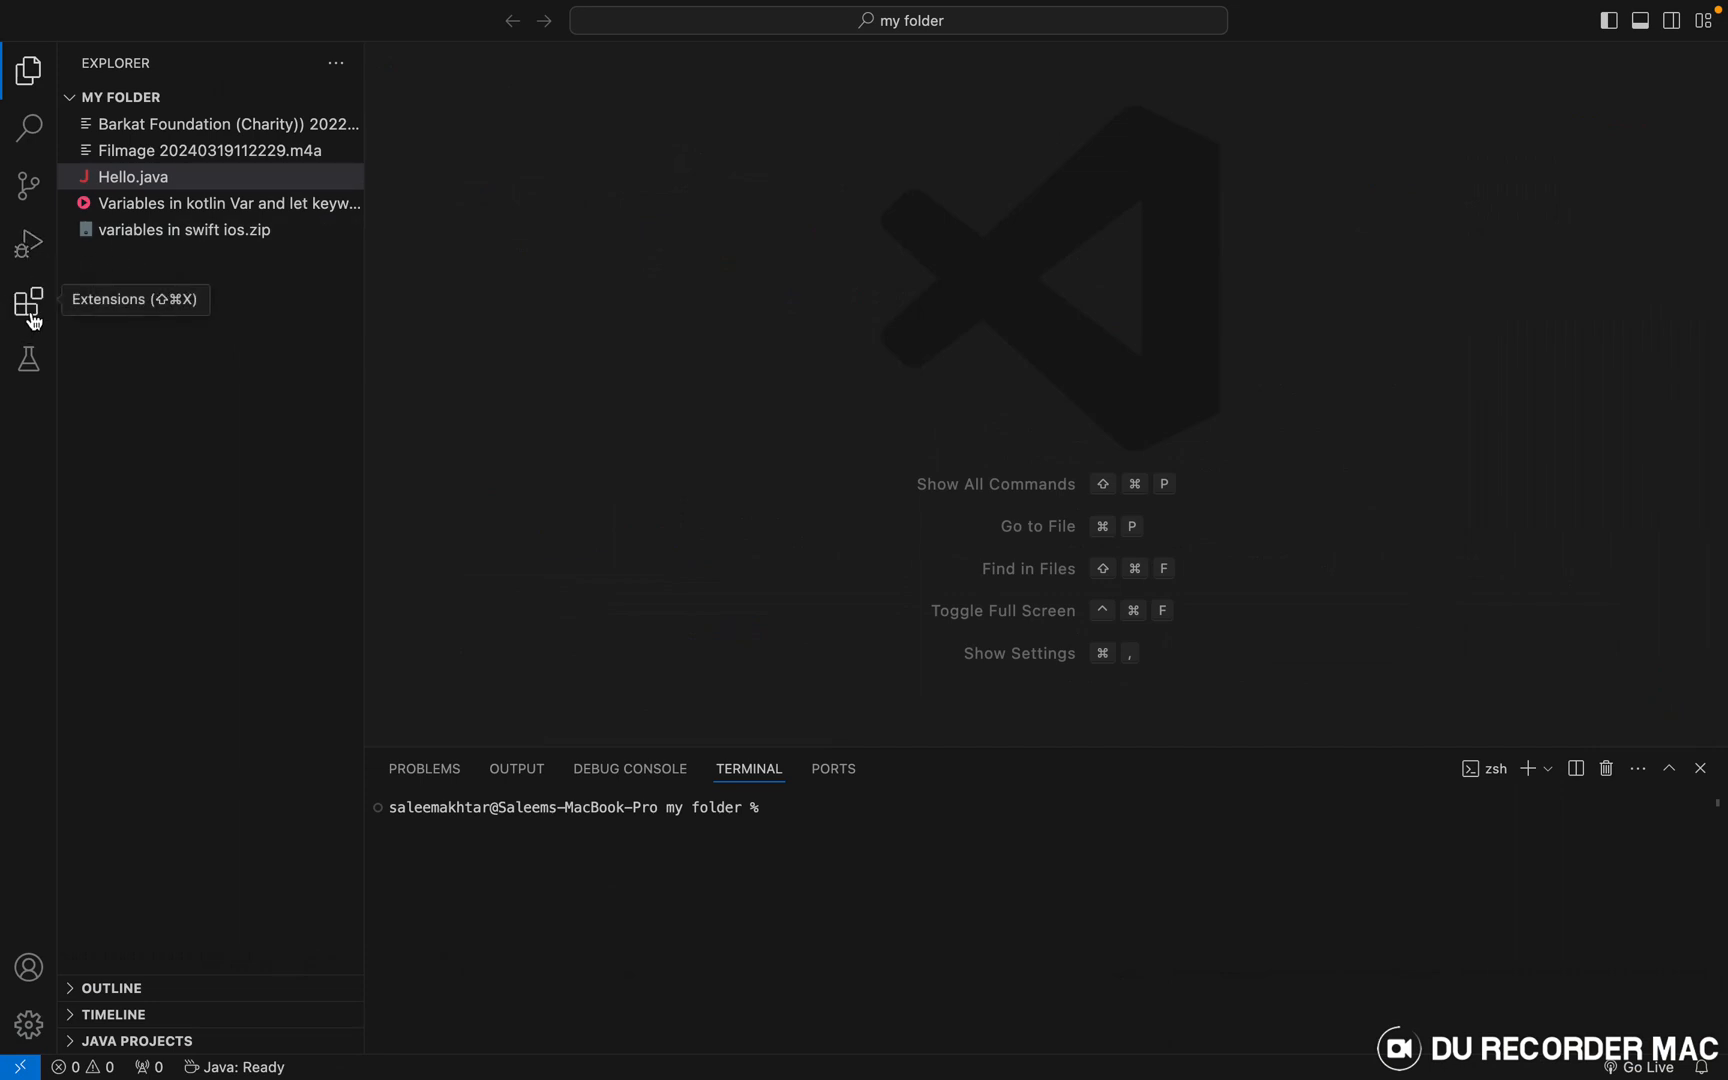
{"action": "left_click", "coordinate": [28, 302]}
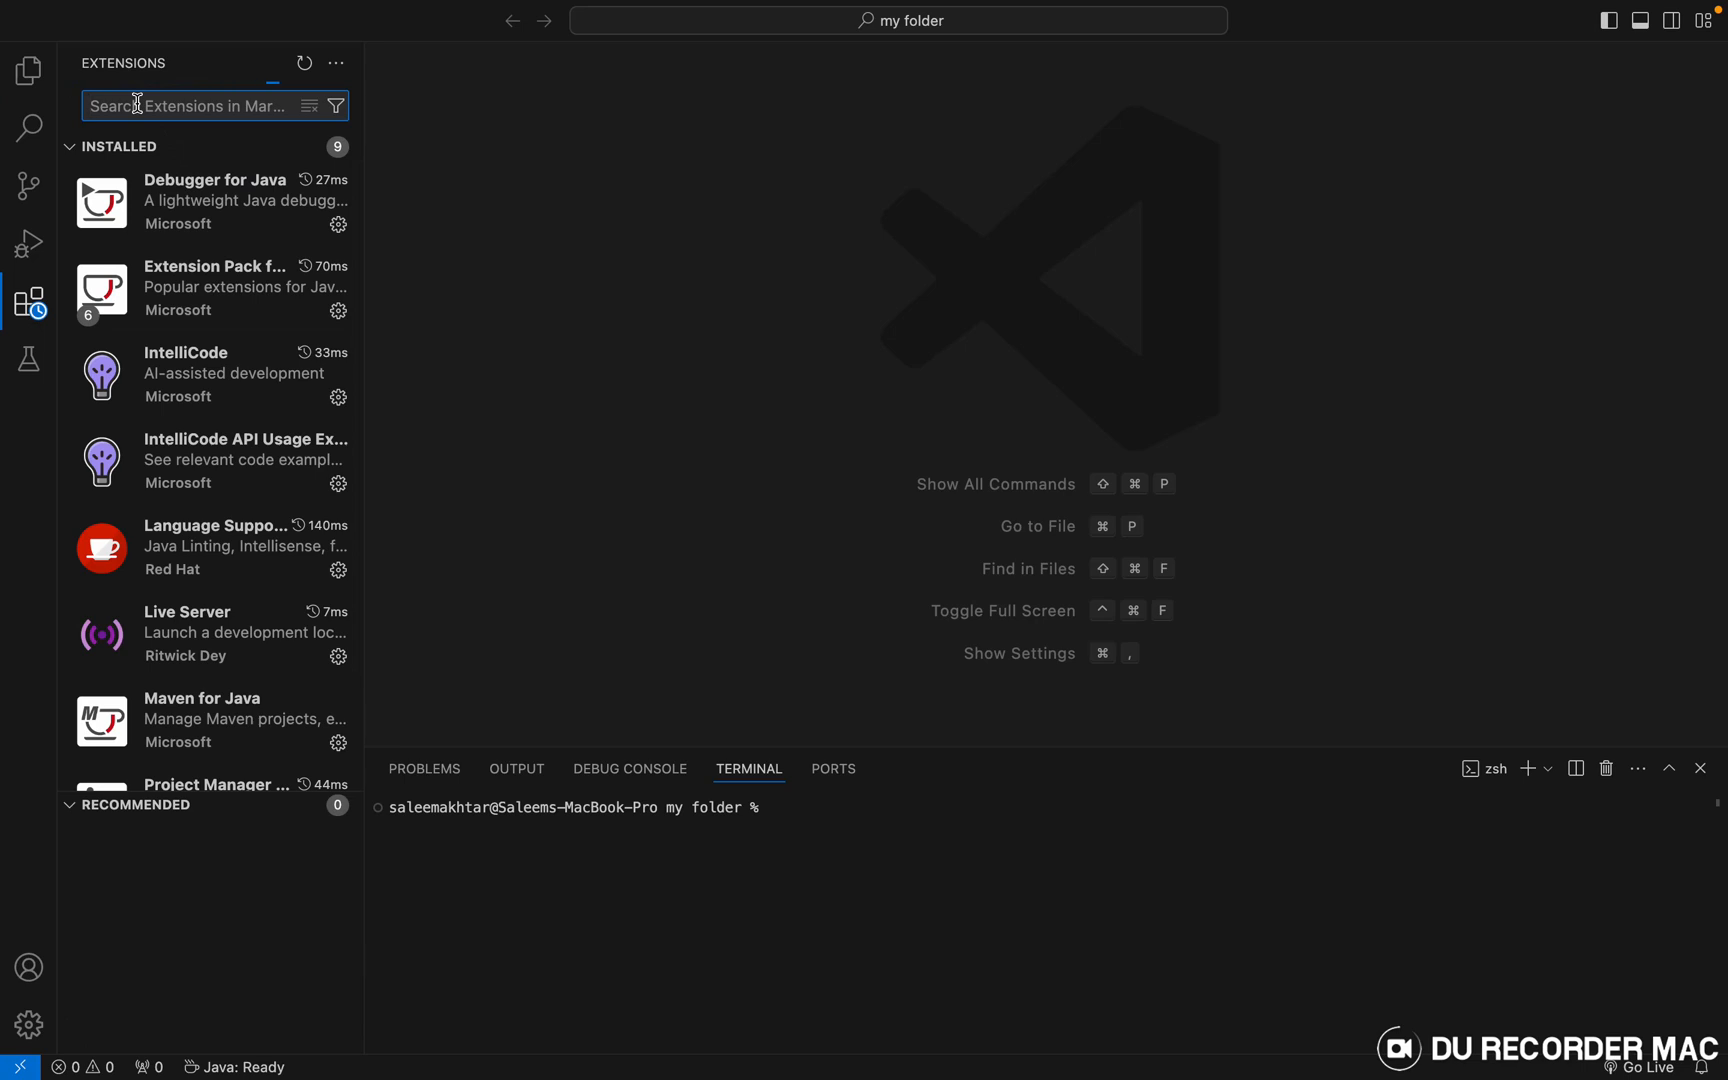
{"action": "type", "text": "code runner"}
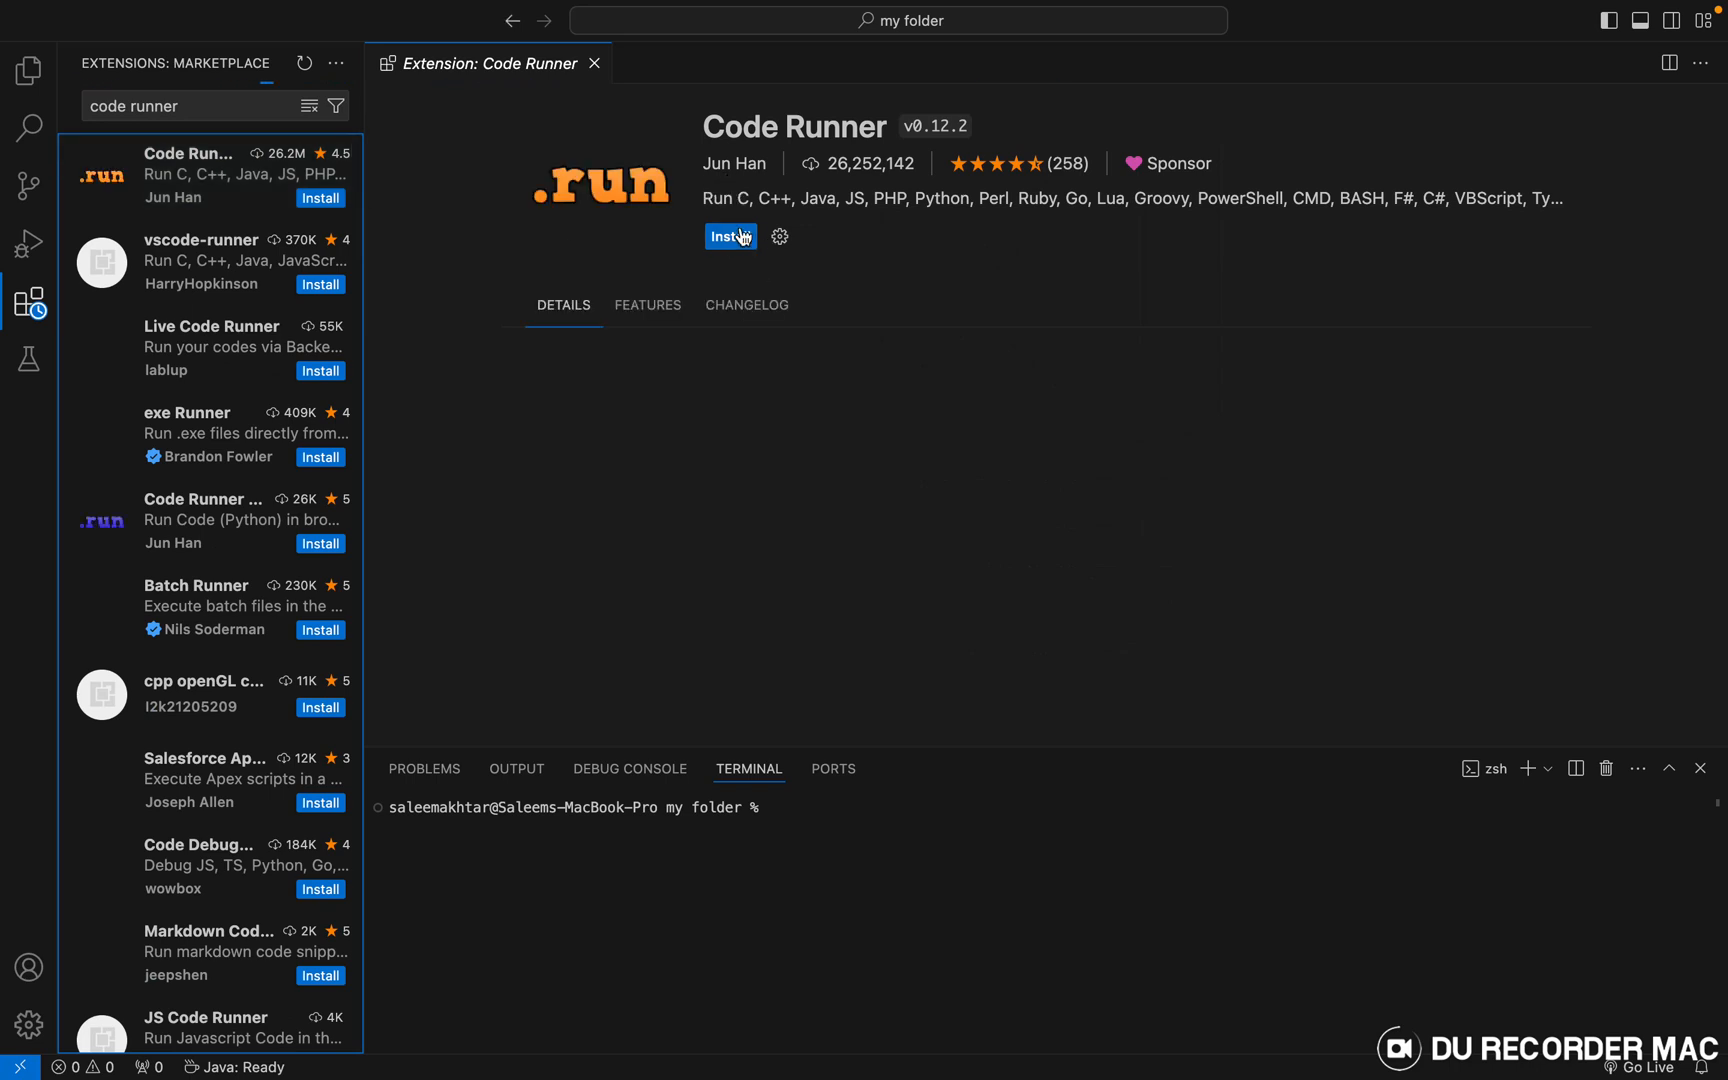
{"action": "left_click", "coordinate": [730, 236]}
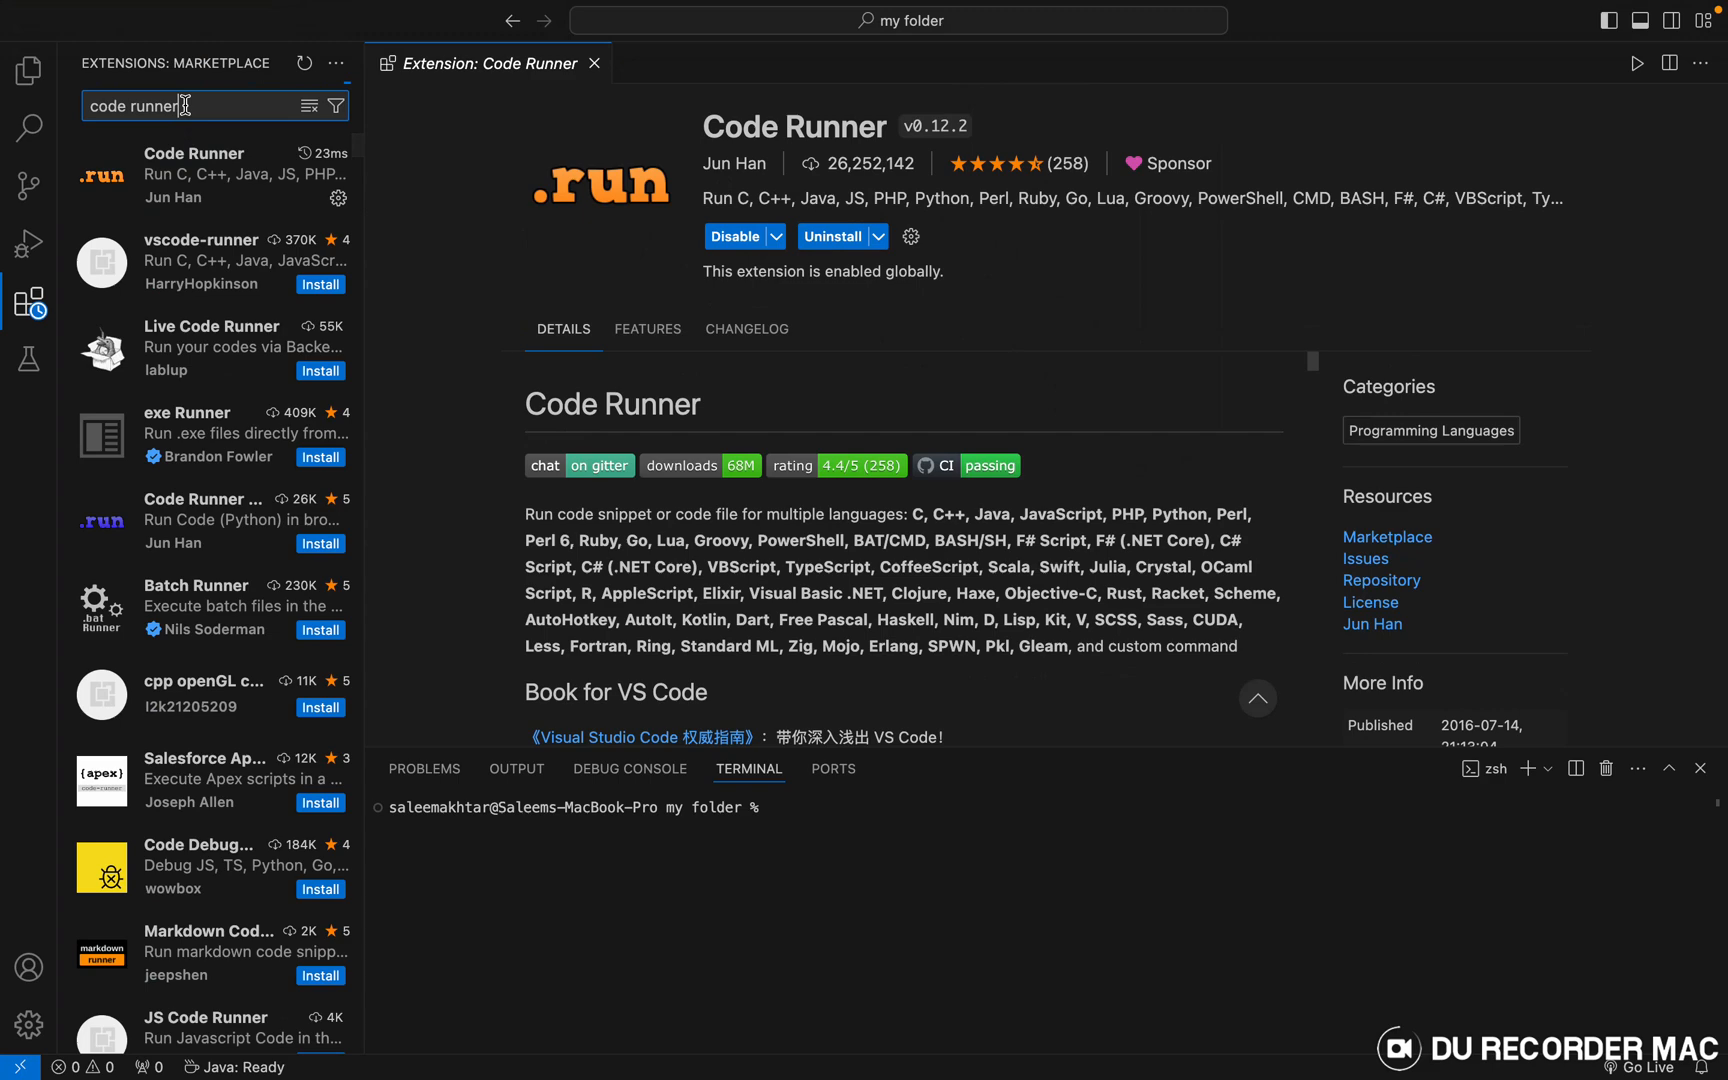
{"action": "left_click", "coordinate": [308, 106]}
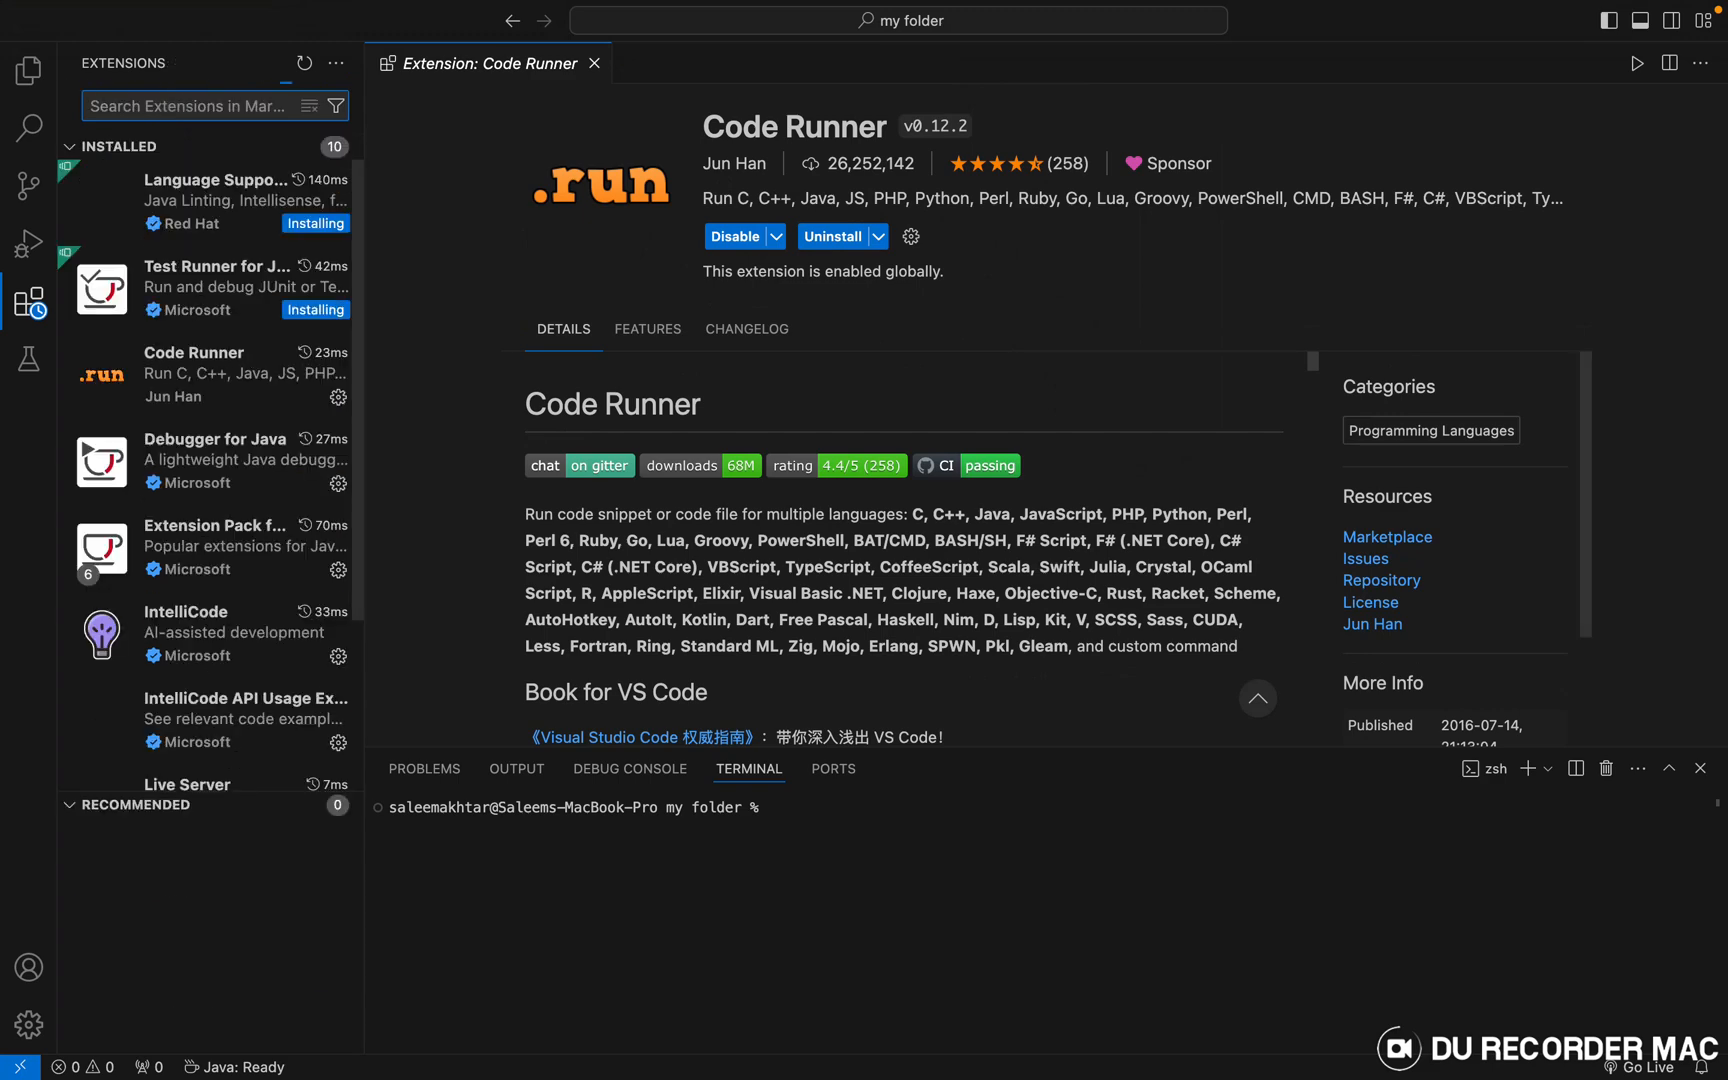
{"action": "type", "text": "c/c++"}
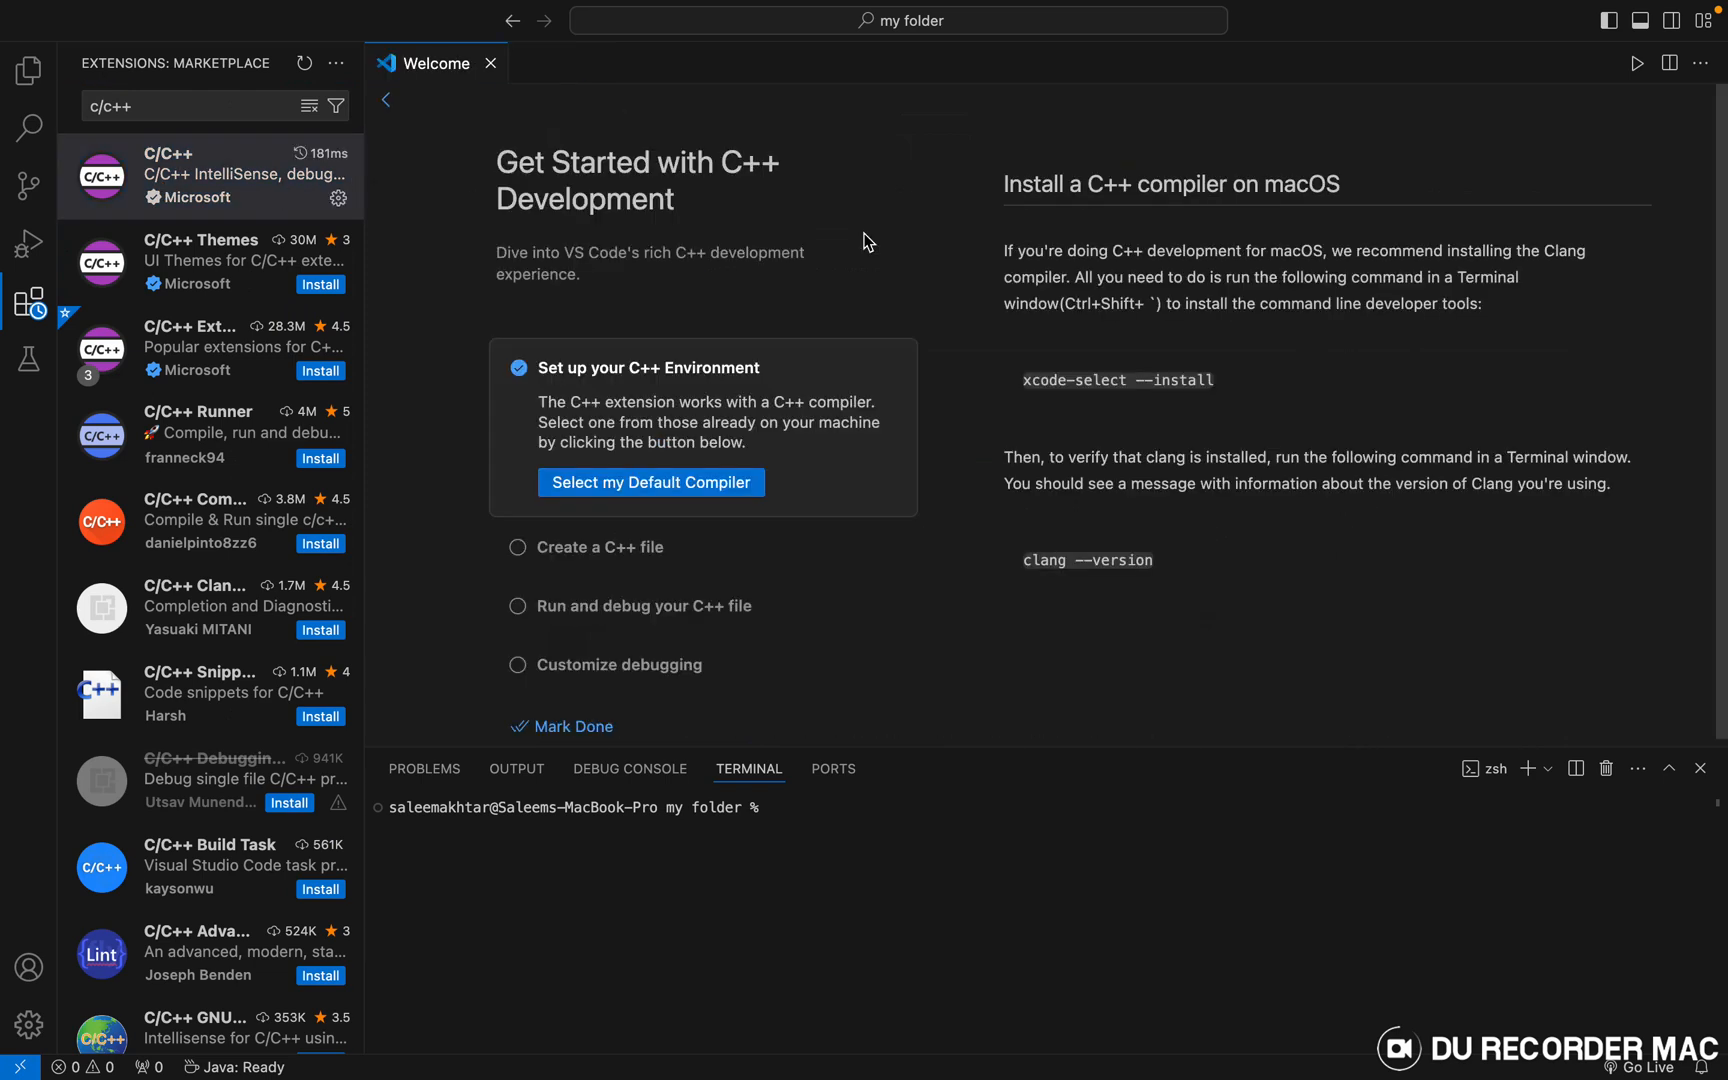
{"action": "mouse_move", "coordinate": [1026, 402]}
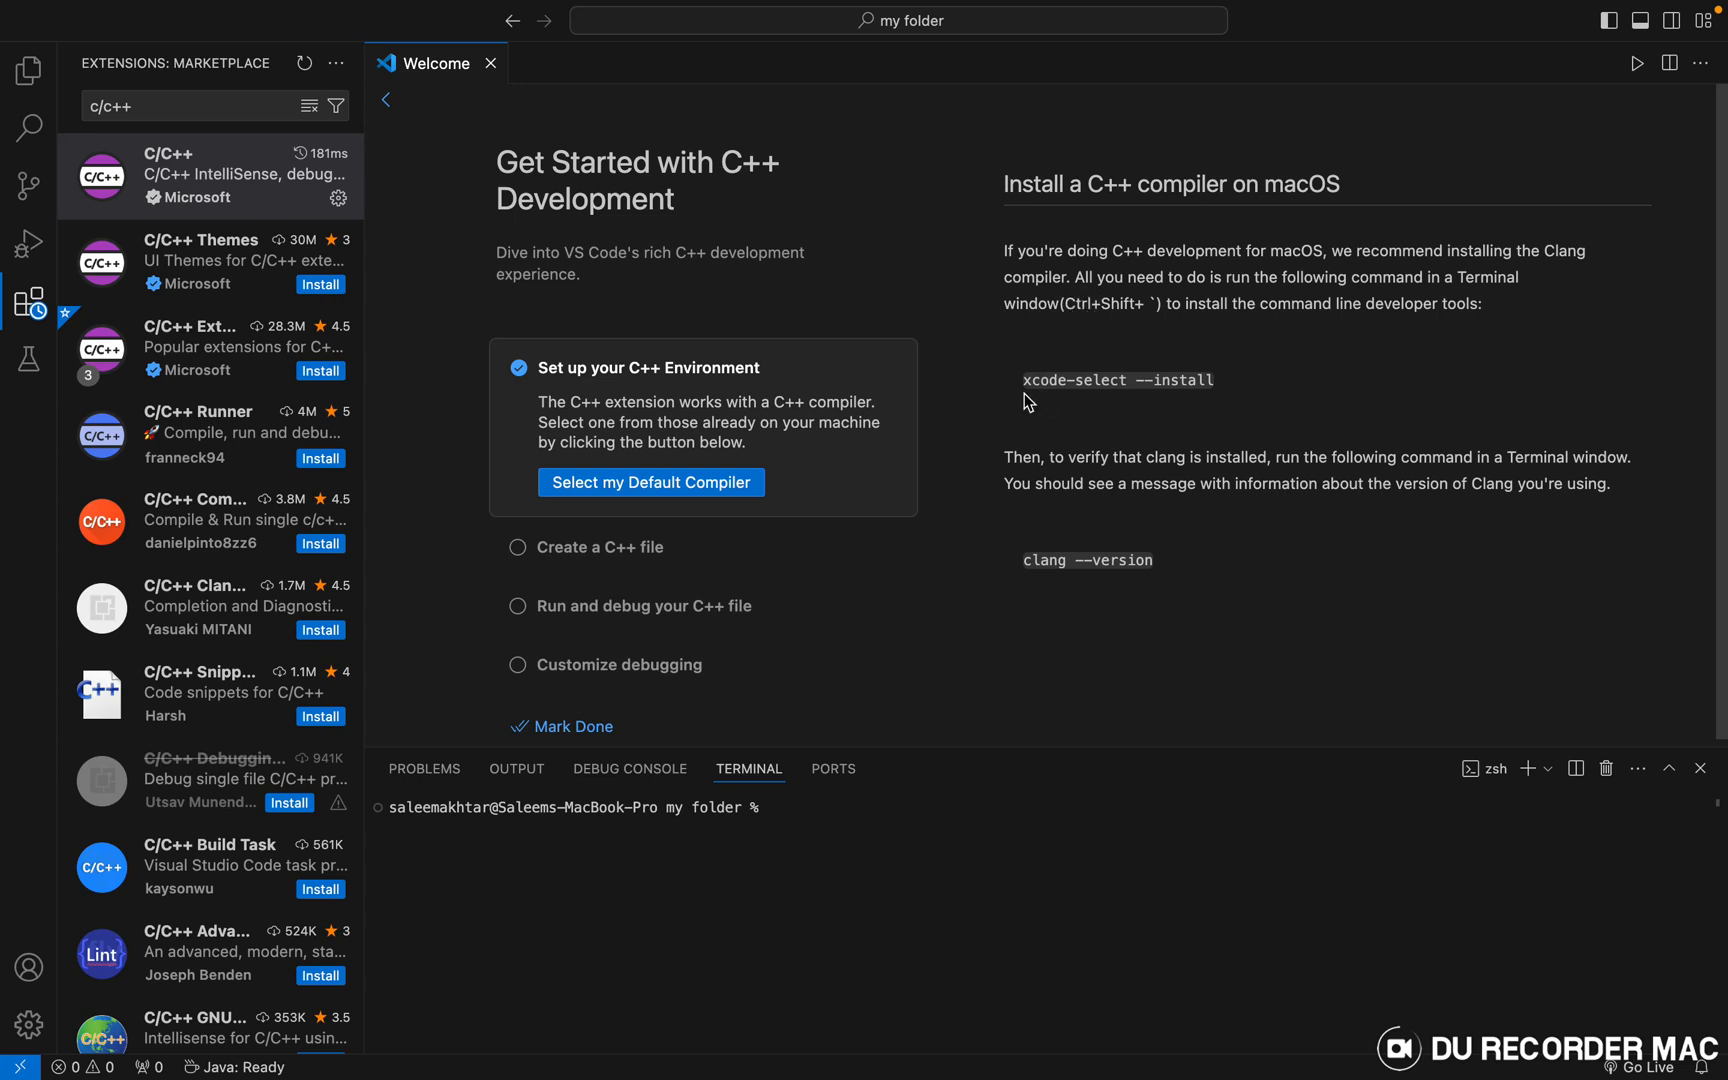
{"action": "mouse_move", "coordinate": [1130, 384]}
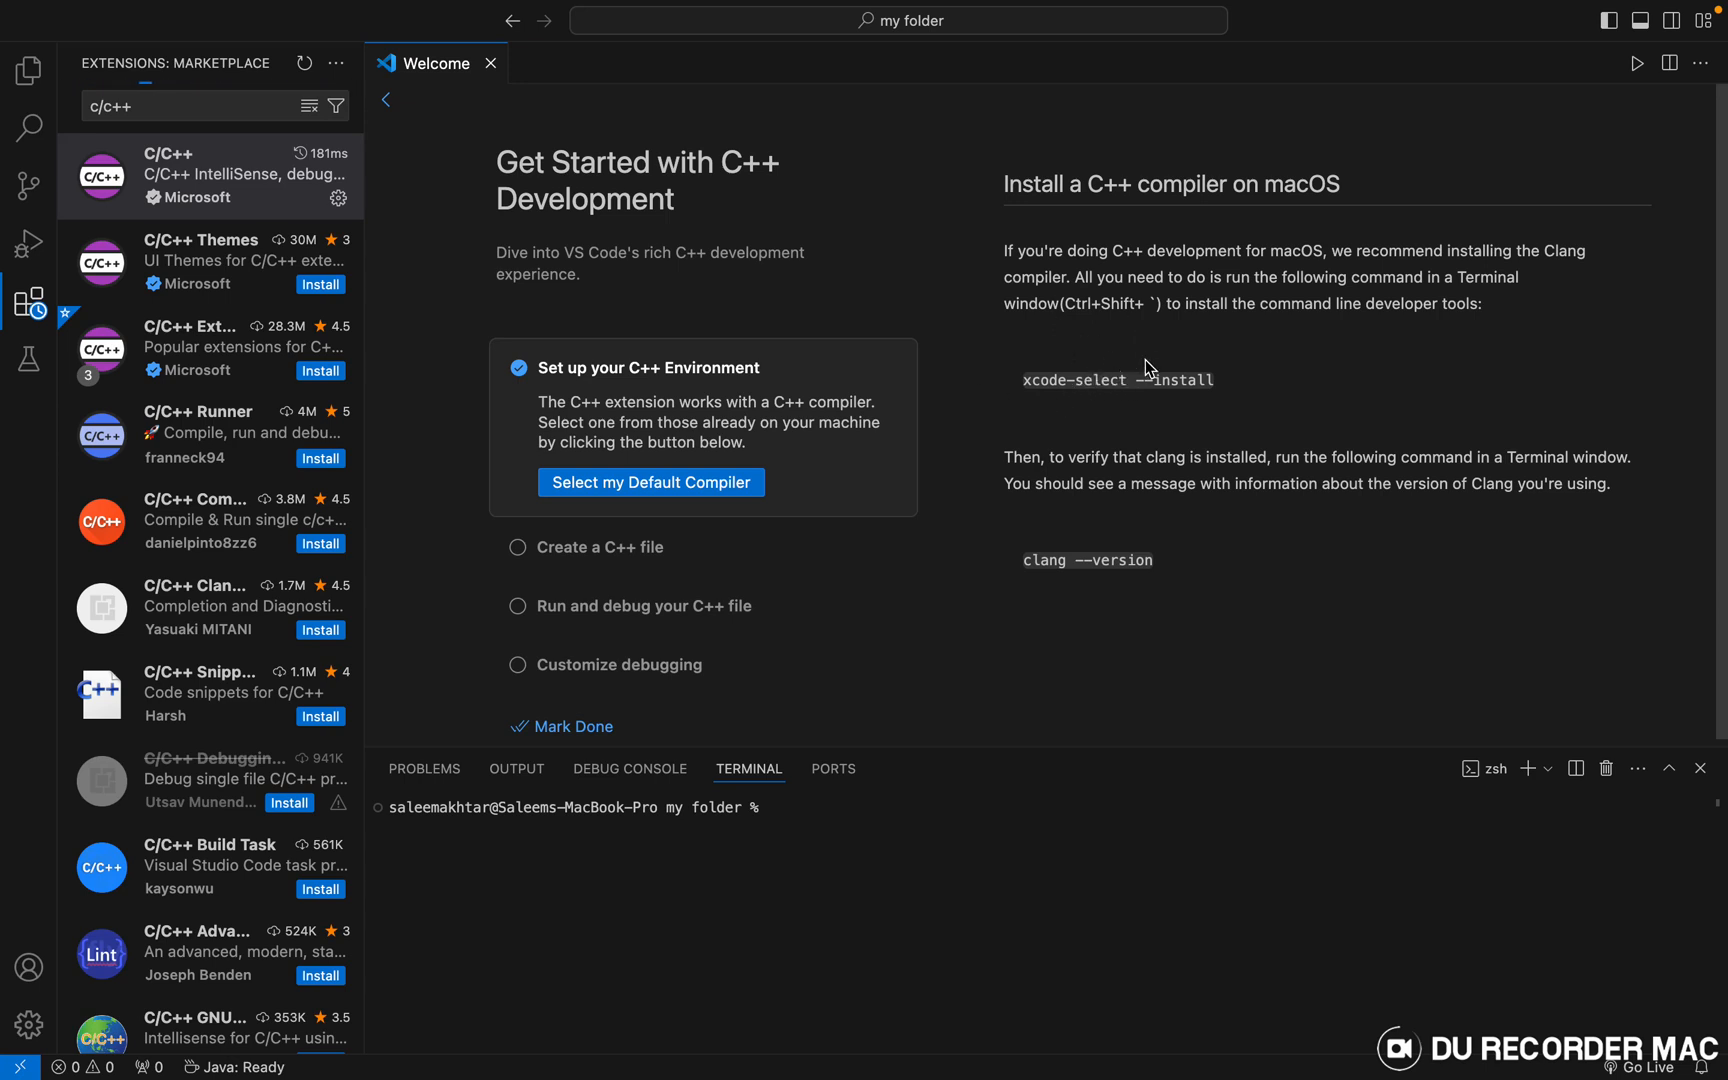
{"action": "mouse_move", "coordinate": [1122, 416]}
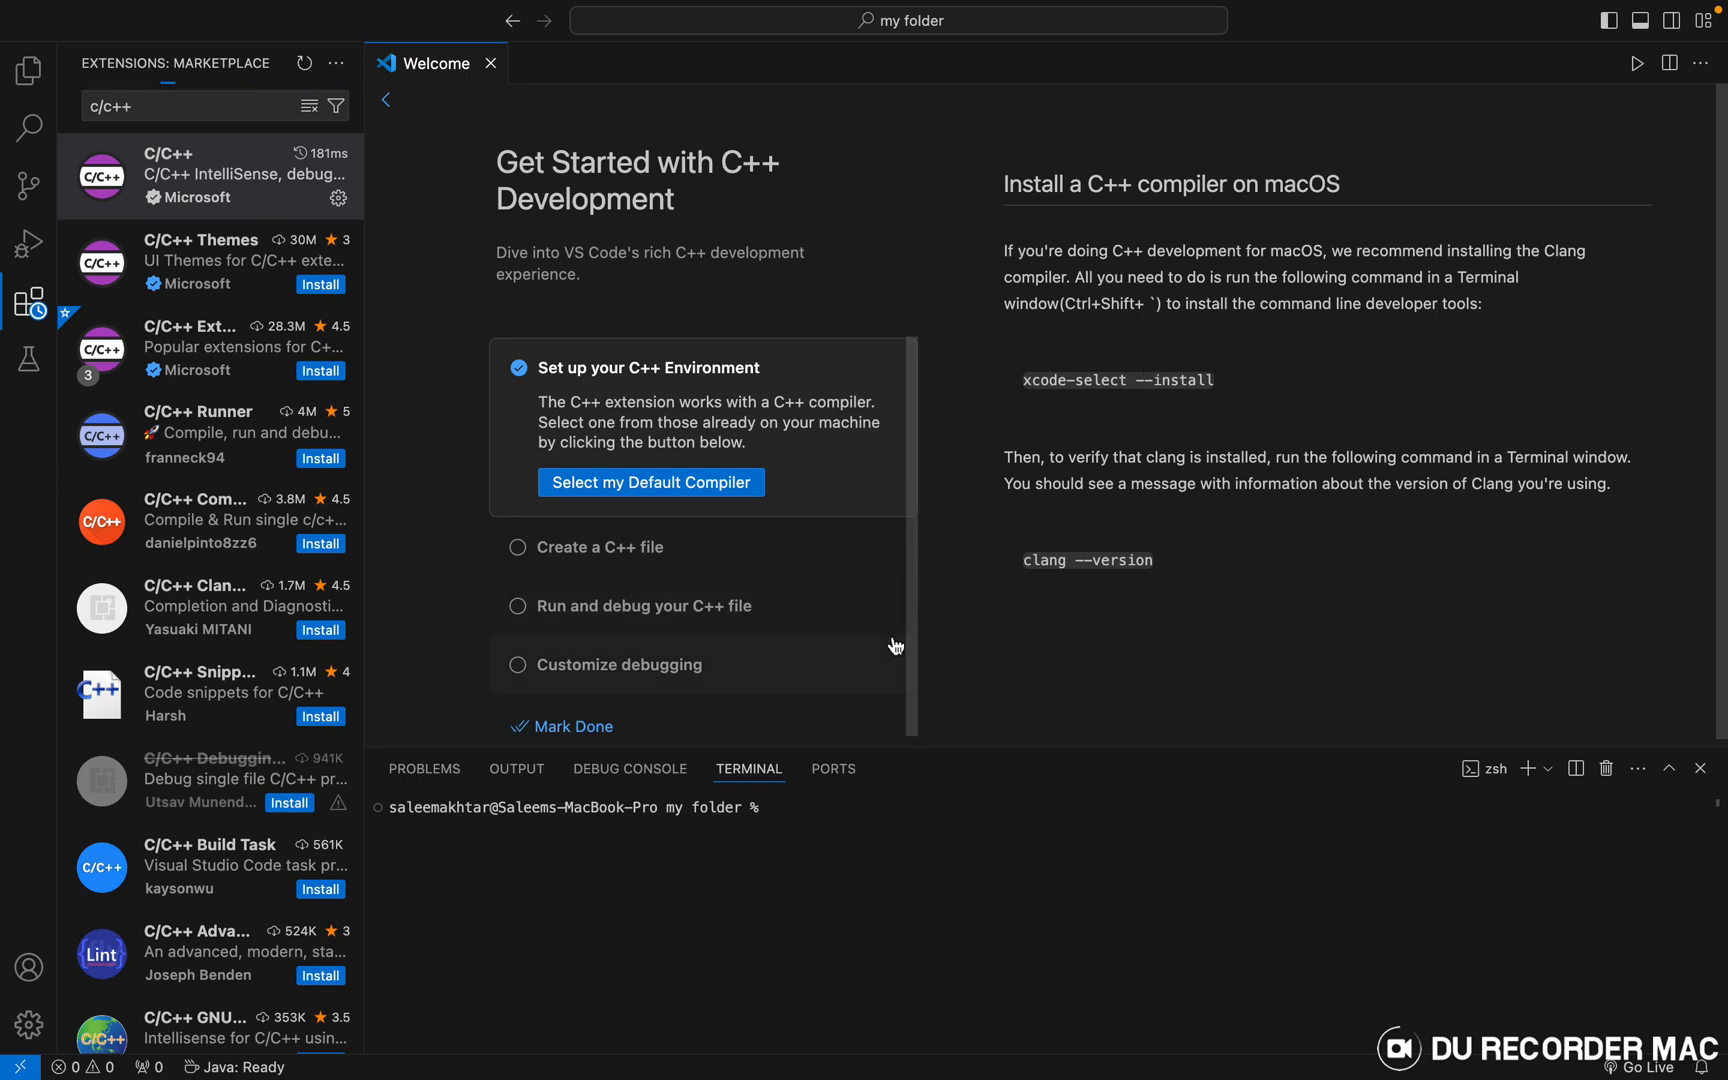
Step: Bring up Spotlight search with Cmd+Space to find Terminal
{"action": "key", "text": "cmd+space"}
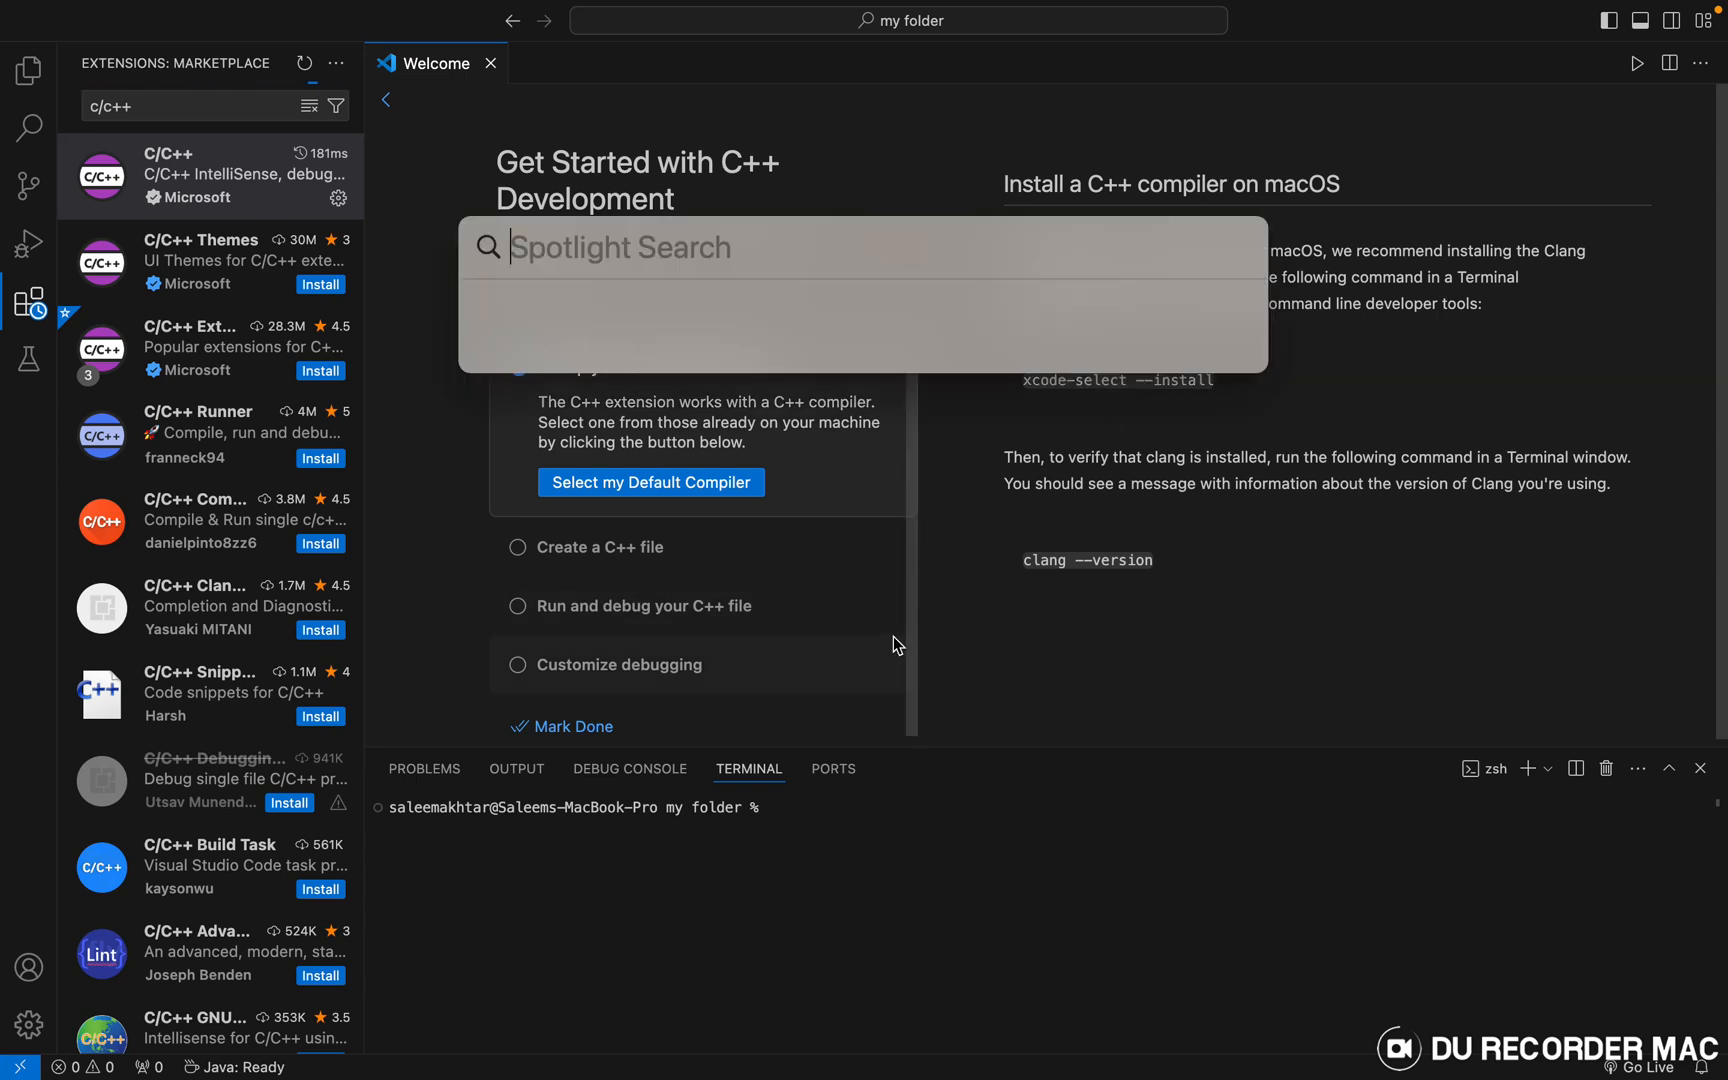
Step: Launch Terminal from Spotlight and run clang --version to confirm the compiler is installed
{"action": "type", "text": "terminal"}
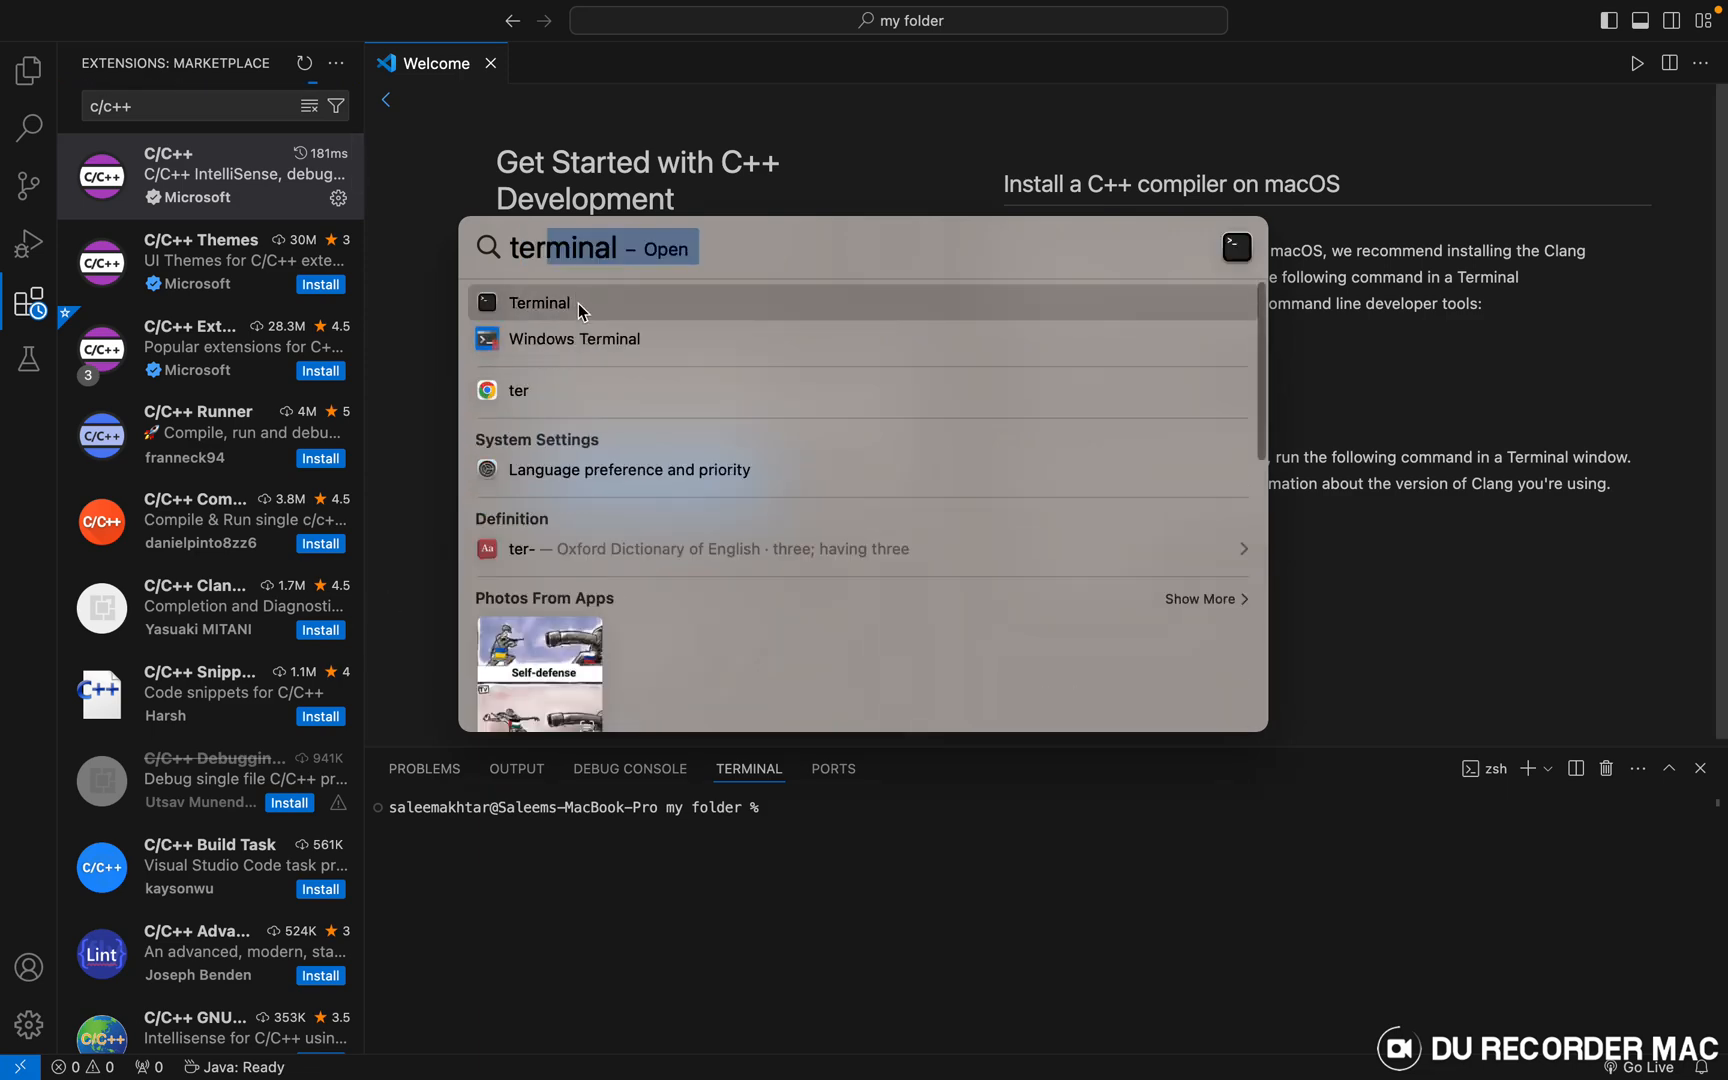
{"action": "left_click", "coordinate": [540, 304]}
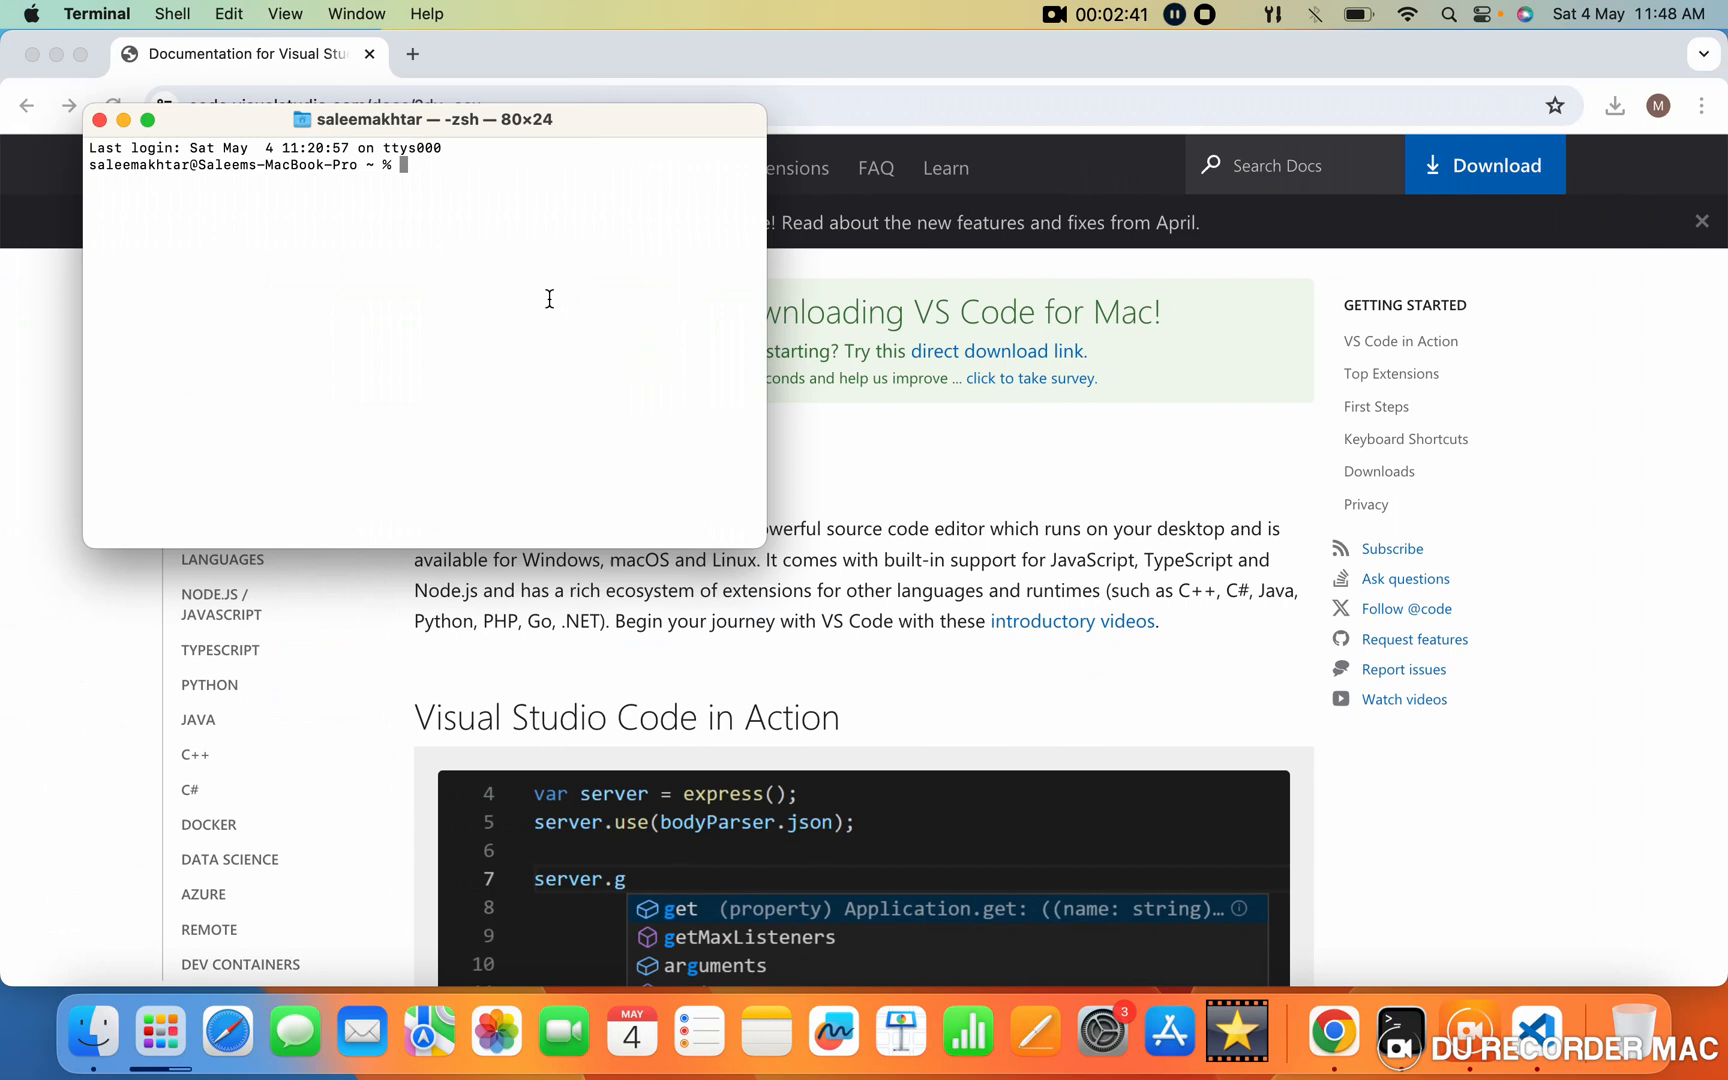
{"action": "type", "text": "clang --"}
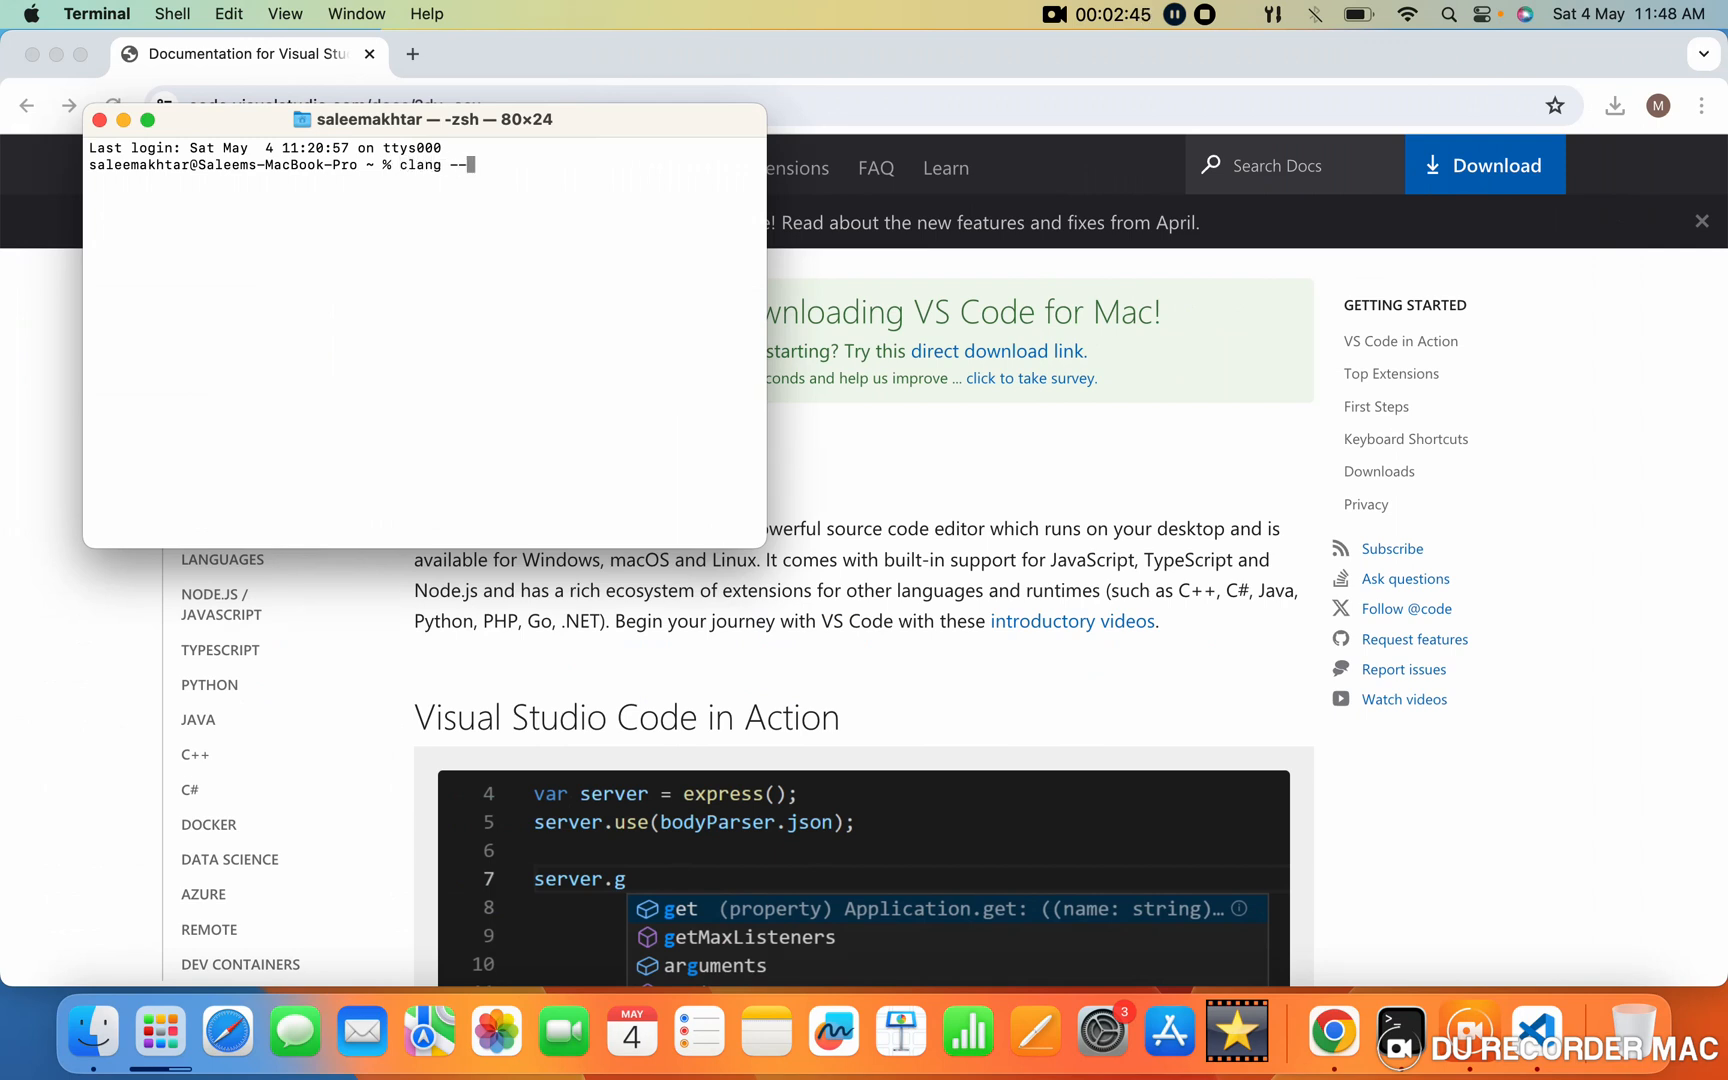
{"action": "type", "text": "version"}
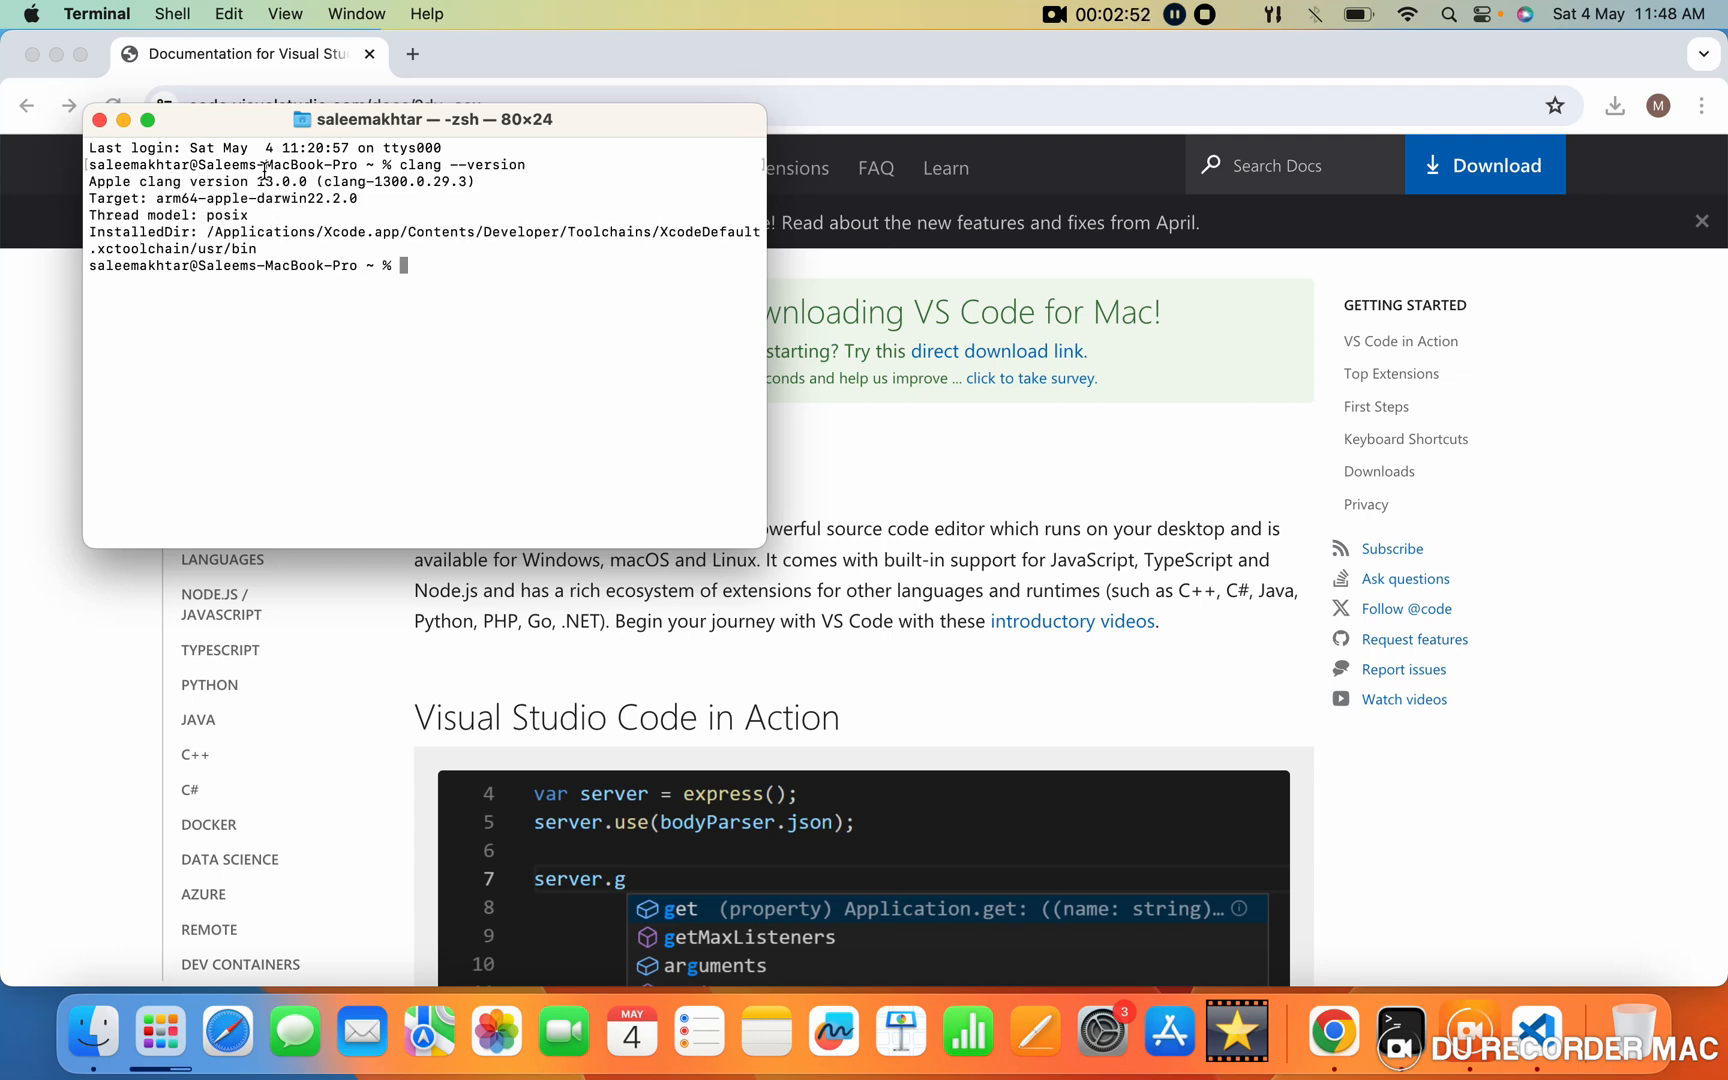
{"action": "mouse_move", "coordinate": [368, 336]}
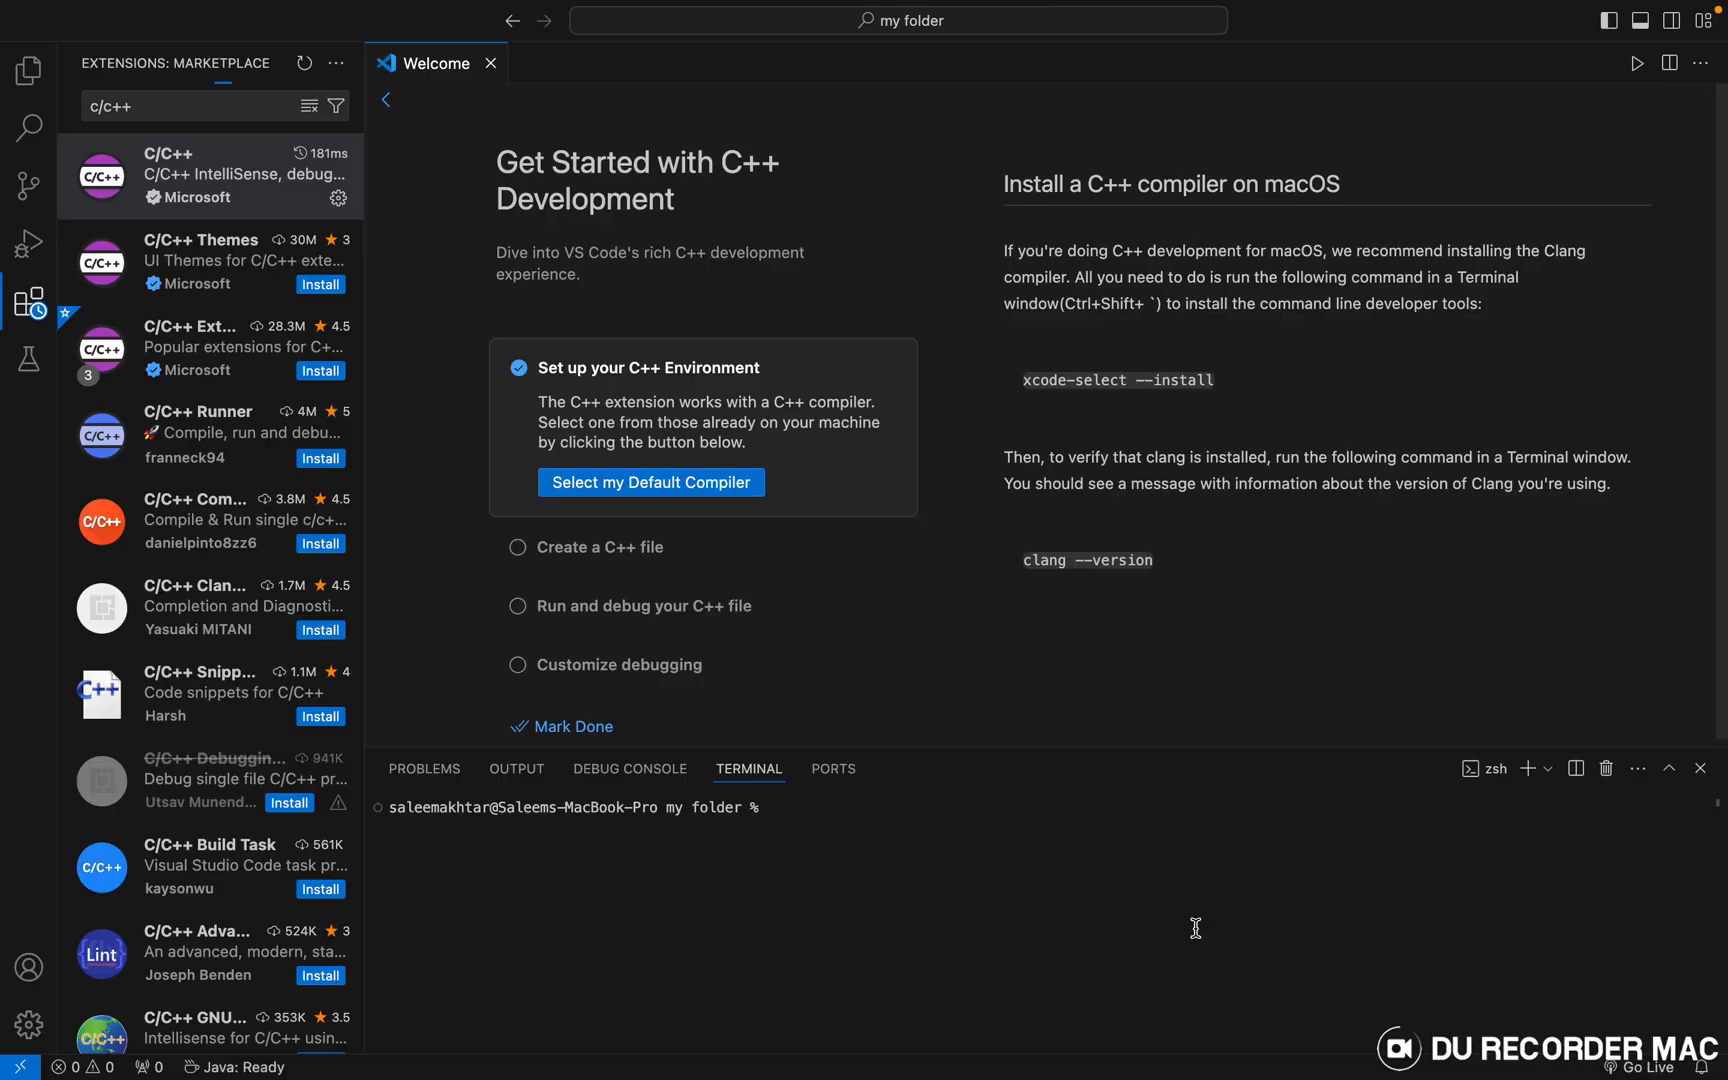
{"action": "mouse_move", "coordinate": [1016, 294]}
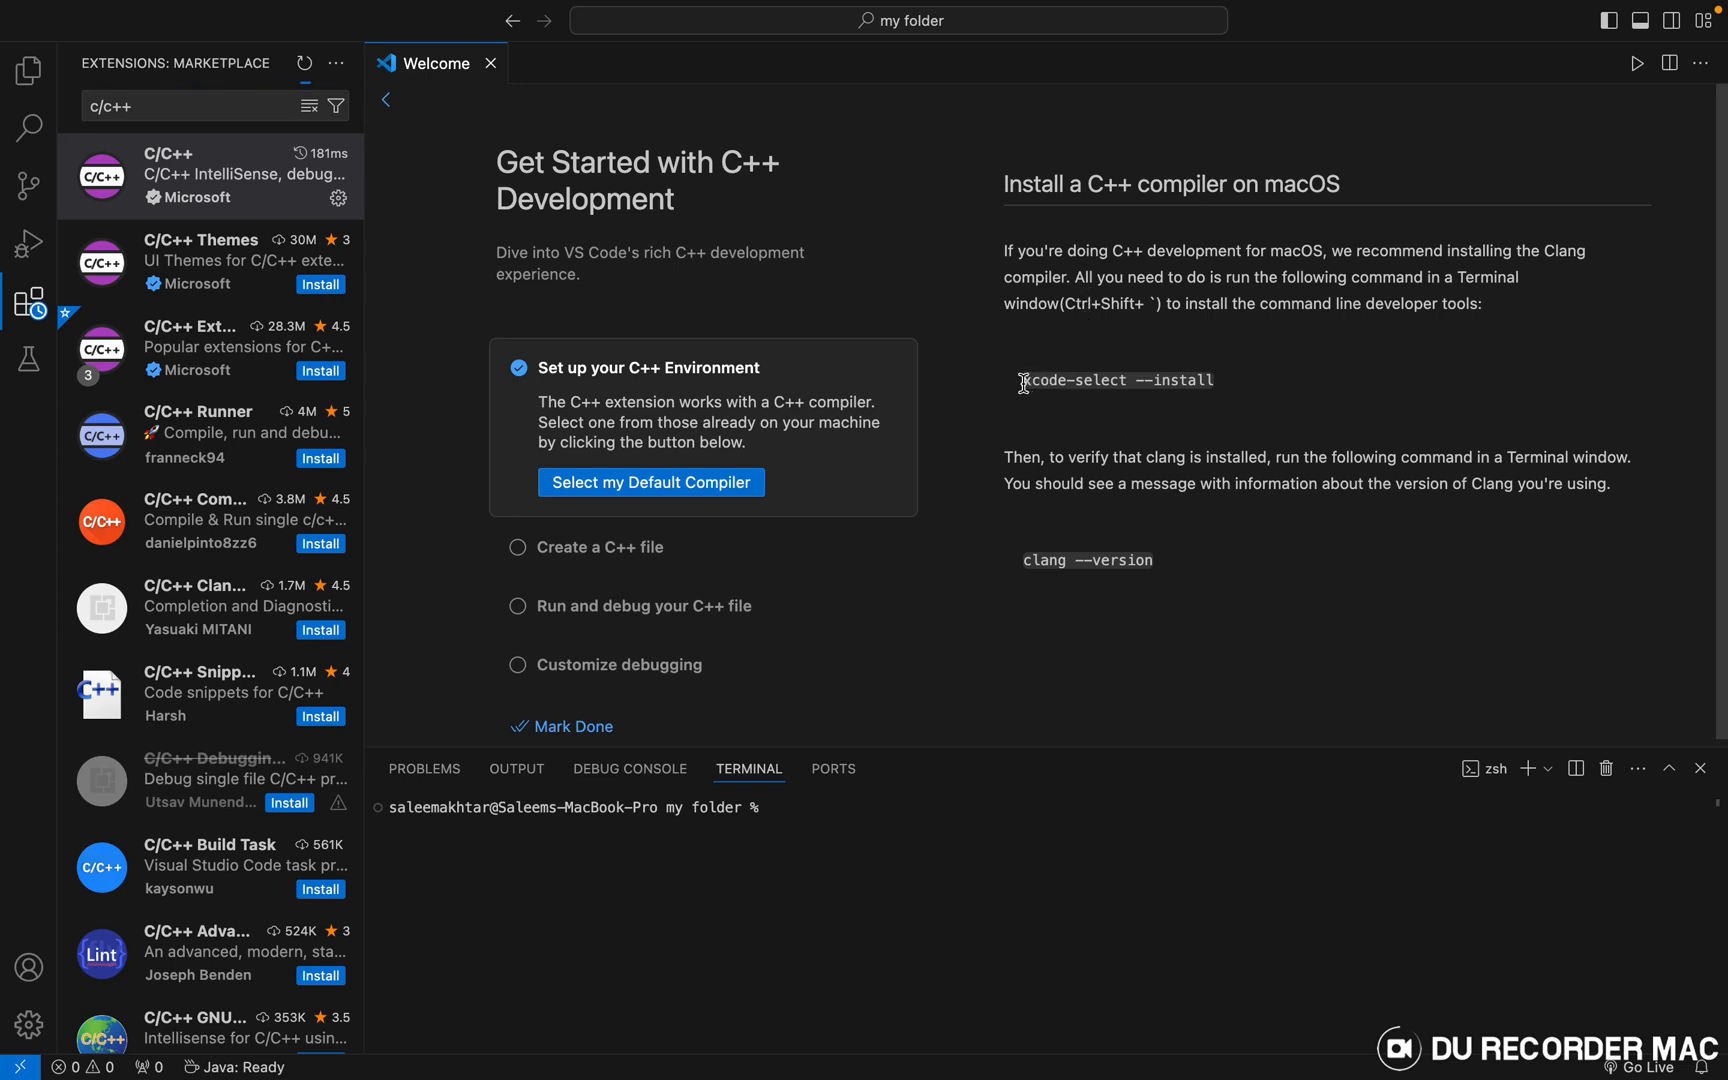
{"action": "mouse_move", "coordinate": [1278, 364]}
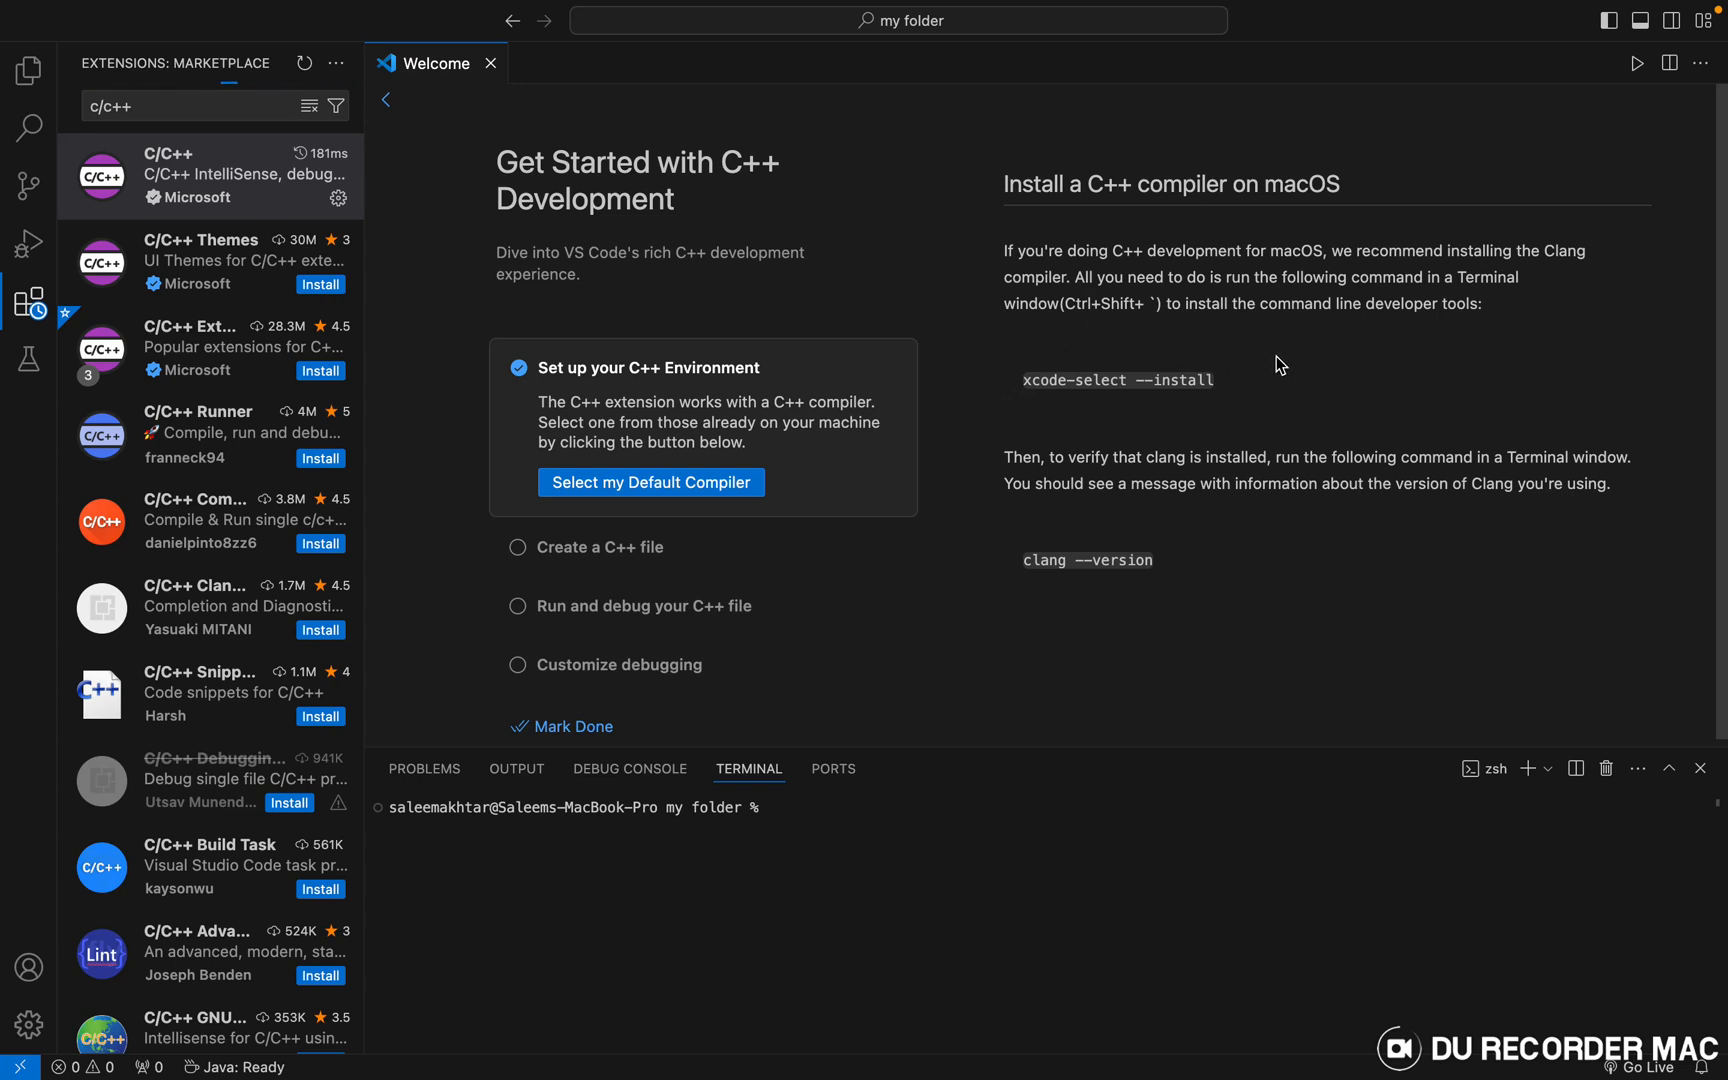
Step: Close the C++ welcome page and hide the Extensions sidebar
{"action": "left_click", "coordinate": [492, 62]}
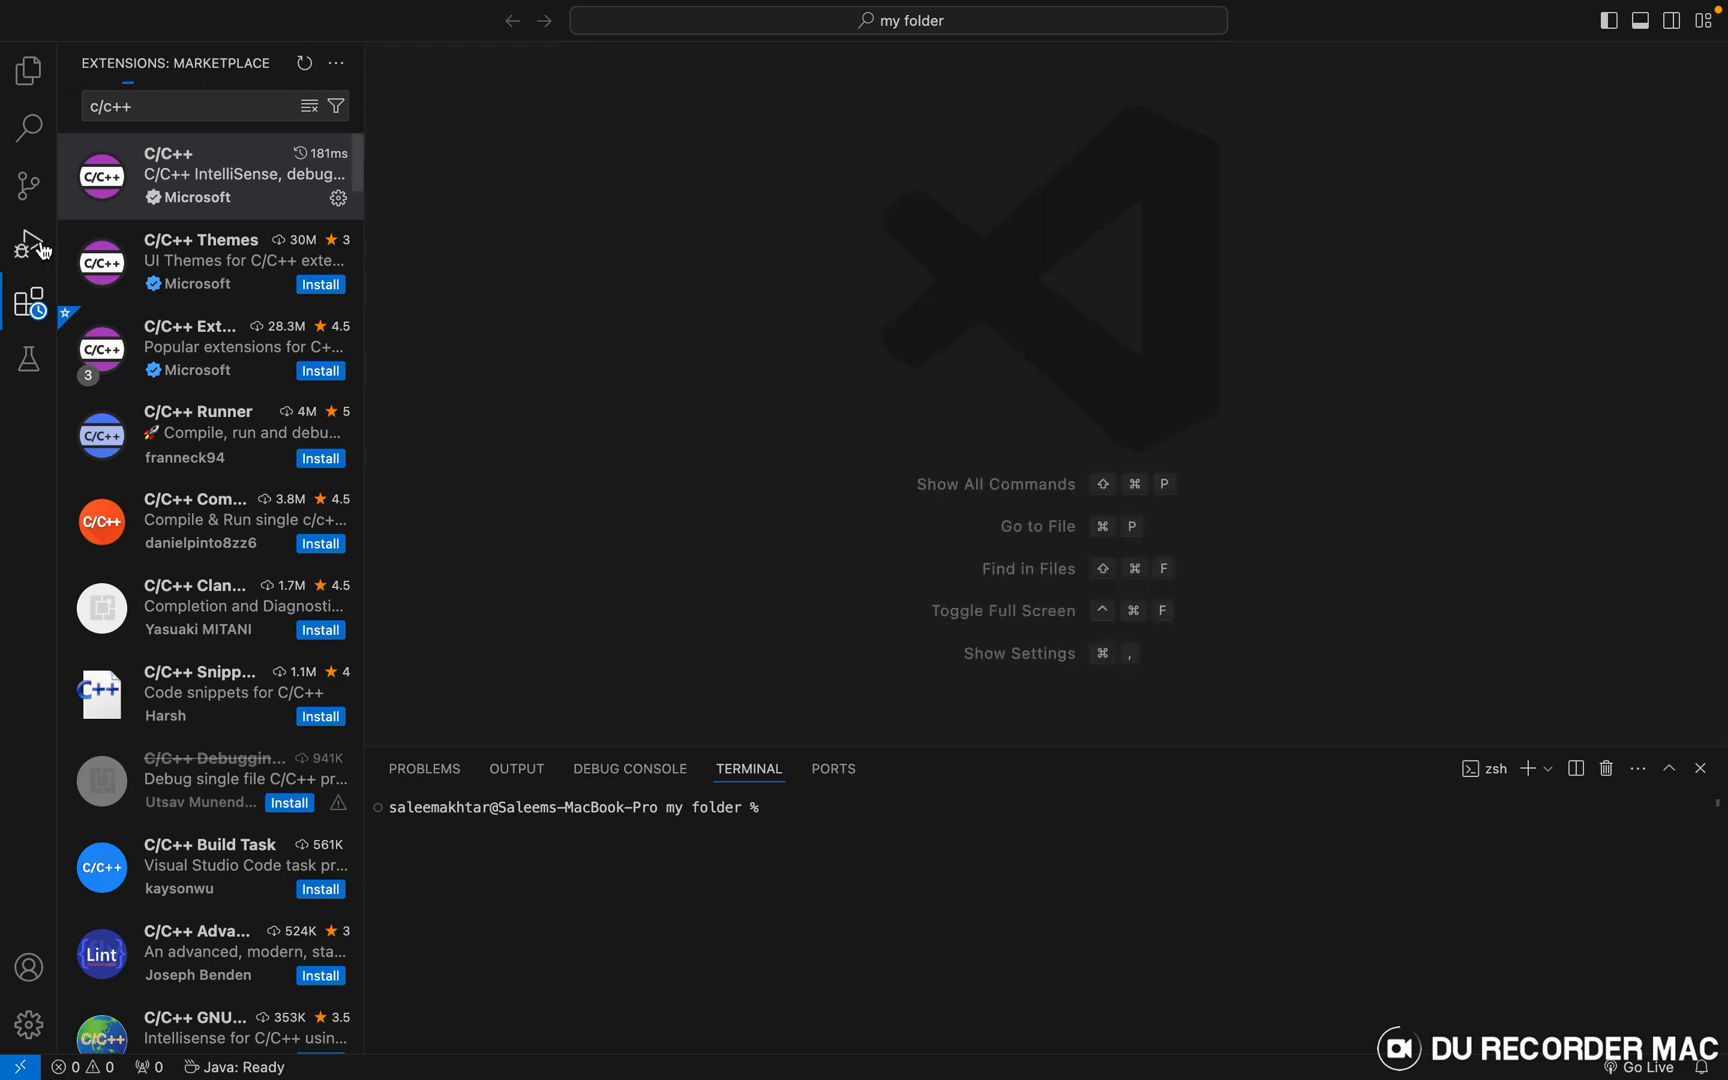
{"action": "left_click", "coordinate": [28, 304]}
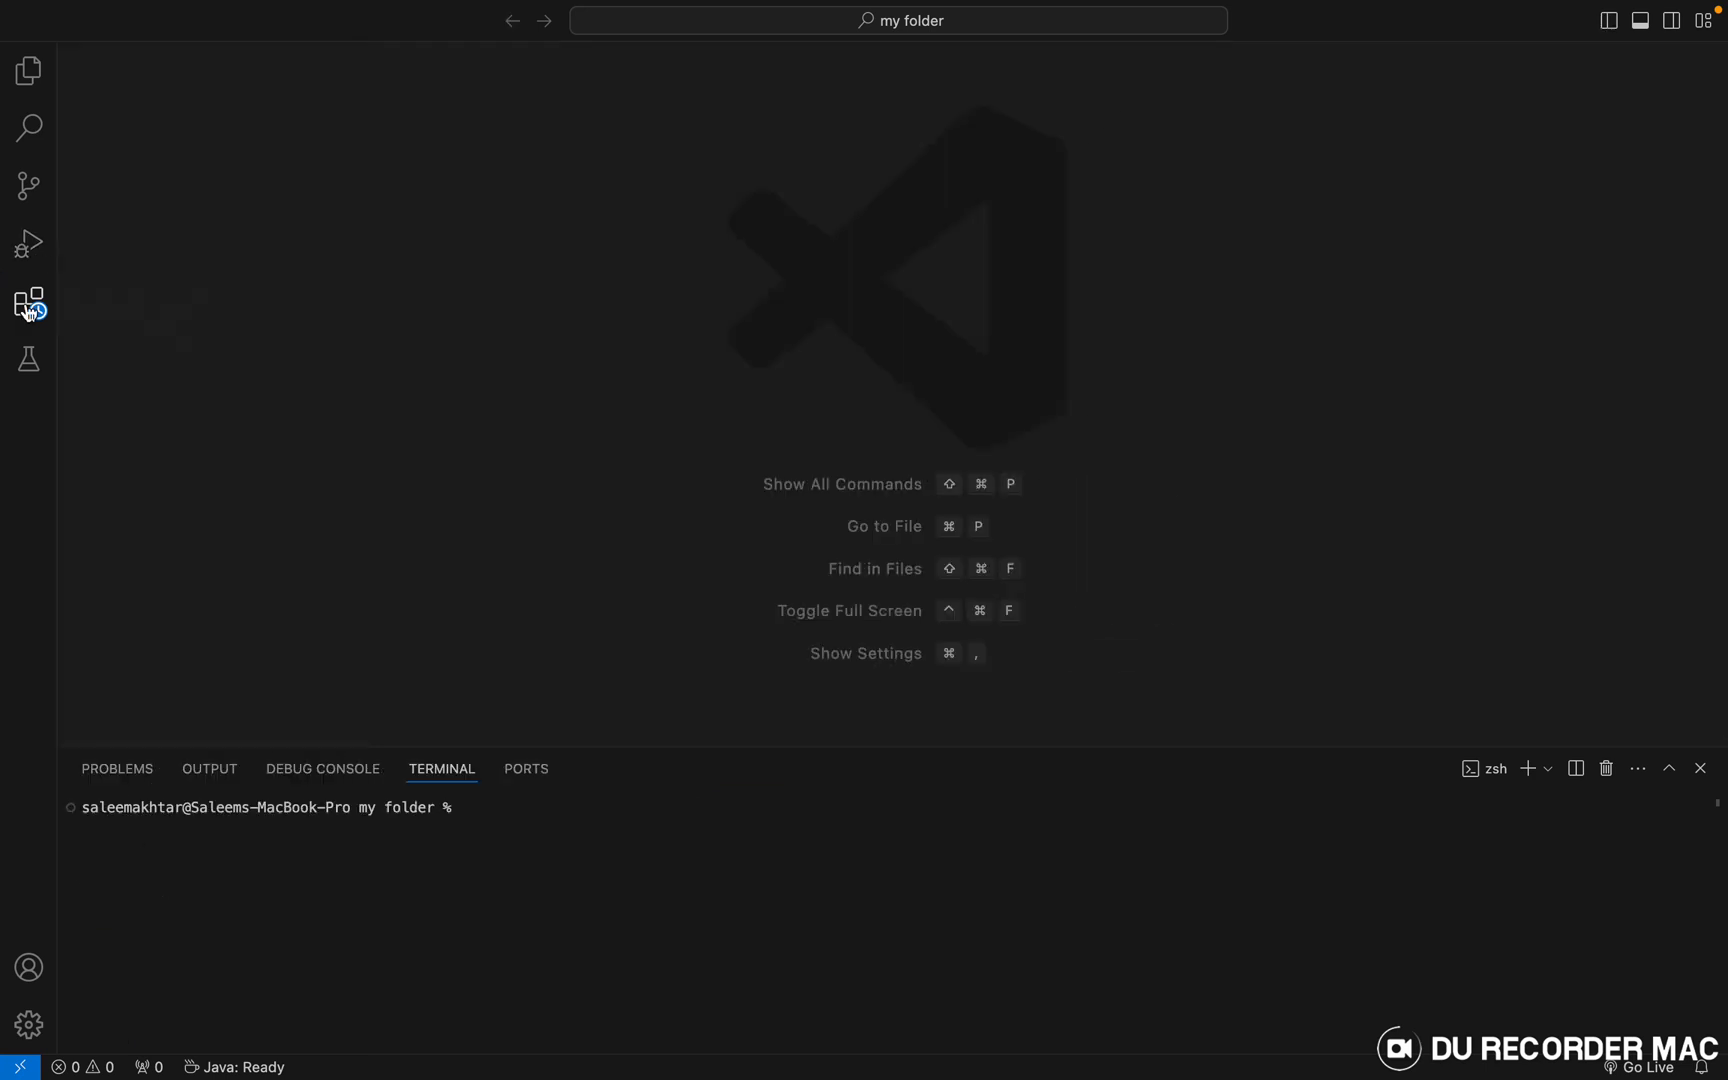
Step: Create a new file named hello.cpp in the Explorer folder
{"action": "left_click", "coordinate": [28, 70]}
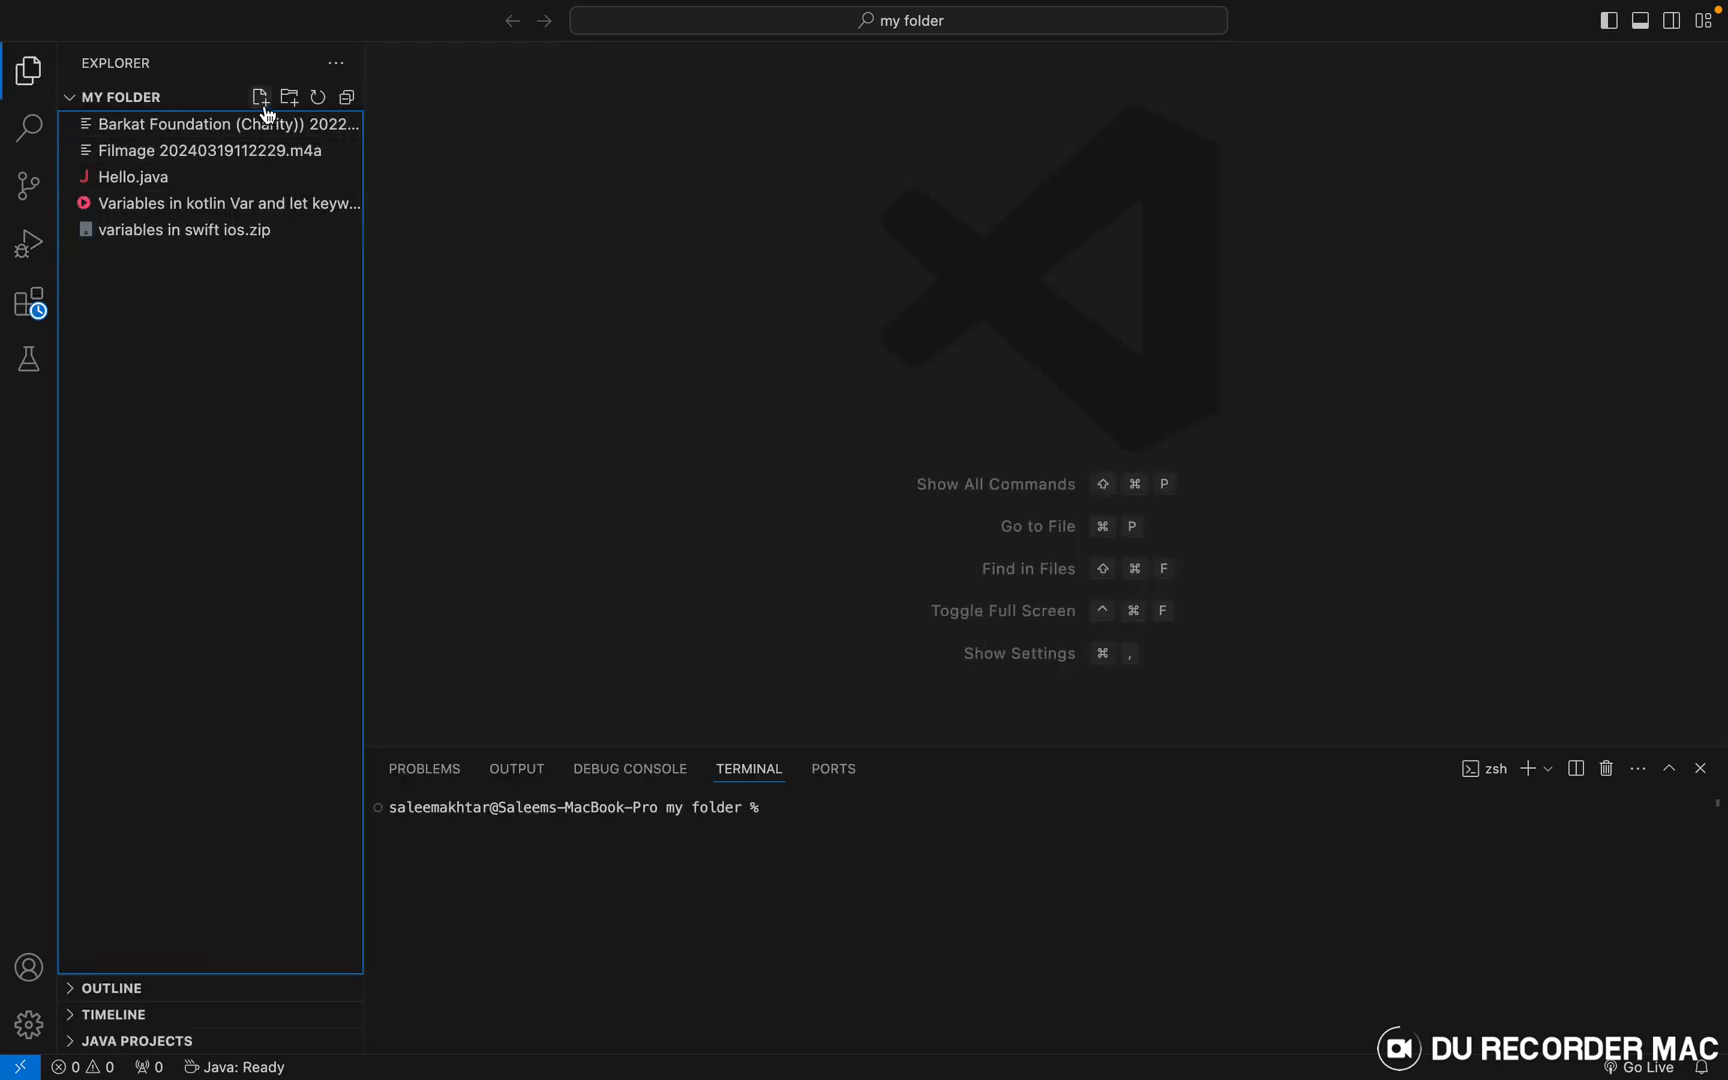
{"action": "left_click", "coordinate": [260, 96]}
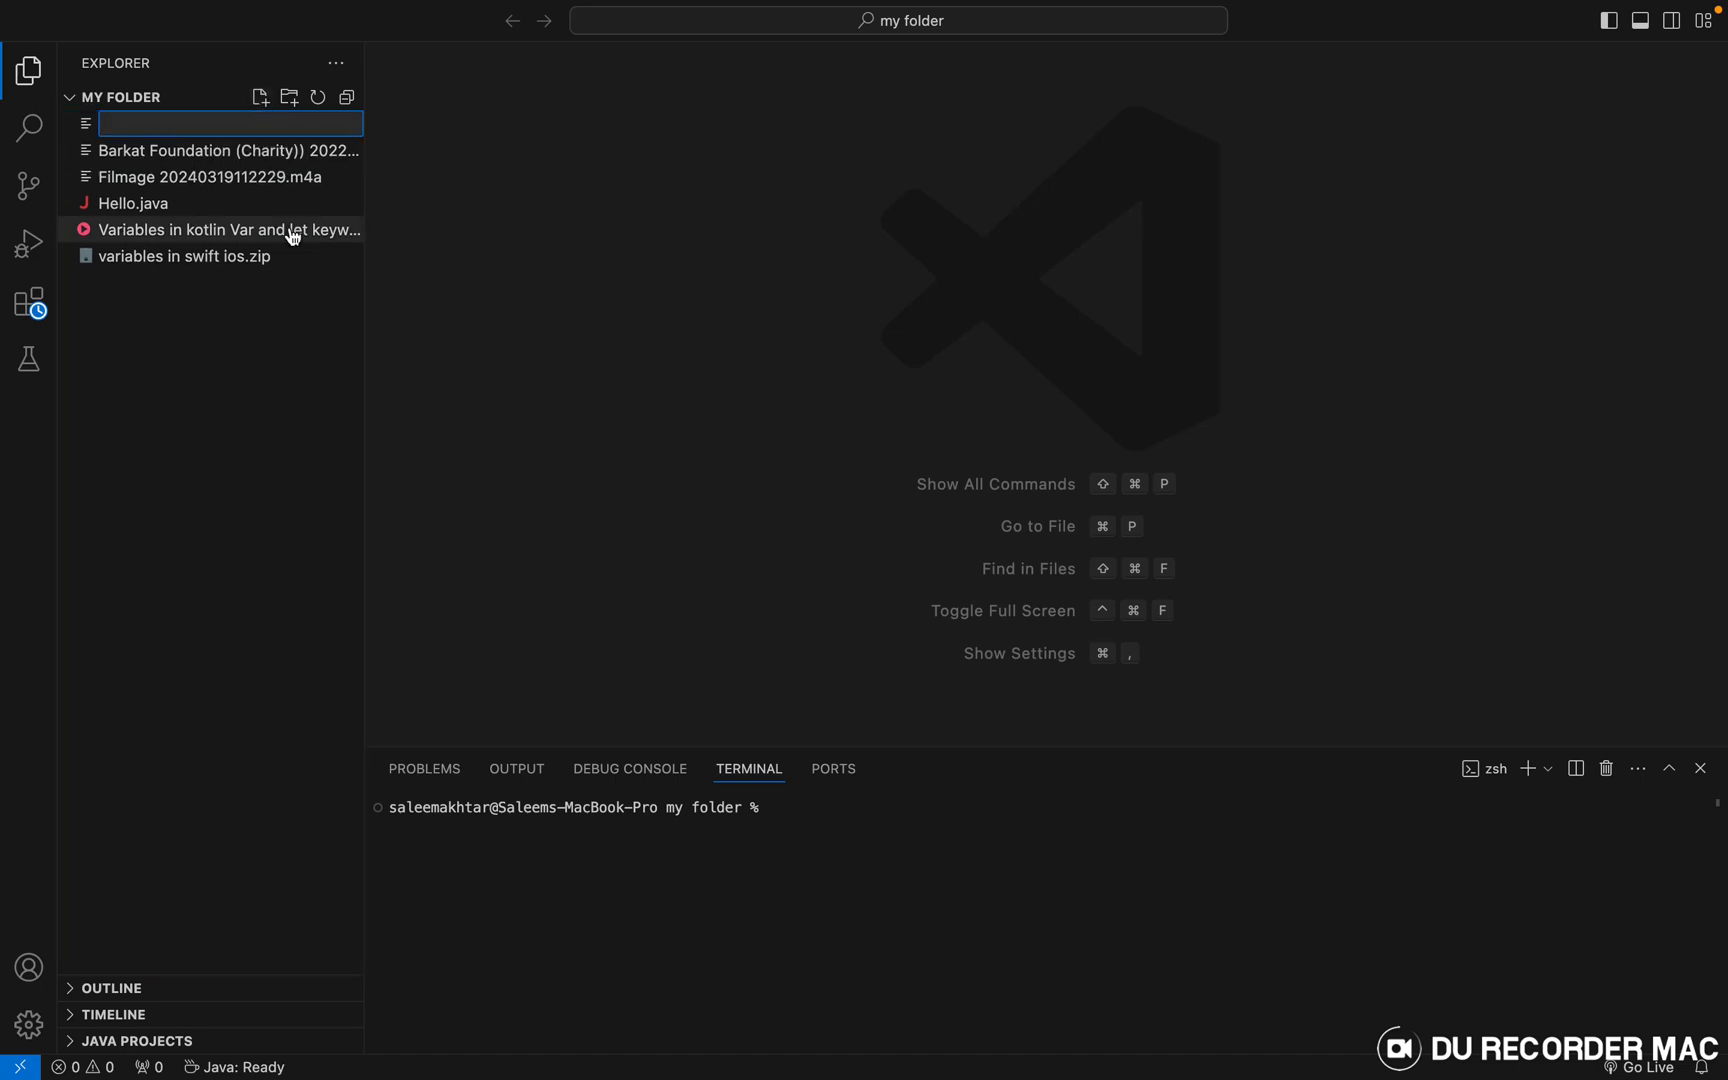
{"action": "type", "text": "hello"}
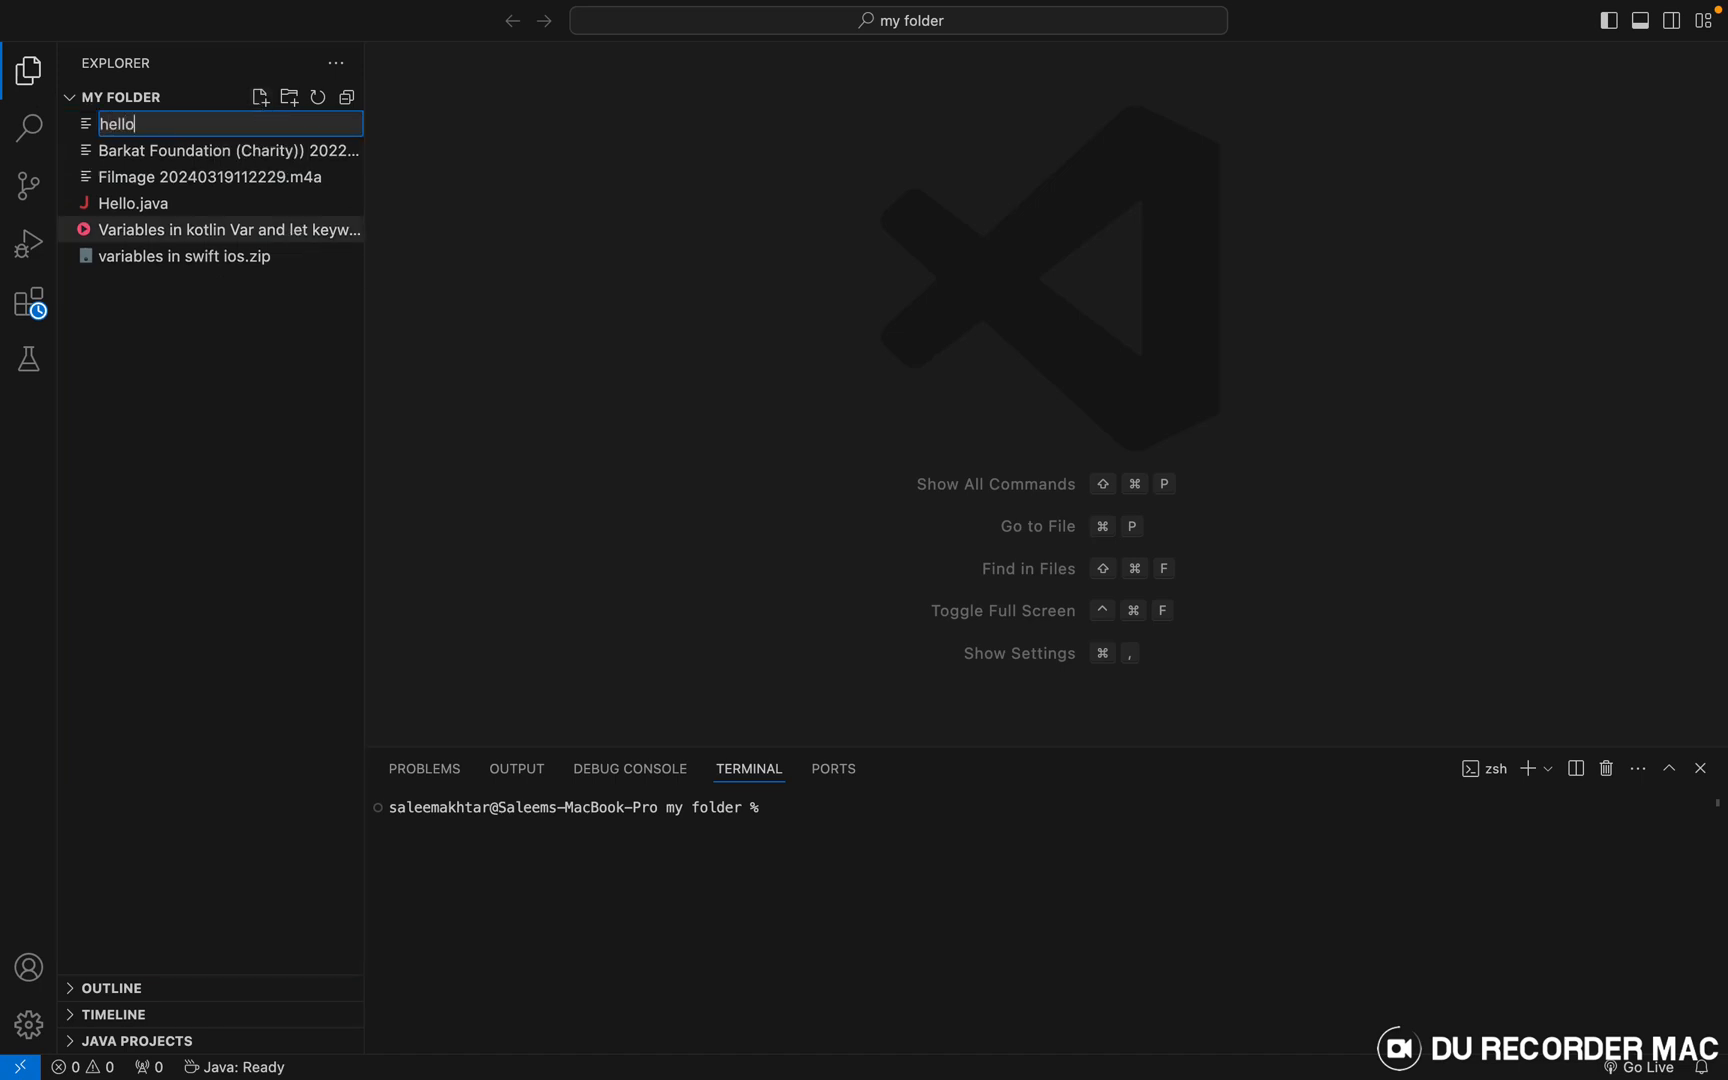
{"action": "key", "text": "Escape"}
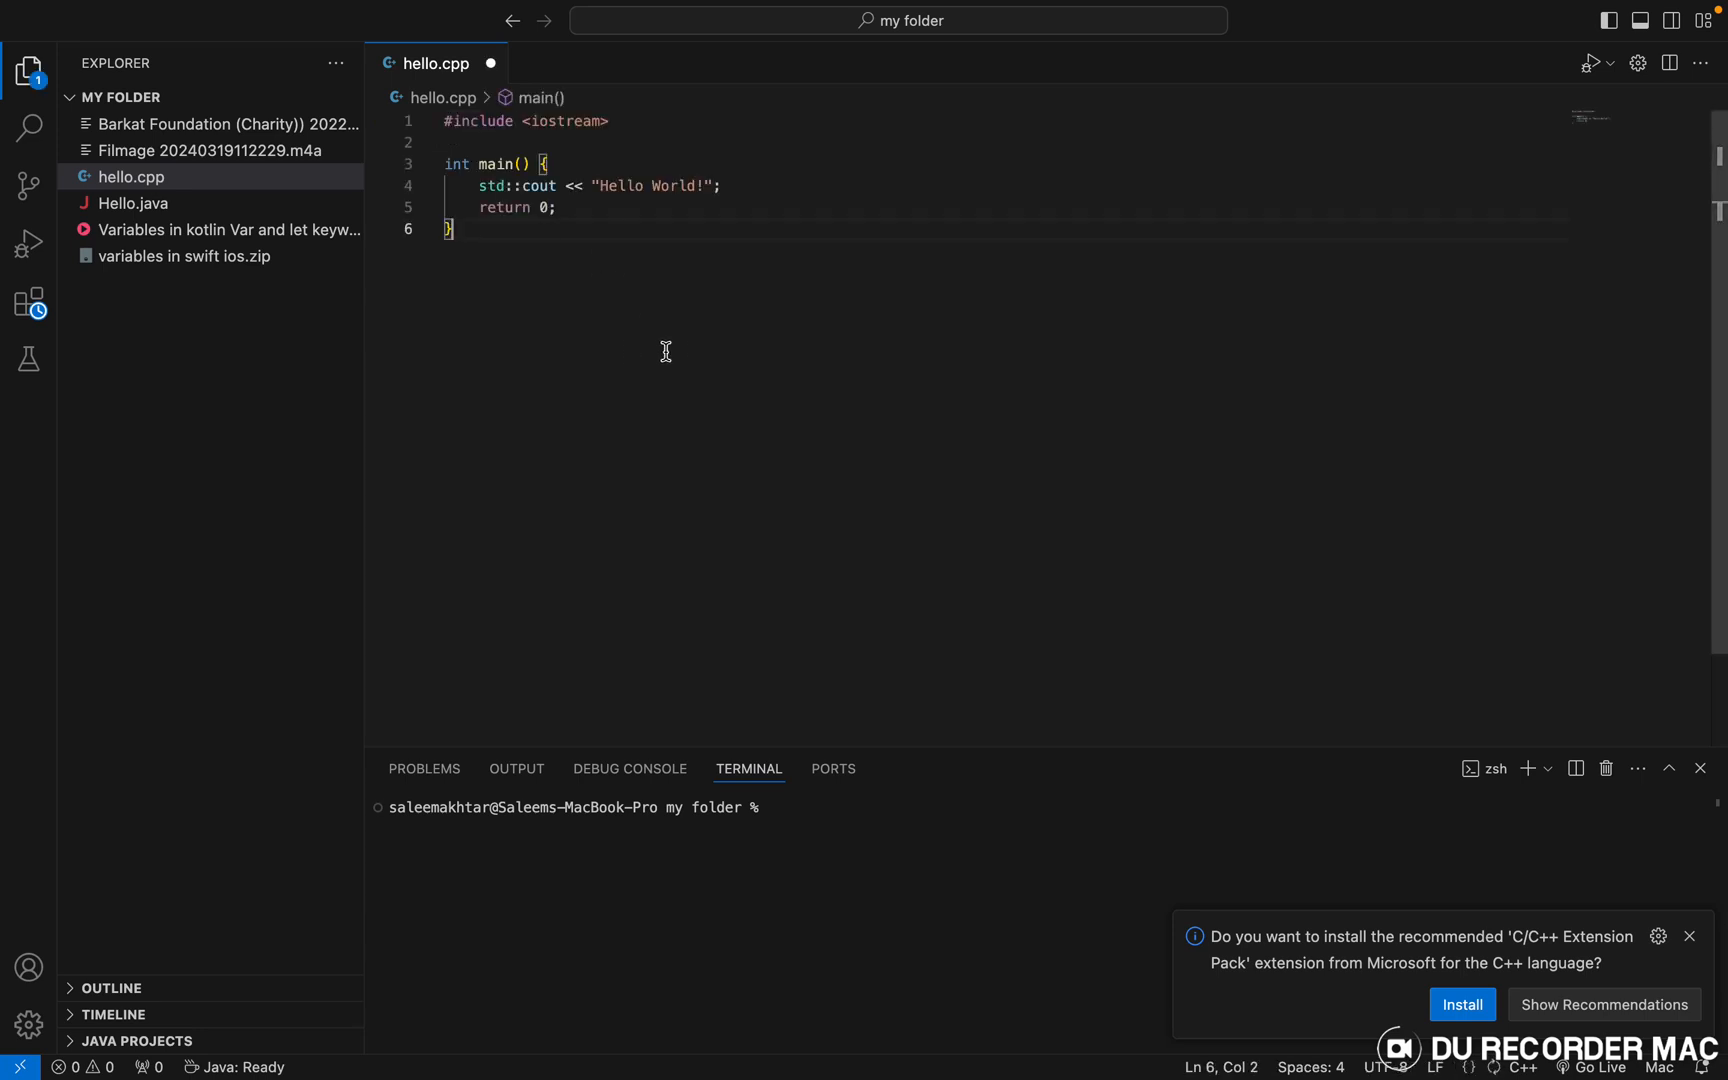
Step: Build and run hello.cpp, dismiss the extension recommendation, and reach the gear menu
{"action": "left_click", "coordinate": [1590, 62]}
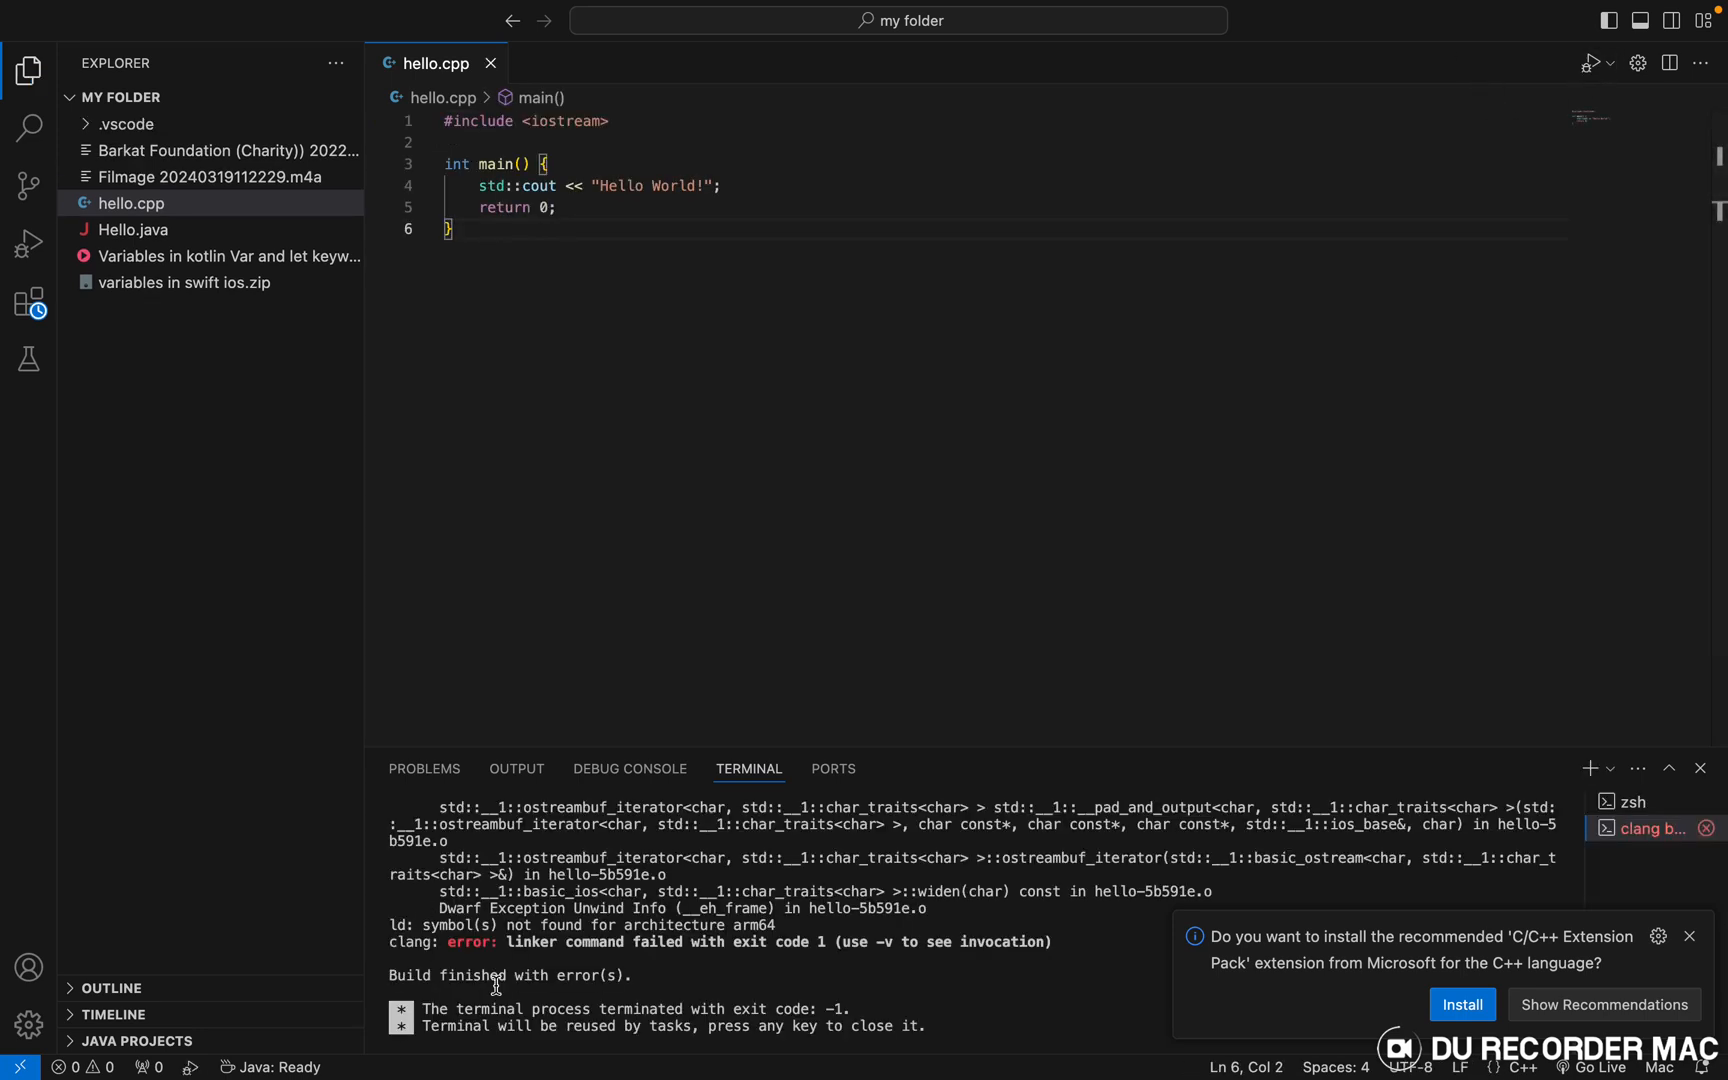
{"action": "mouse_move", "coordinate": [1712, 976]}
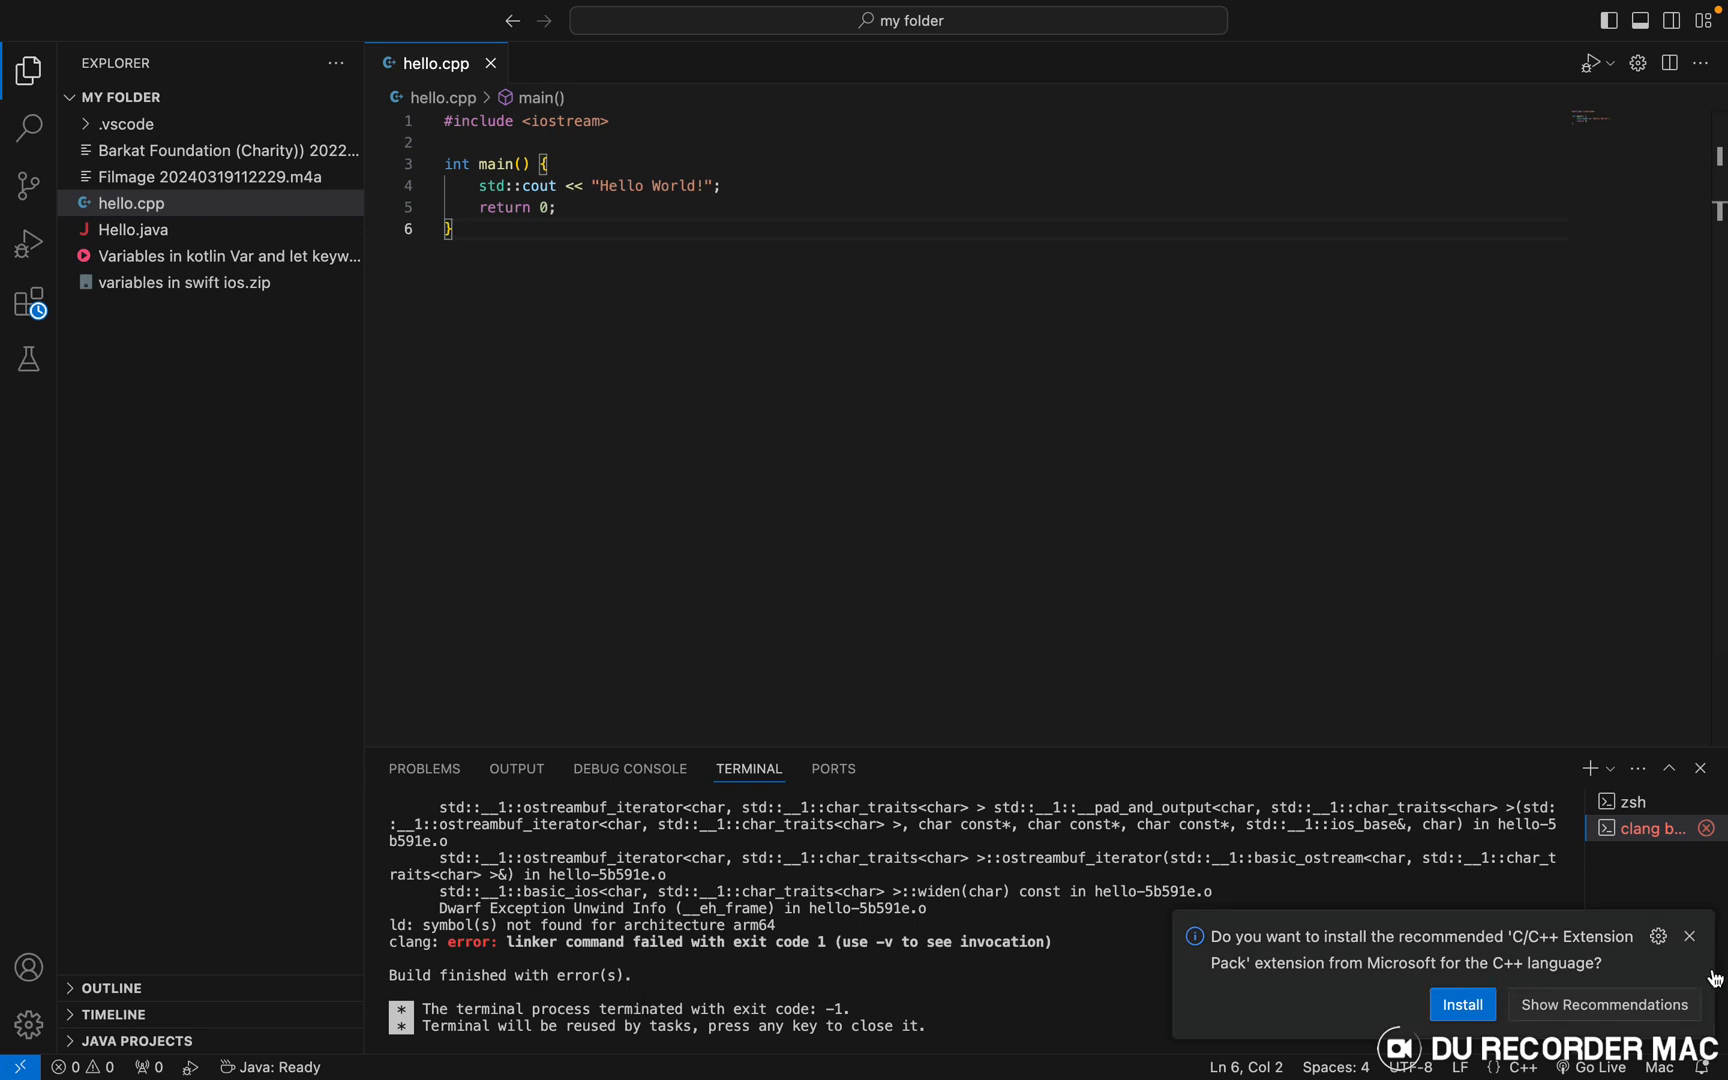
{"action": "left_click", "coordinate": [1690, 936]}
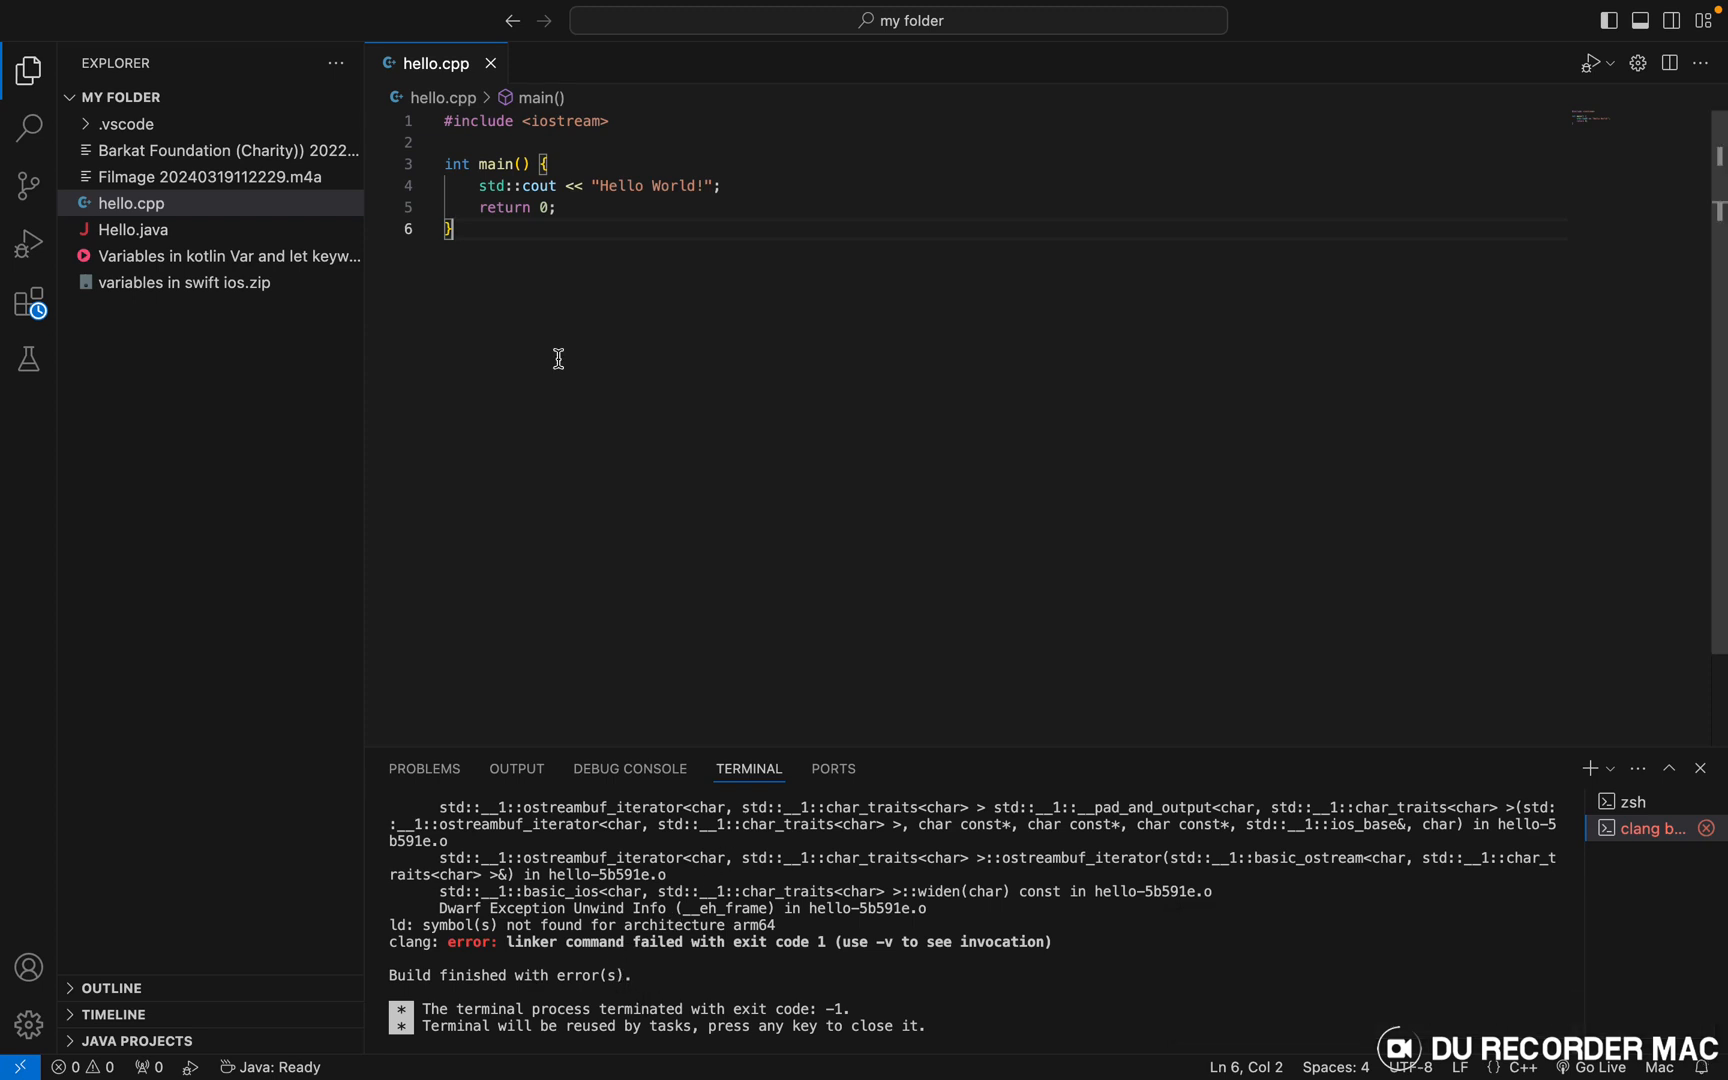
{"action": "left_click", "coordinate": [30, 1026]}
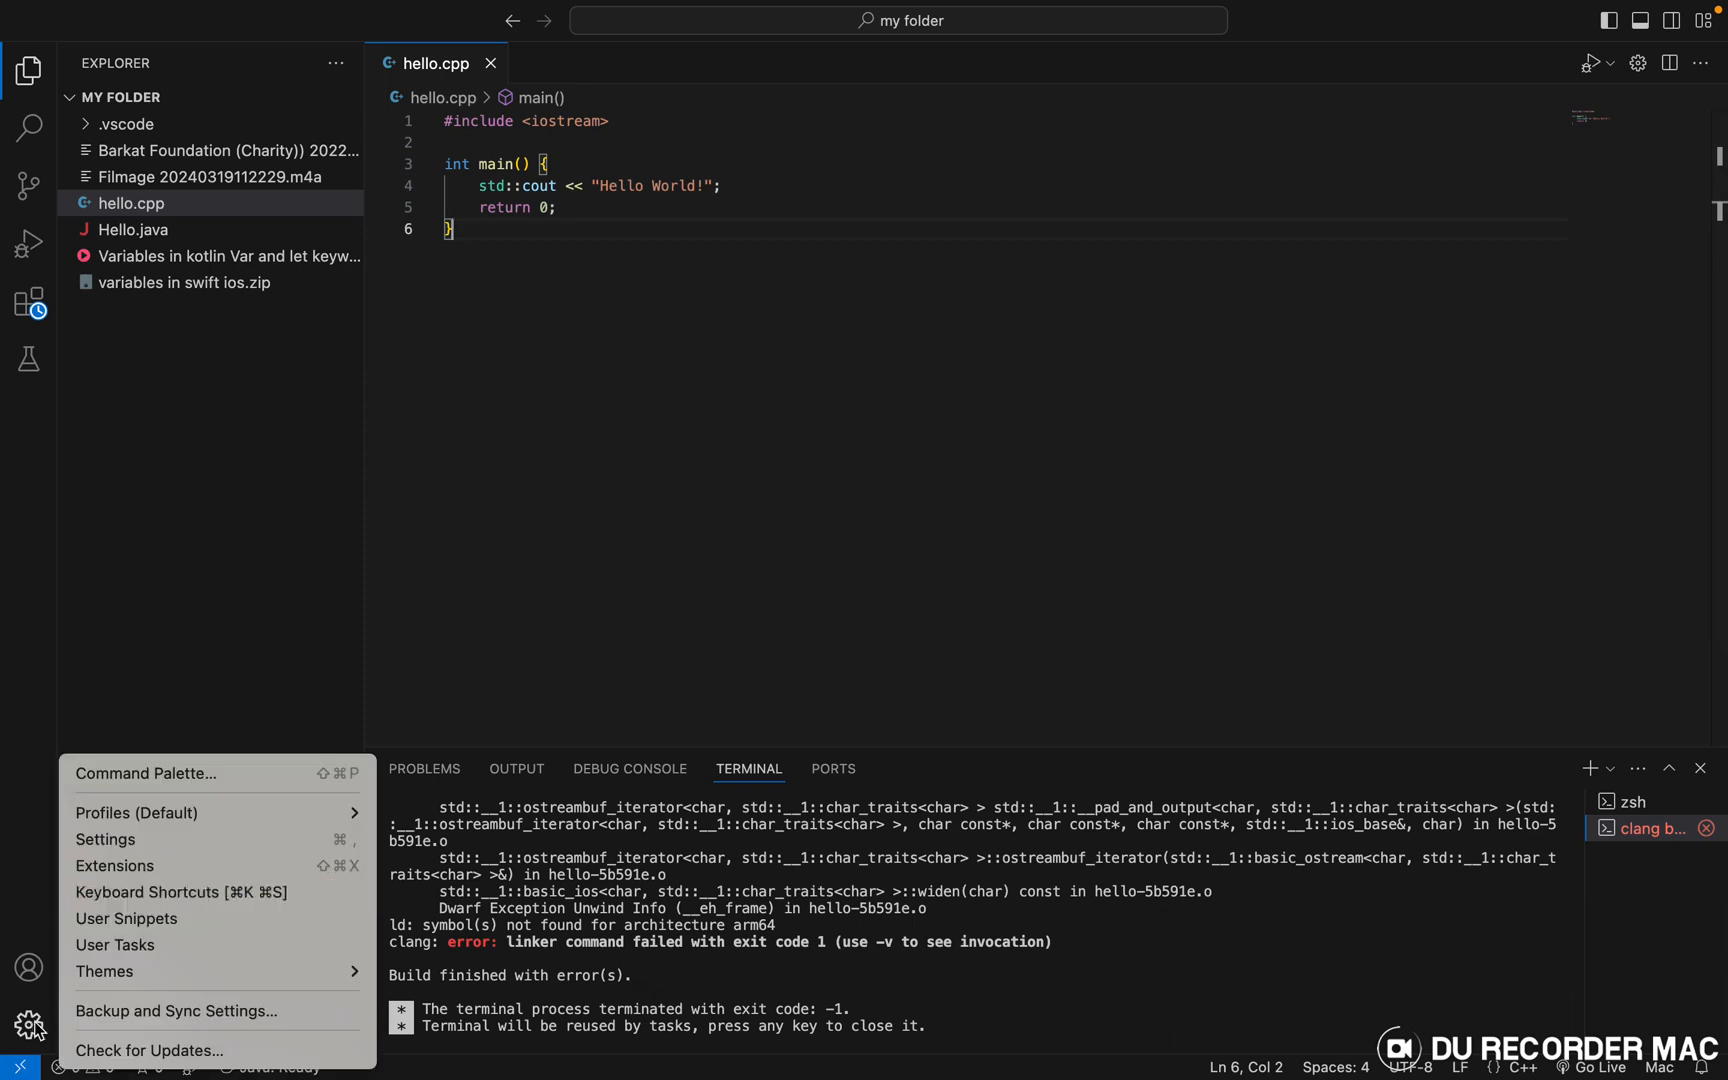
Step: Enable Code-runner: Run In Terminal in Settings and close the Settings page
{"action": "left_click", "coordinate": [104, 838]}
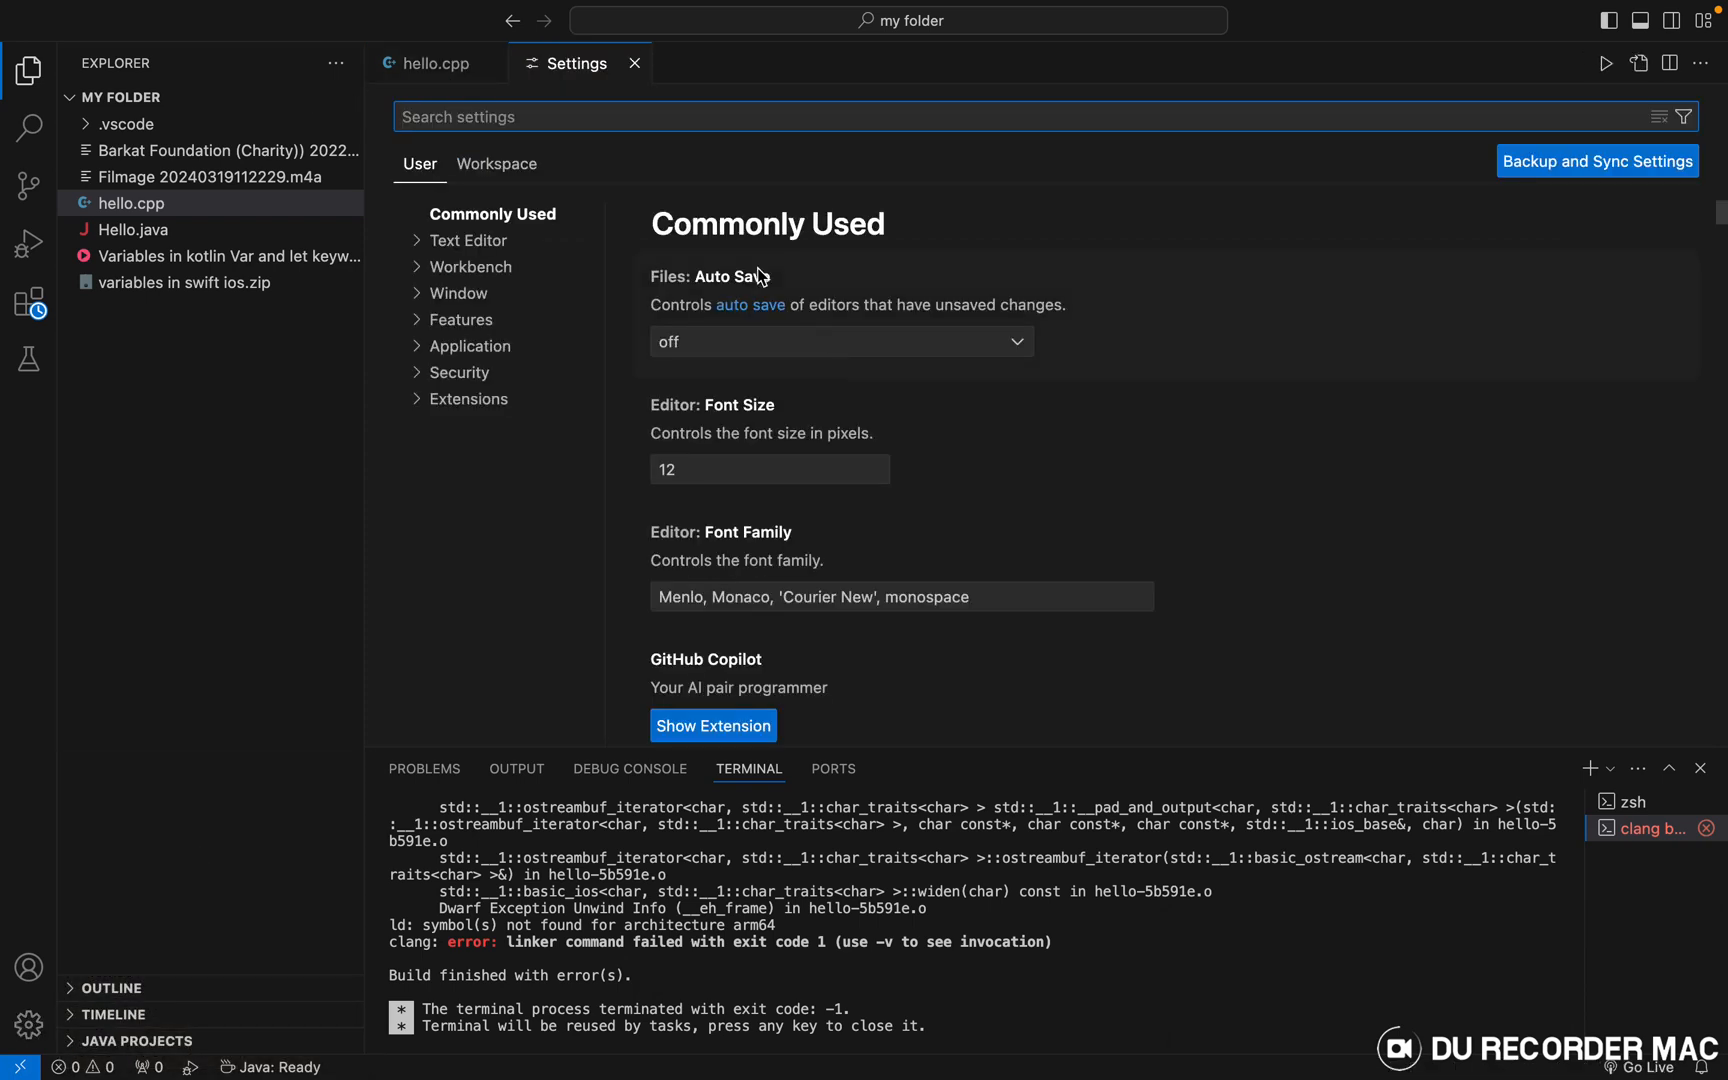
{"action": "type", "text": "c"}
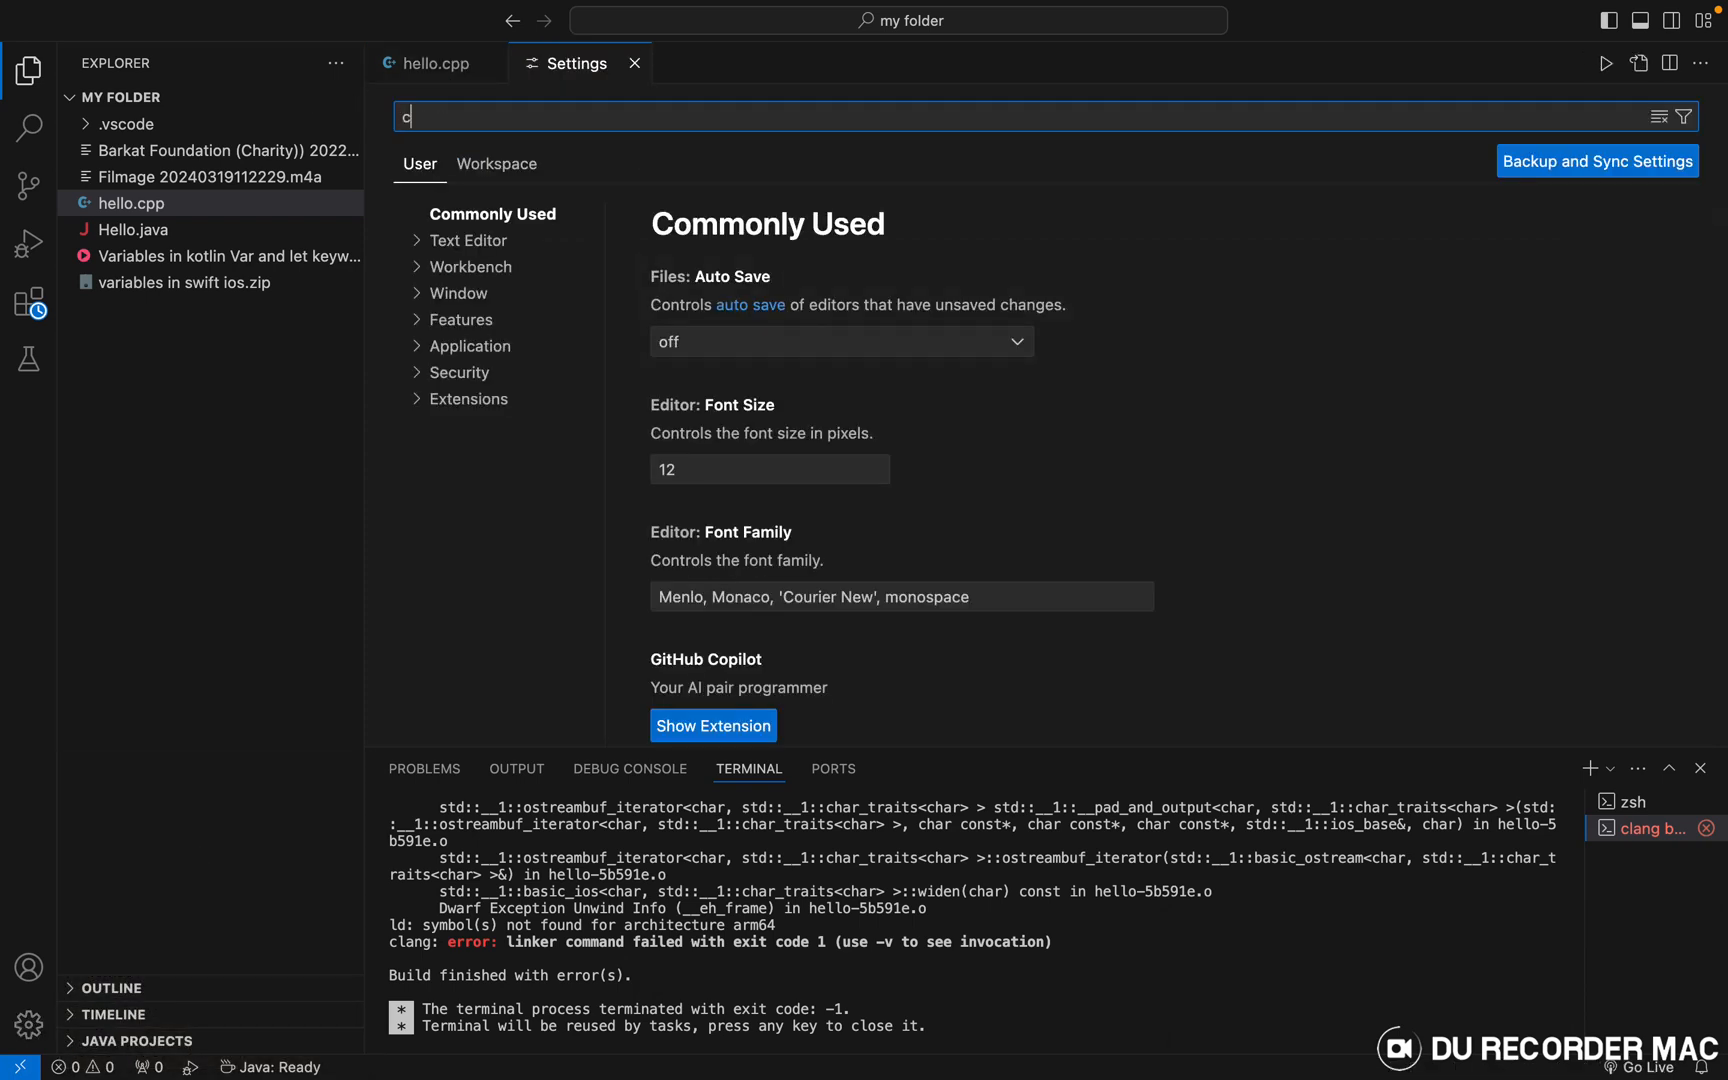
{"action": "type", "text": "ode runner run in ter"}
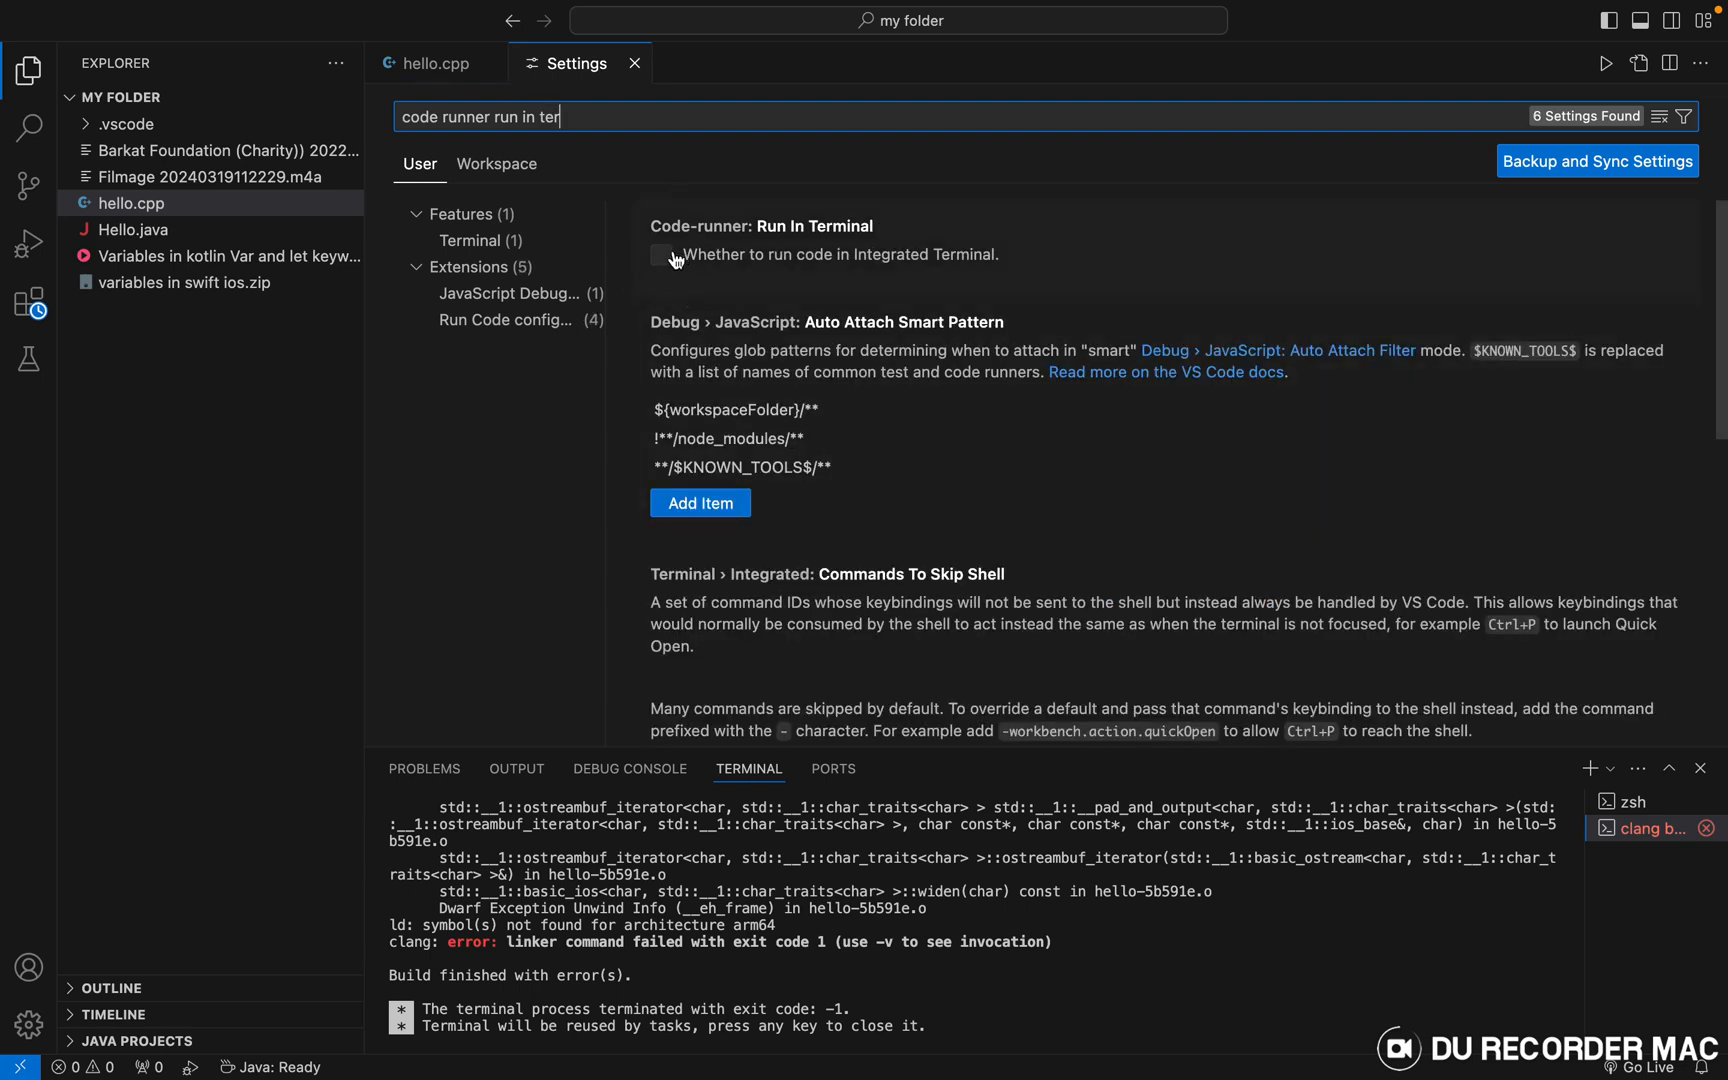
{"action": "left_click", "coordinate": [660, 254]}
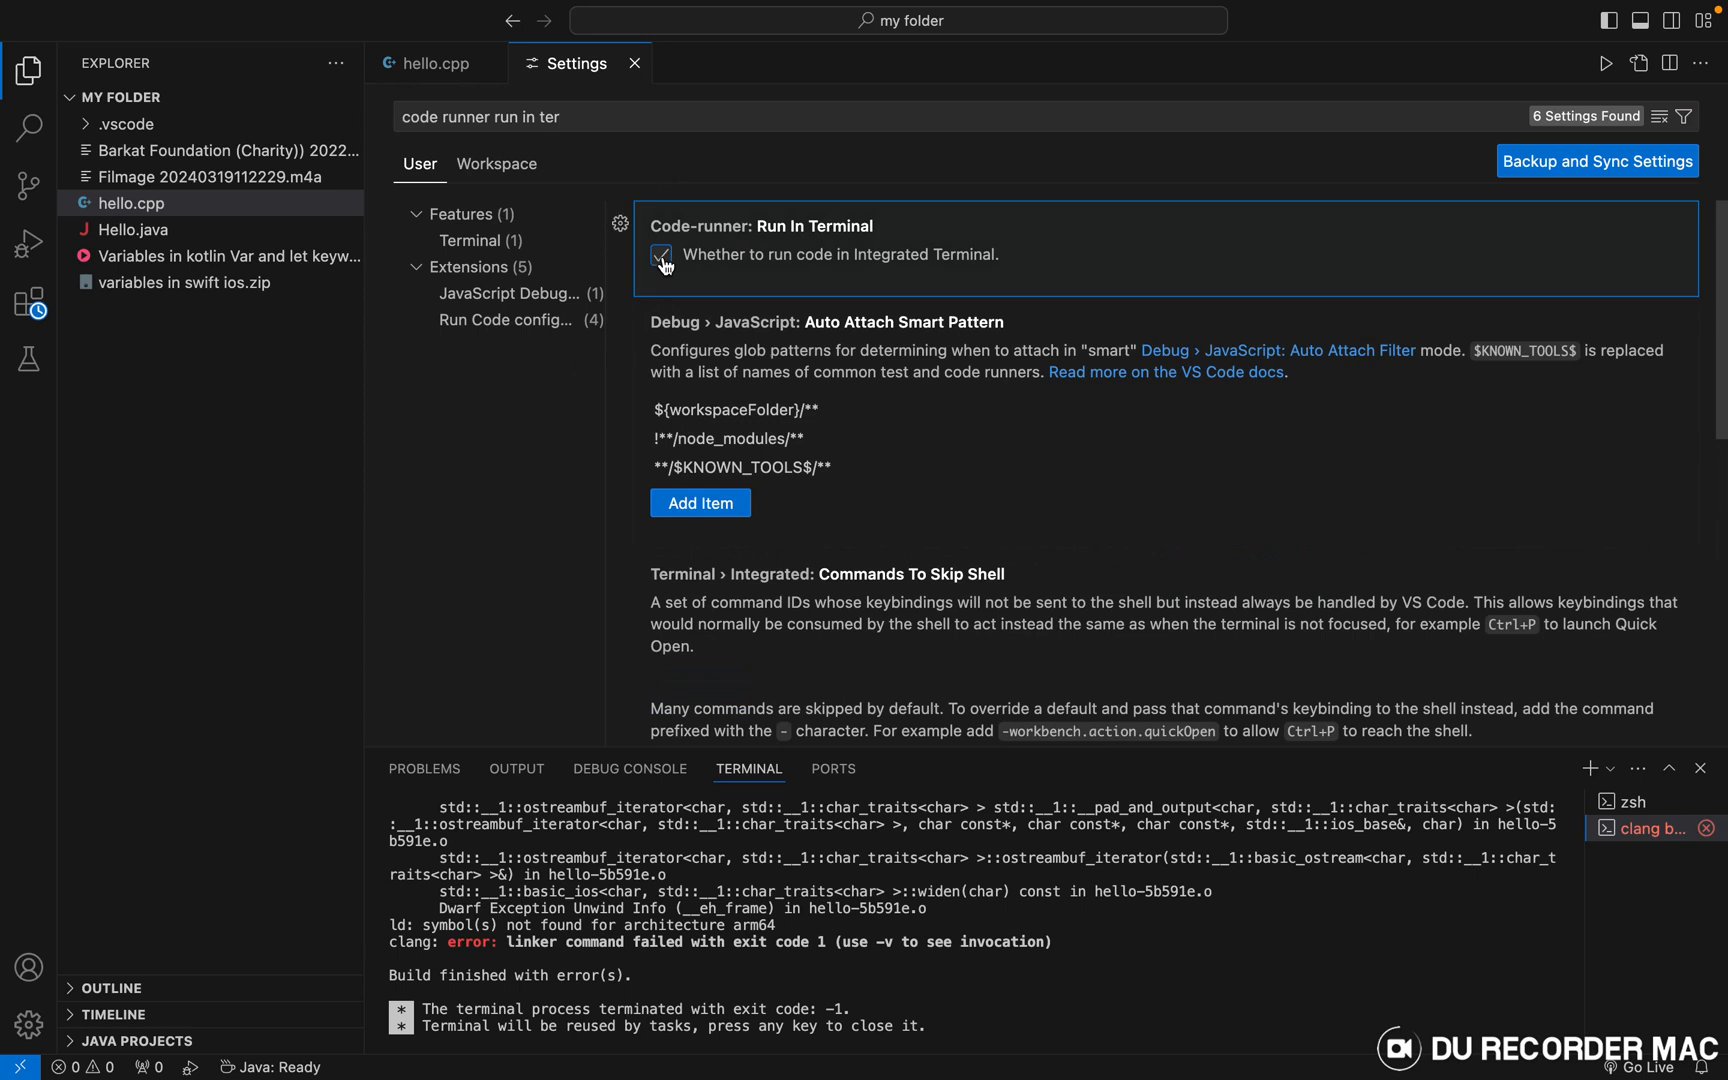
{"action": "left_click", "coordinate": [634, 62]}
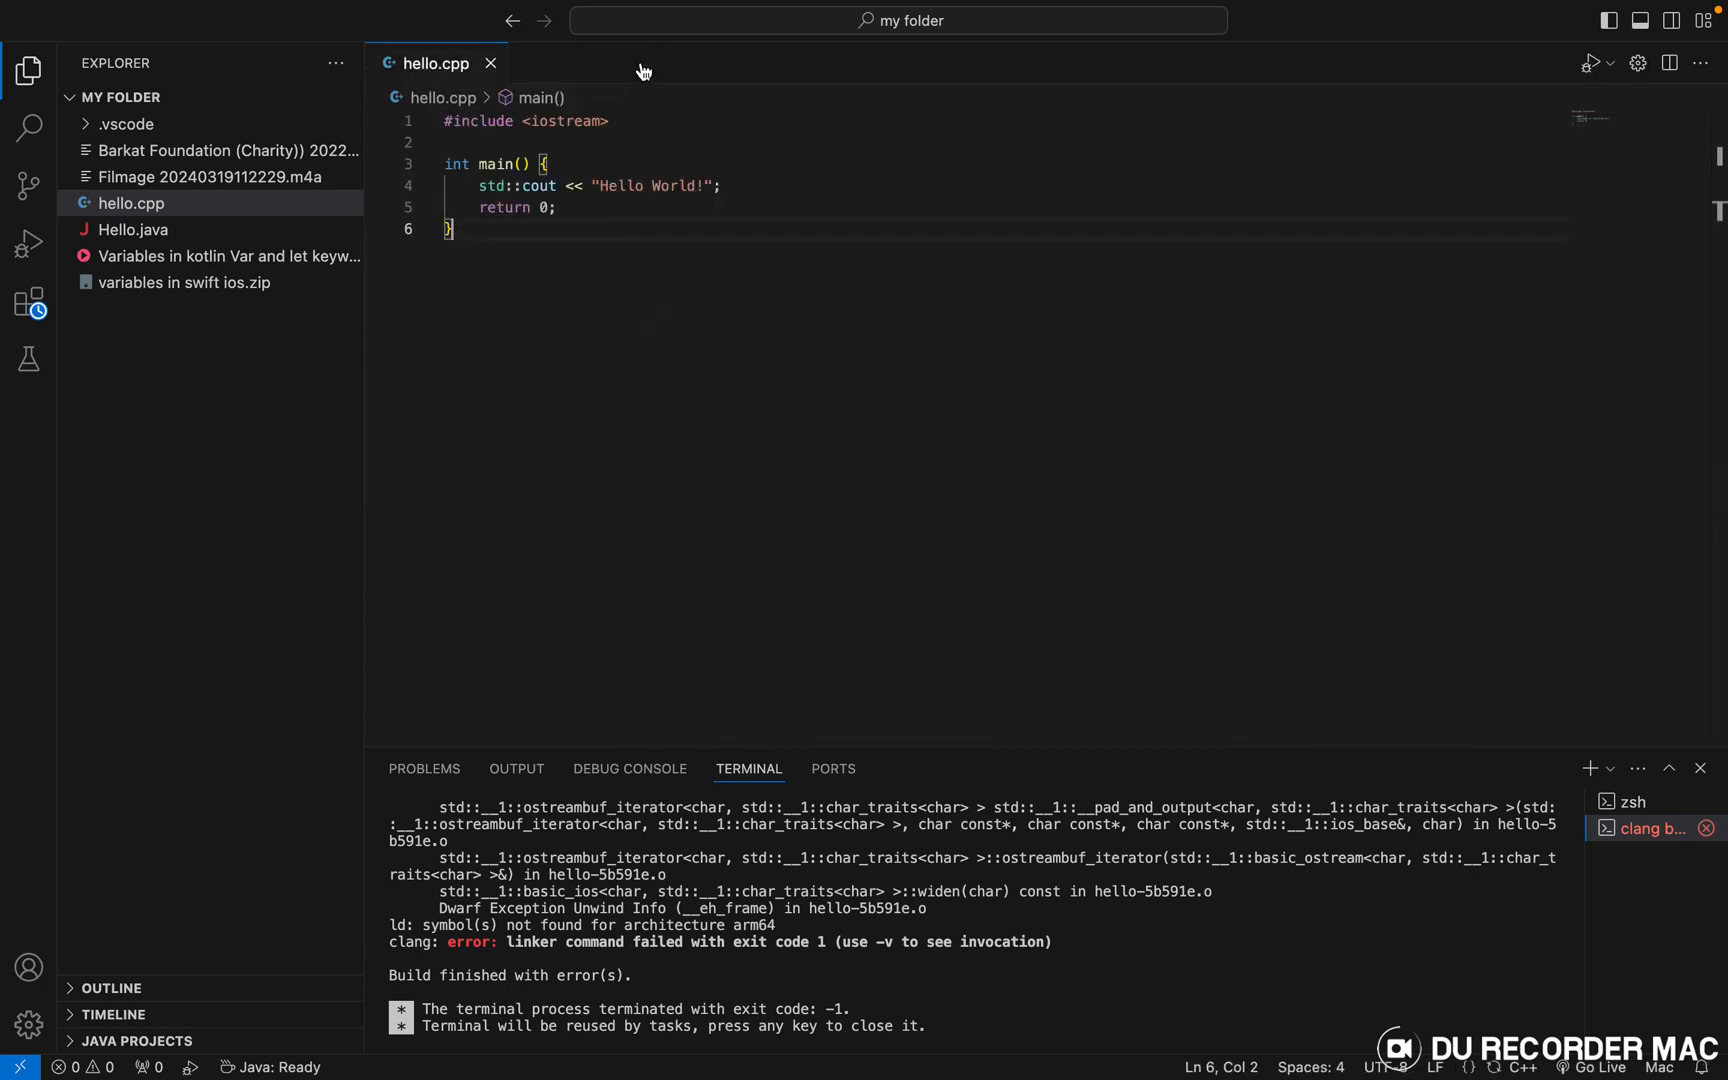
{"action": "mouse_move", "coordinate": [662, 186]}
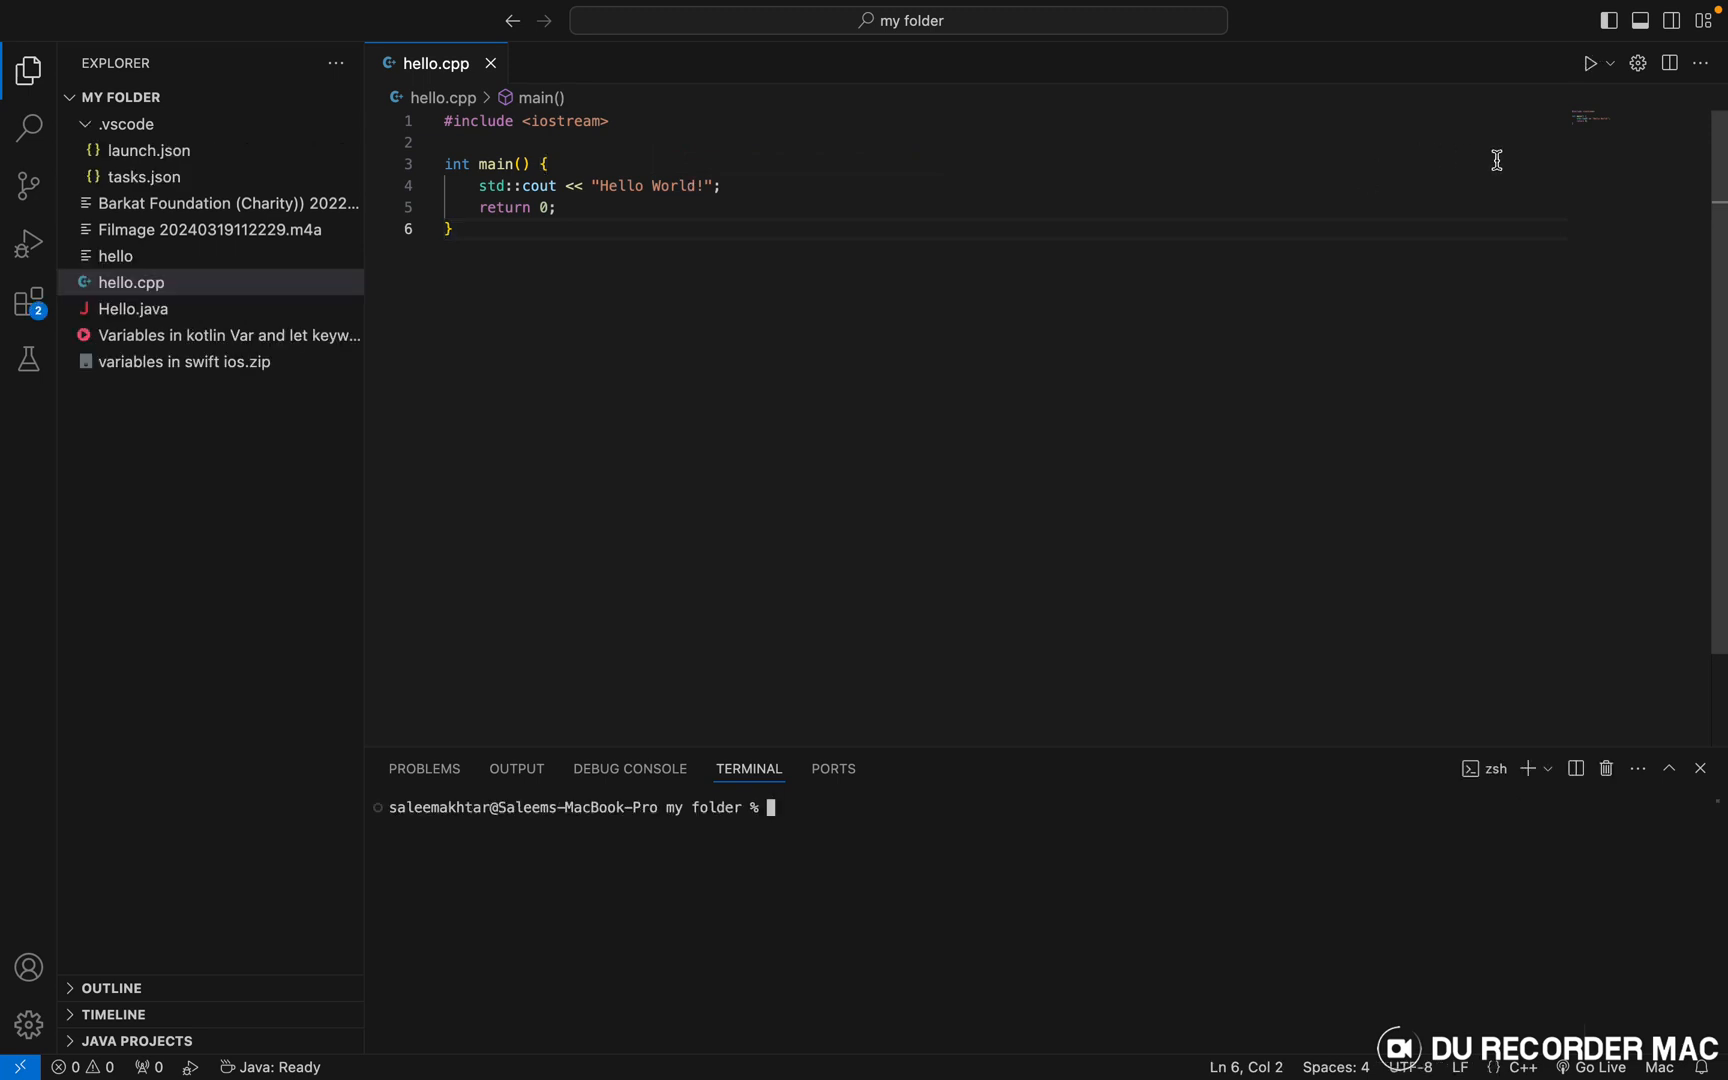
Step: Run hello.cpp with Code Runner so g++ compiles and executes it in the terminal
{"action": "left_click", "coordinate": [1590, 62]}
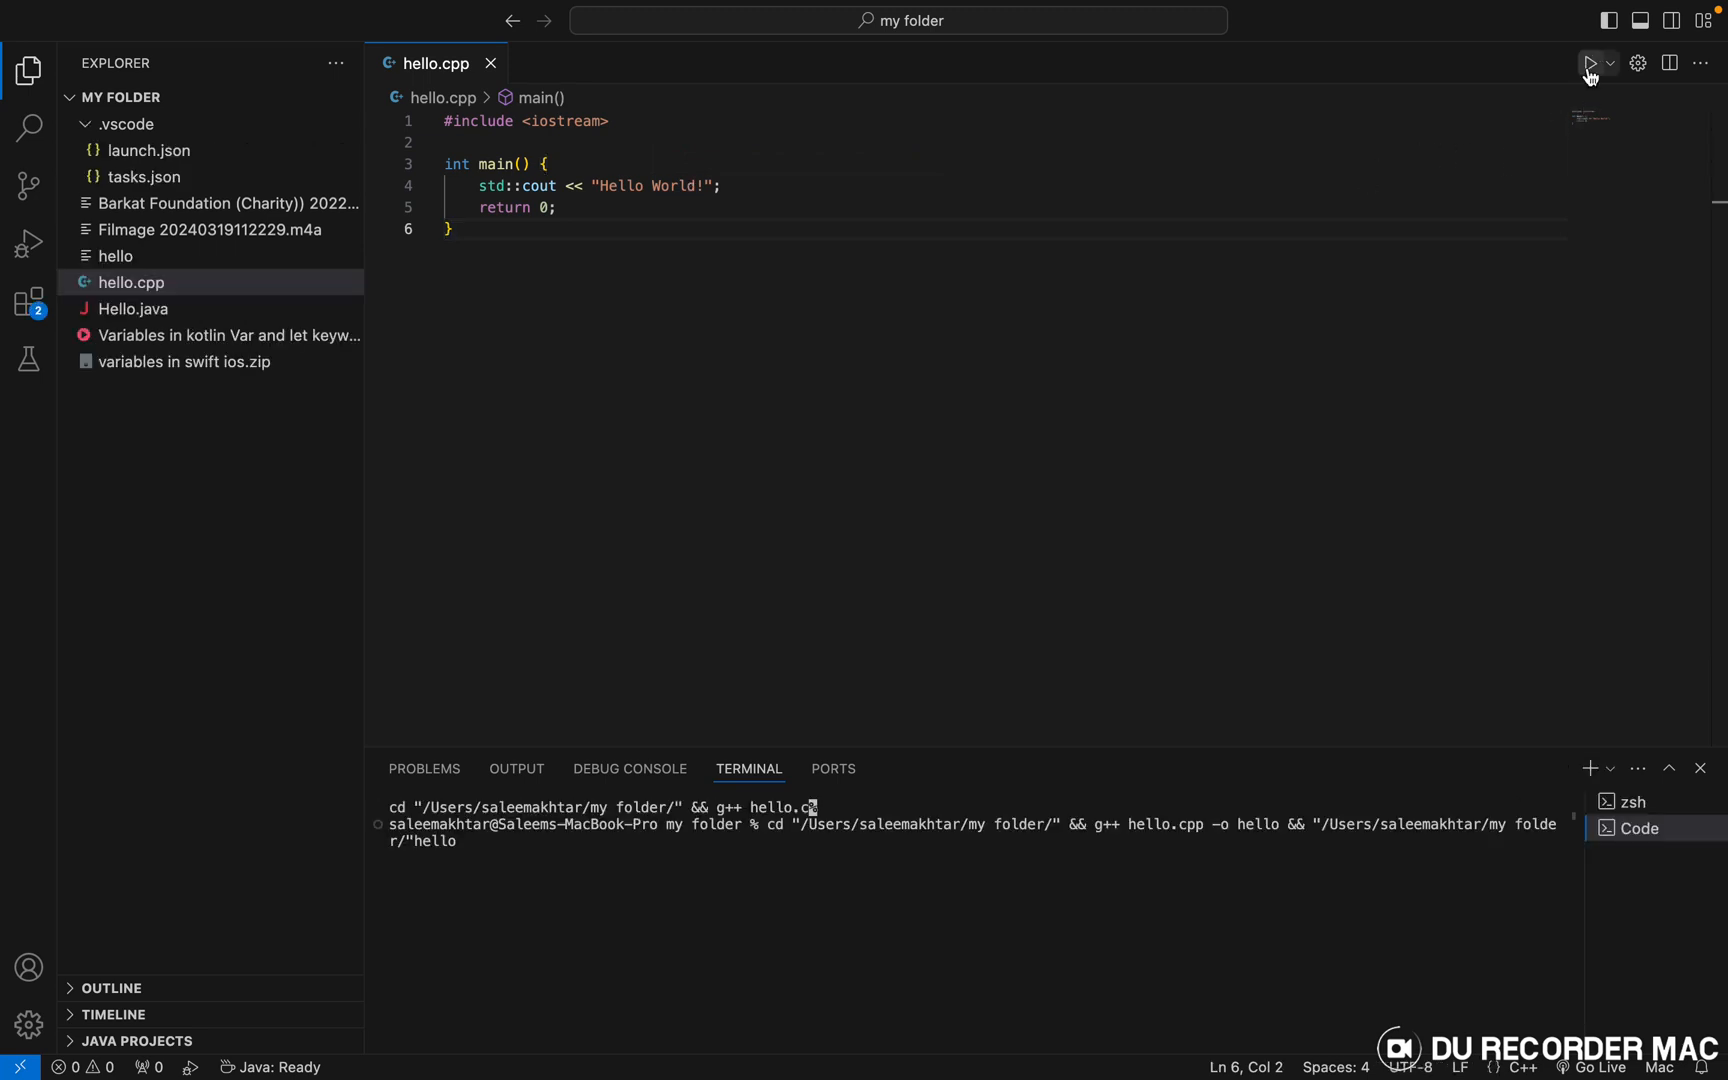